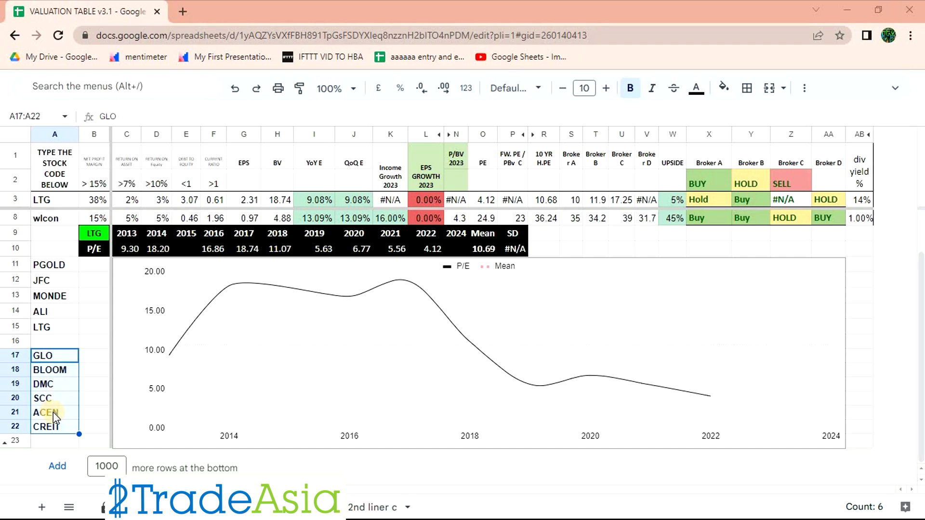
Step: Select watchlist codes and the stock code entry cell to load the GLO daily chart
click(47, 412)
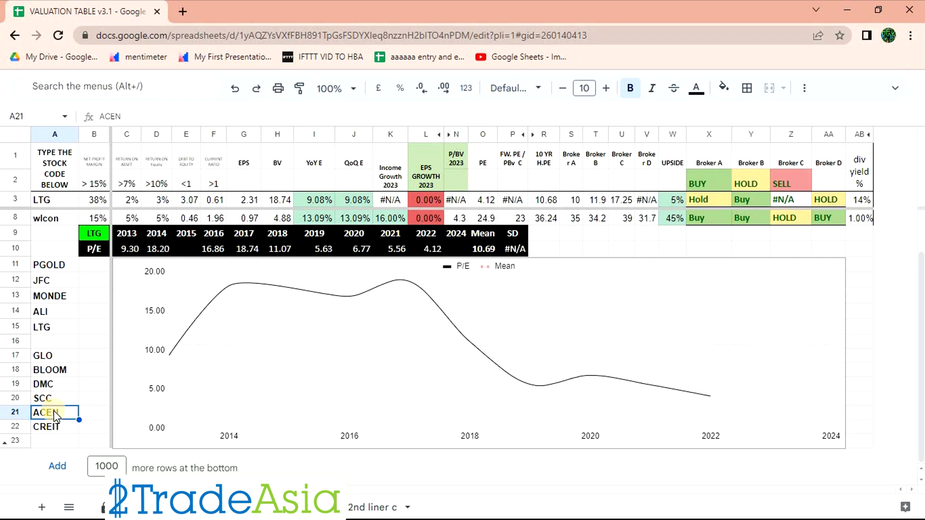
click(55, 412)
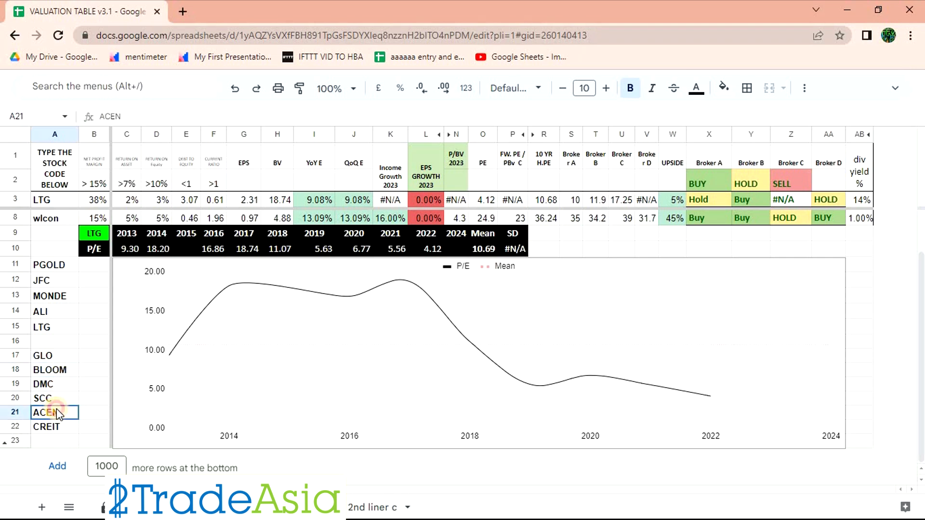
click(55, 426)
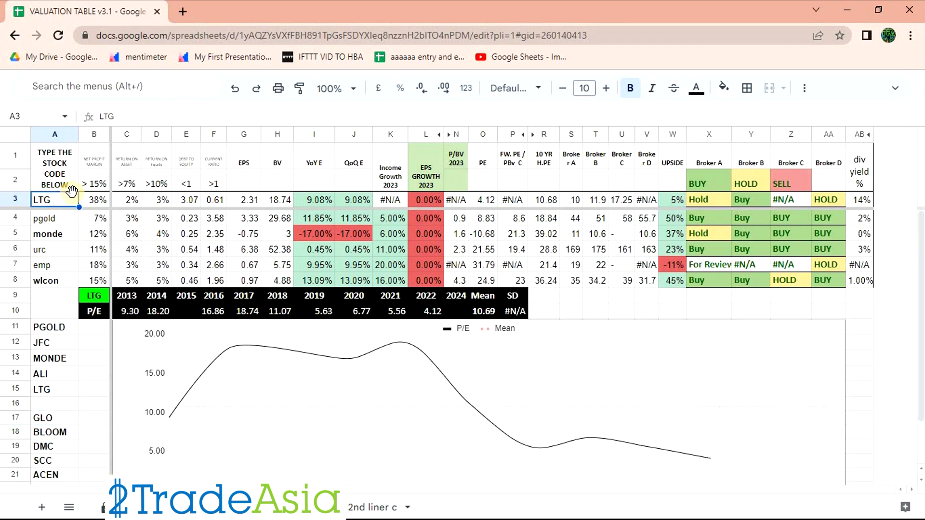
click(53, 218)
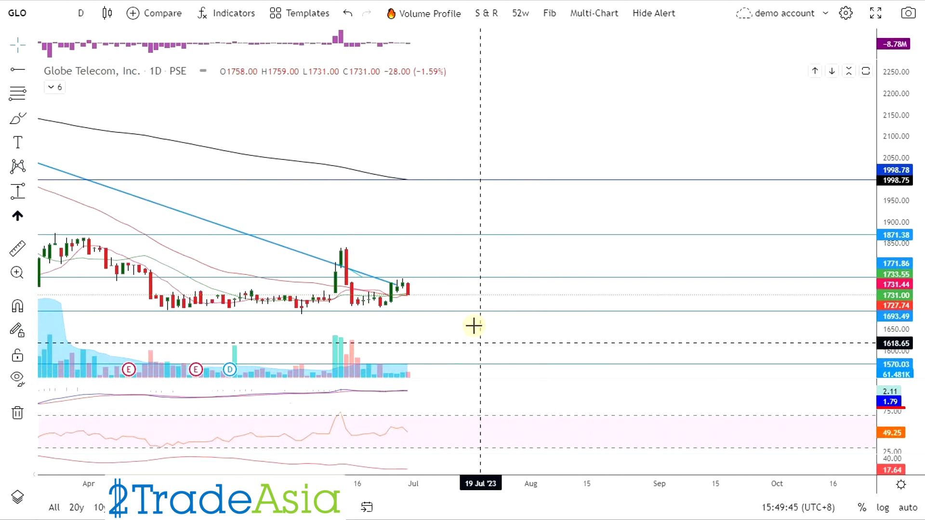
mouse_move(340, 45)
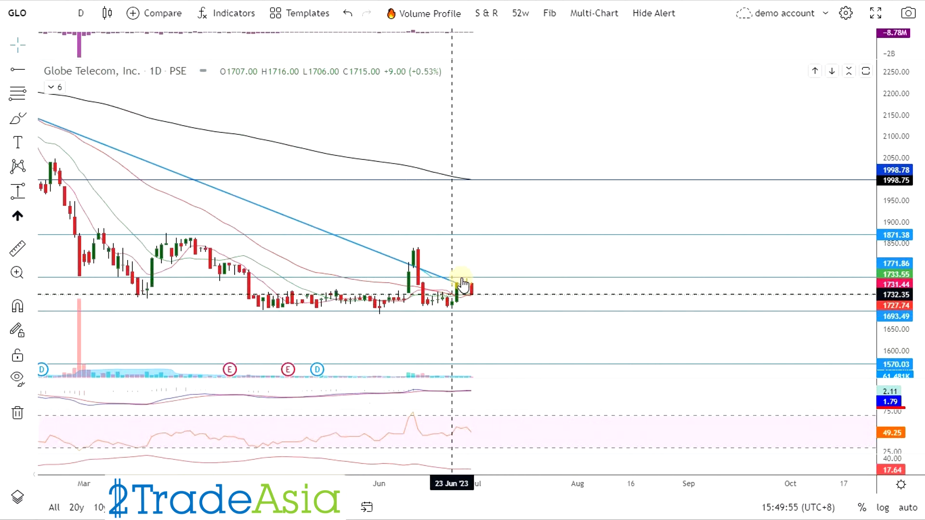
mouse_move(426, 289)
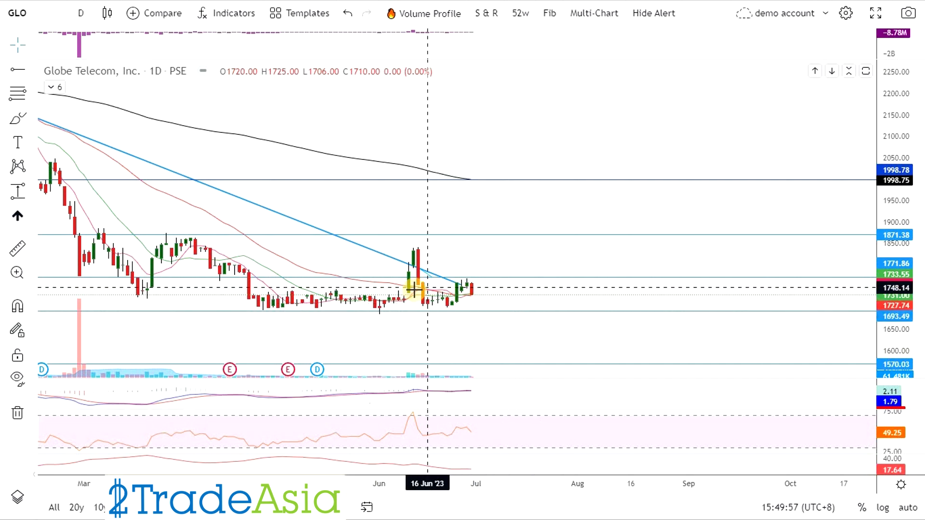
mouse_move(476, 304)
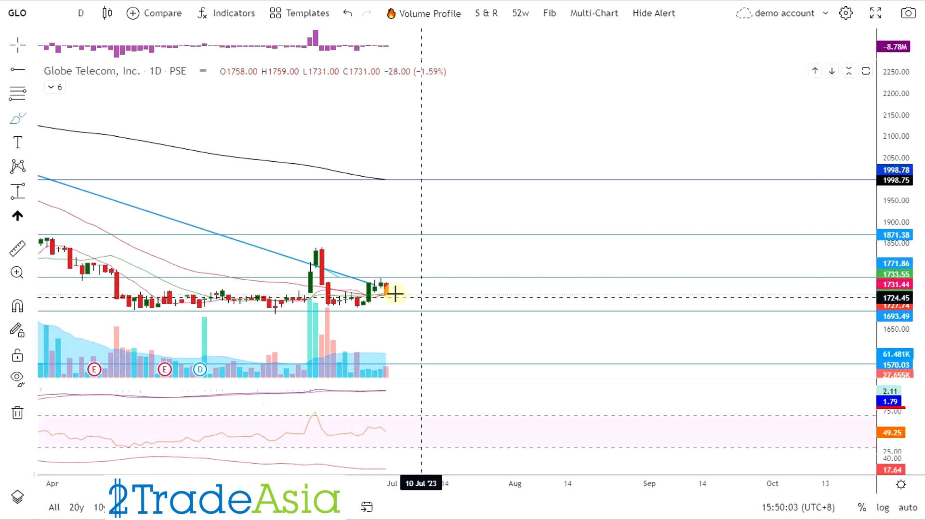
Step: Sketch a freehand projected price path past the latest GLO candle, dipping then climbing
drag(392, 298, 480, 283)
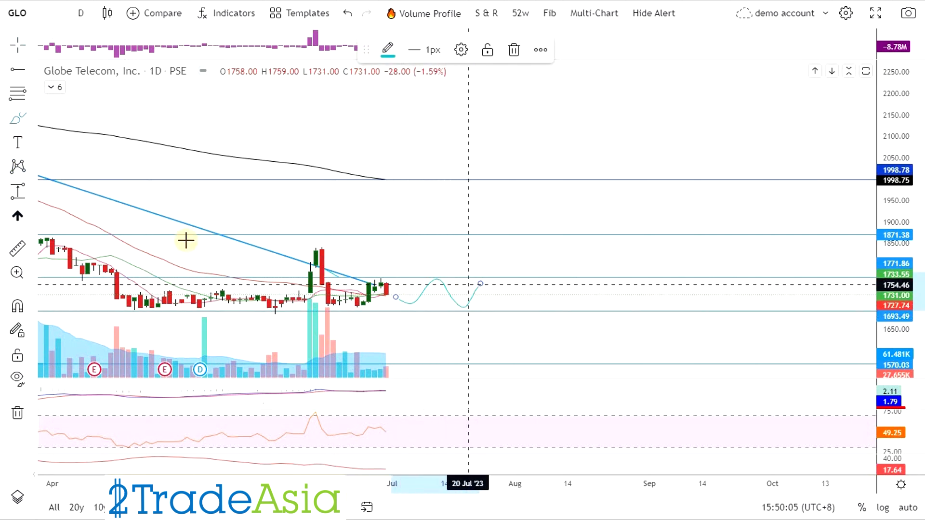
mouse_move(537, 309)
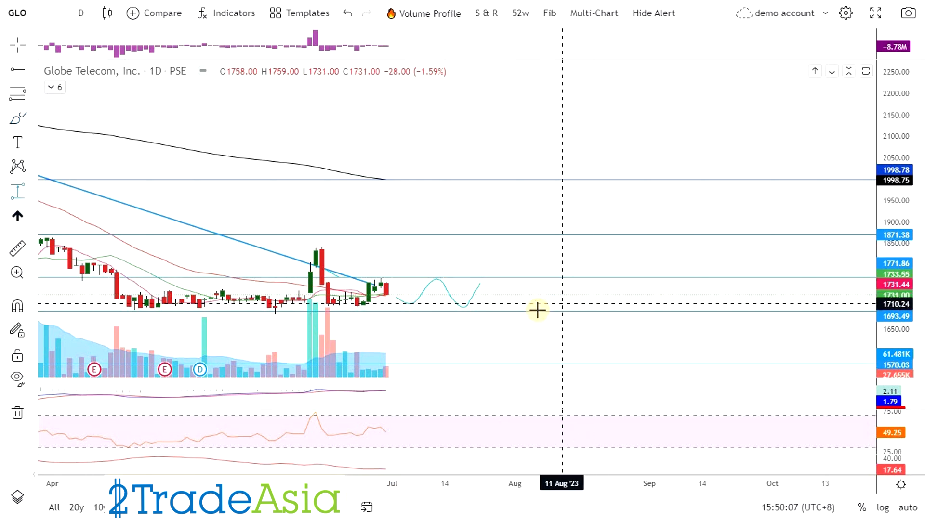
mouse_move(531, 306)
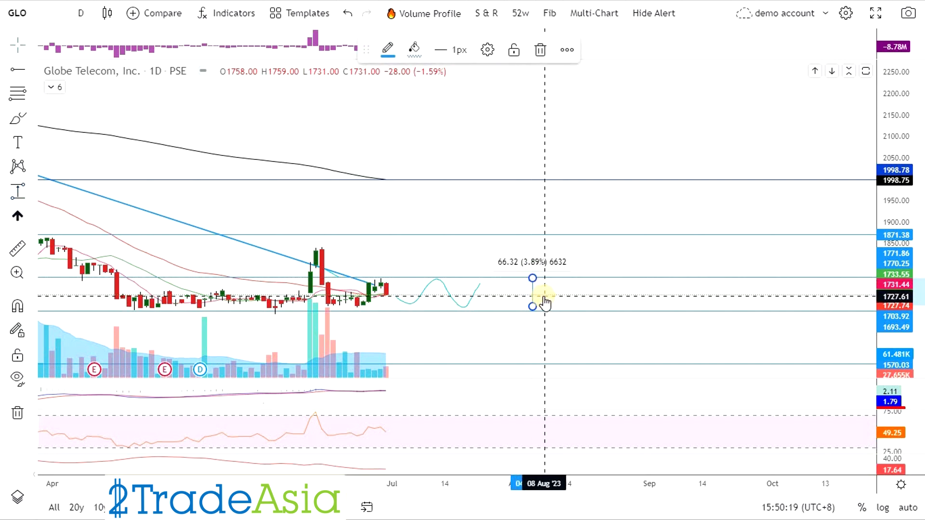
mouse_move(613, 324)
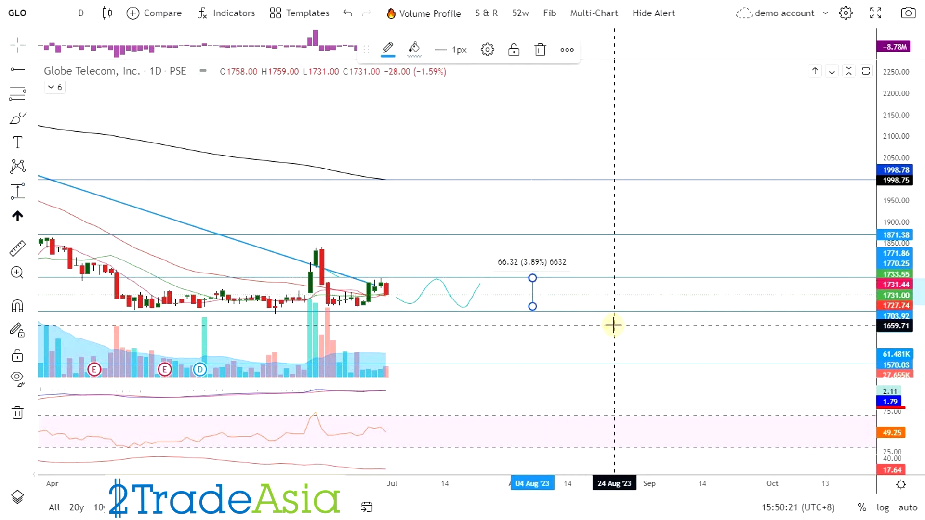
mouse_move(597, 329)
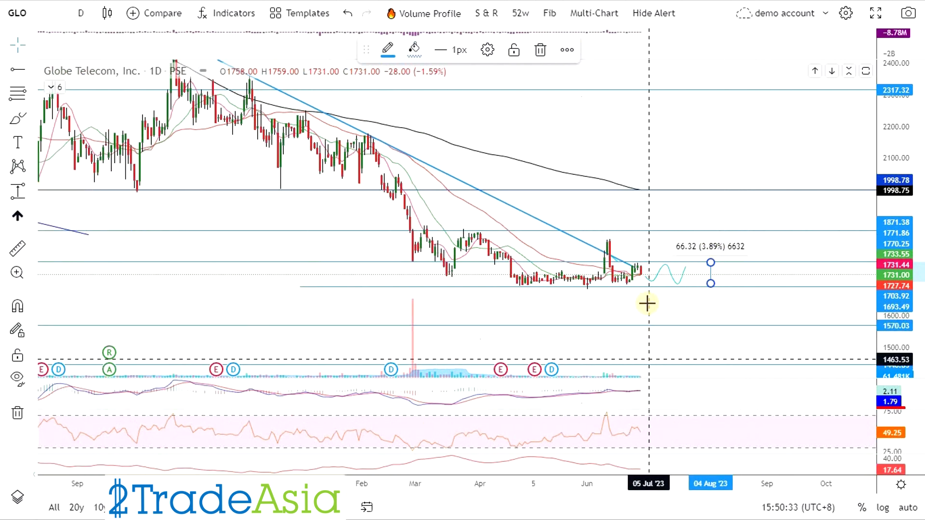
Step: Check GLO's 33% upside, Broker A target price, P/E 9.45 and dividend yield in the valuation sheet
key(alt+tab)
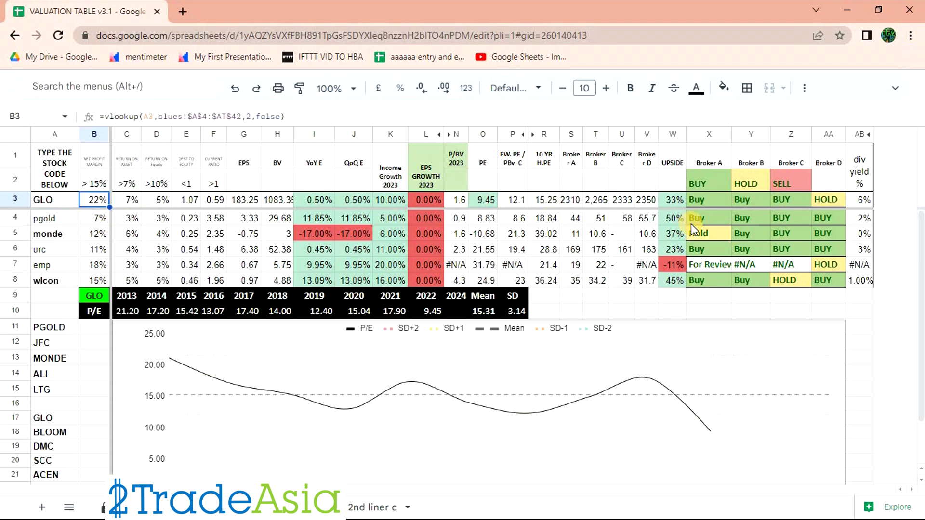
click(859, 199)
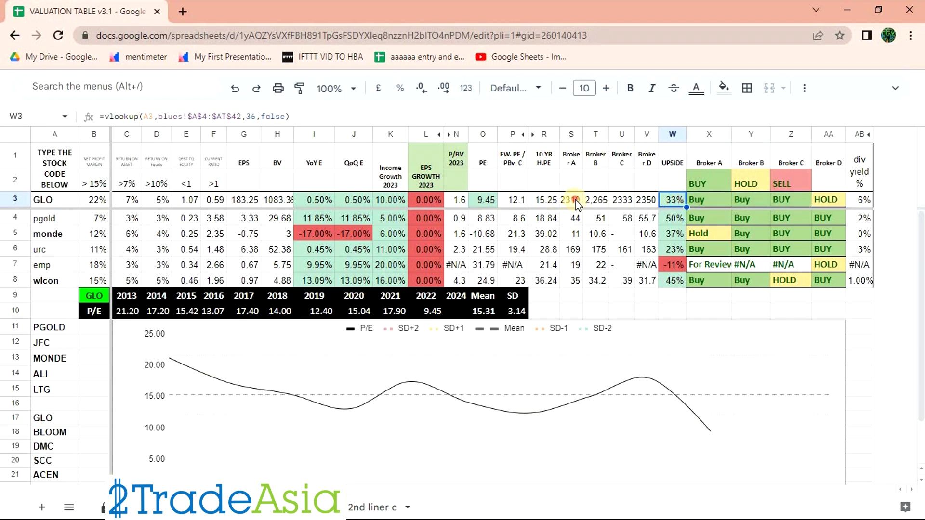
click(571, 199)
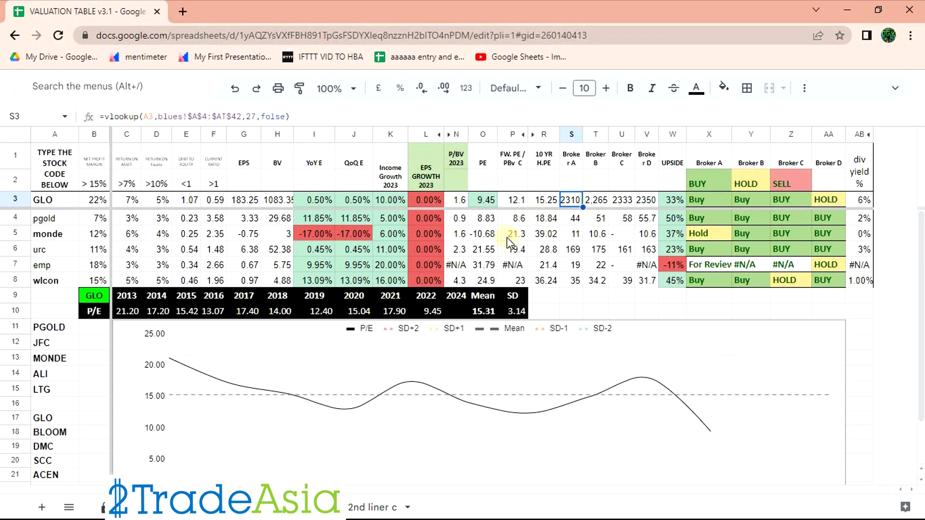
click(483, 199)
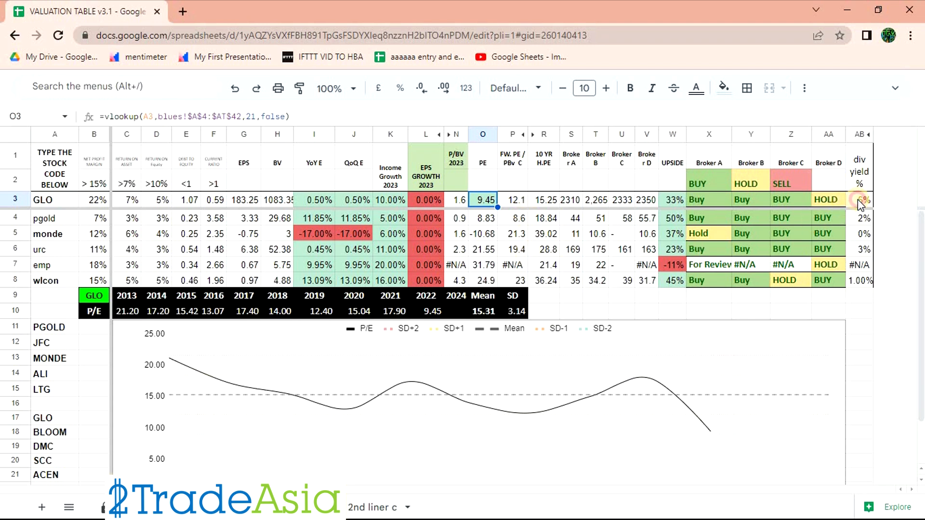
click(860, 199)
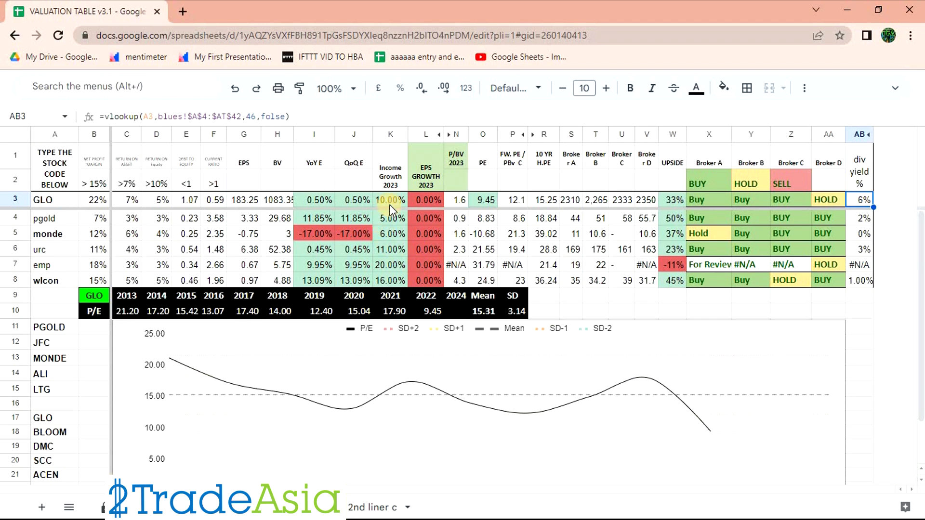
Step: Review GLO's 2023 income growth, quarter-on-quarter earnings growth, 22% net margin and book value
click(390, 199)
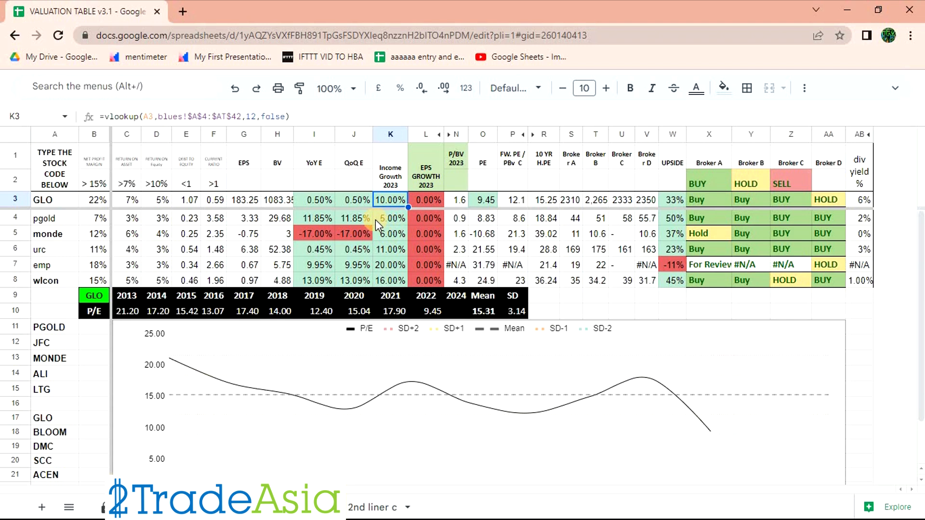
click(353, 199)
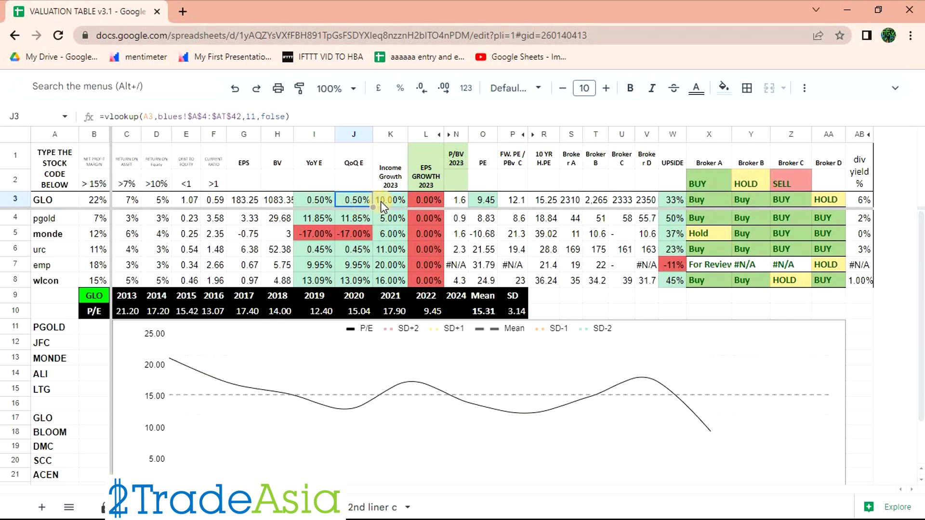
click(390, 200)
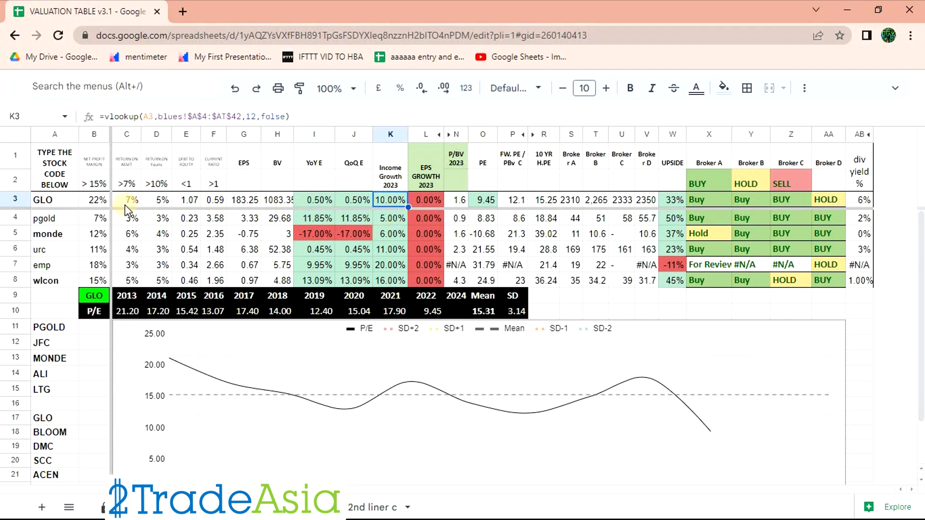
click(94, 199)
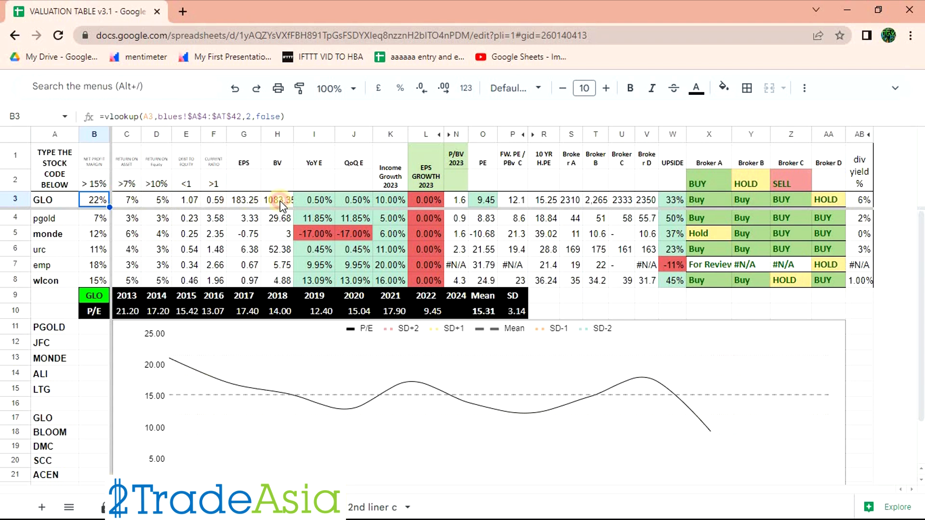
click(277, 200)
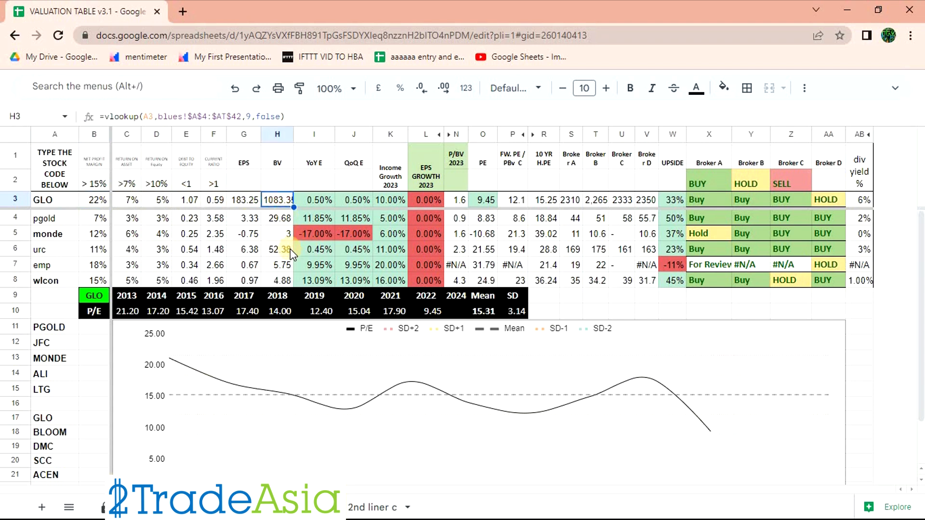
mouse_move(289, 251)
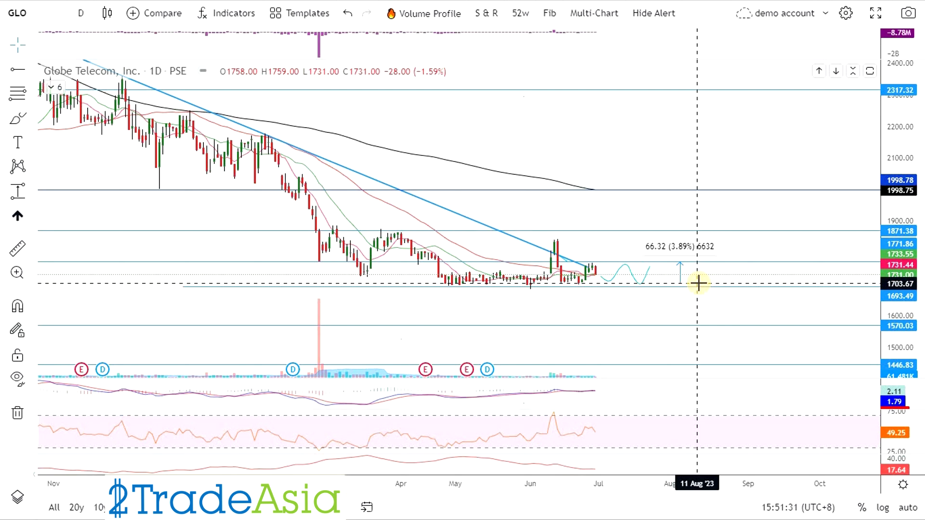
mouse_move(657, 277)
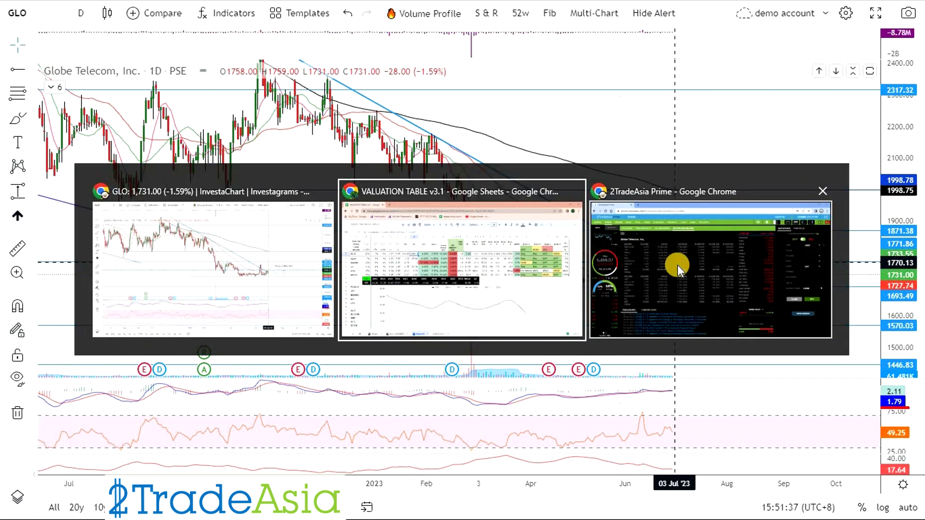
Step: Switch to the 2TradeAsia Prime buyers-and-sellers page for GLO
click(710, 268)
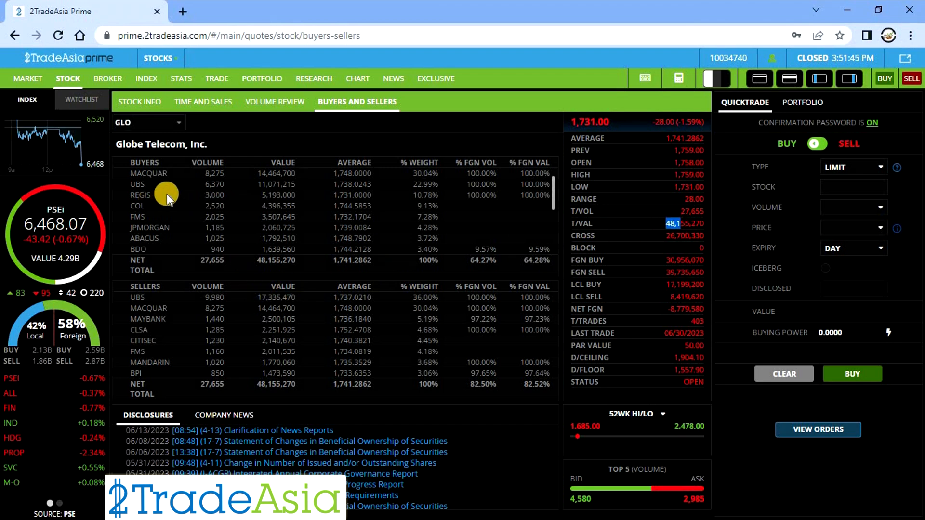
mouse_move(203, 177)
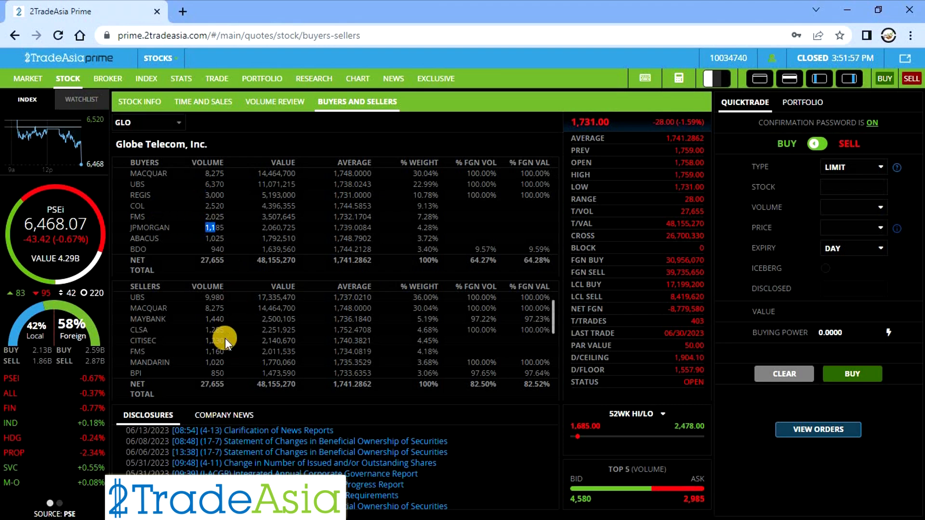
Step: Scroll GLO's broker lists, with MACQUAR leading buyers and UBS leading sellers
scroll(down, 3)
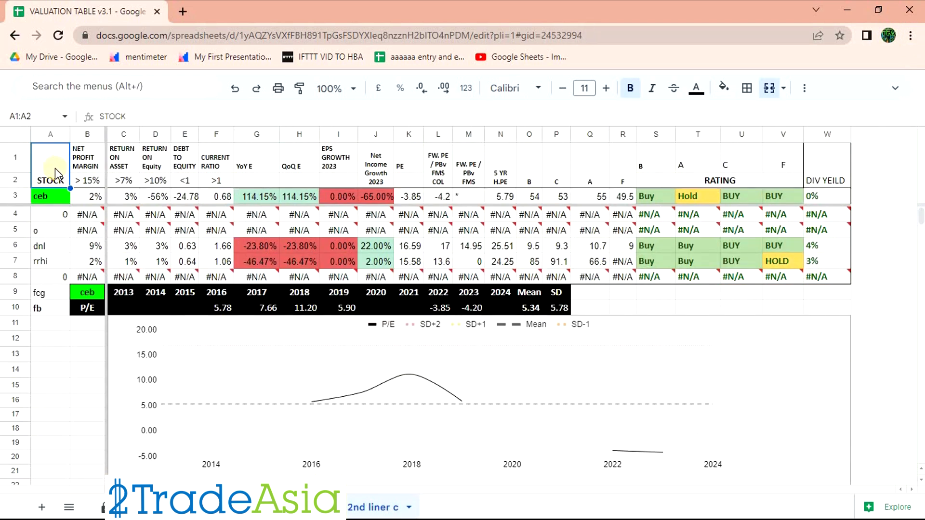
Step: Type BL to start a symbol search from the GLO chart
text(BL)
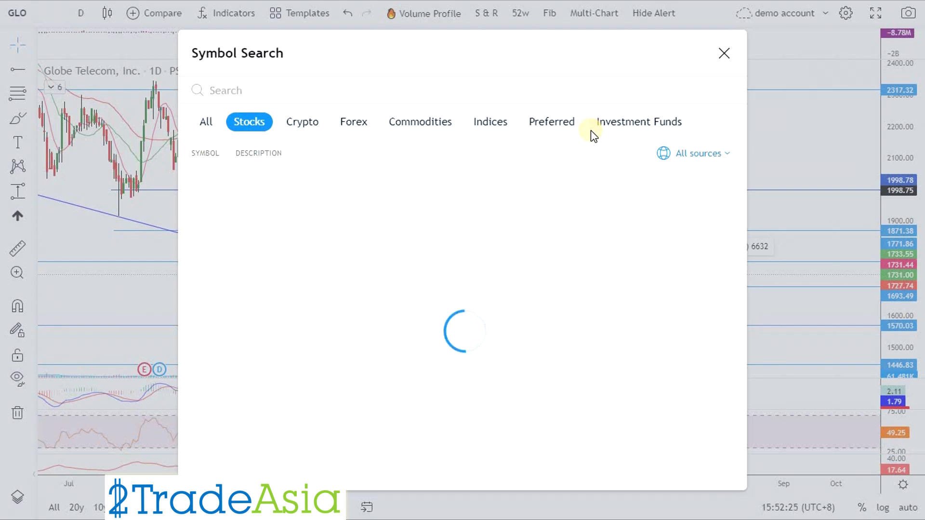
Step: Search BLOOM to load the Bloomberry Resorts daily chart
text(B)
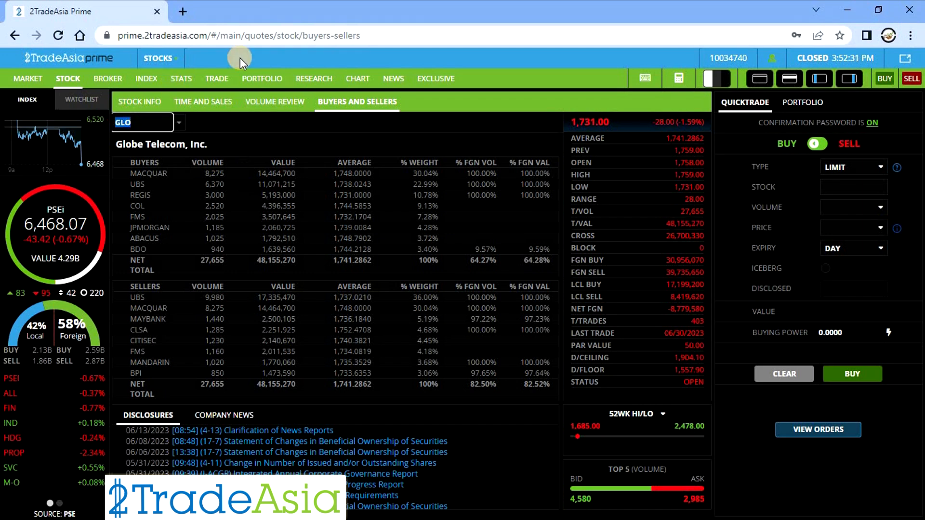
text(BLOOM)
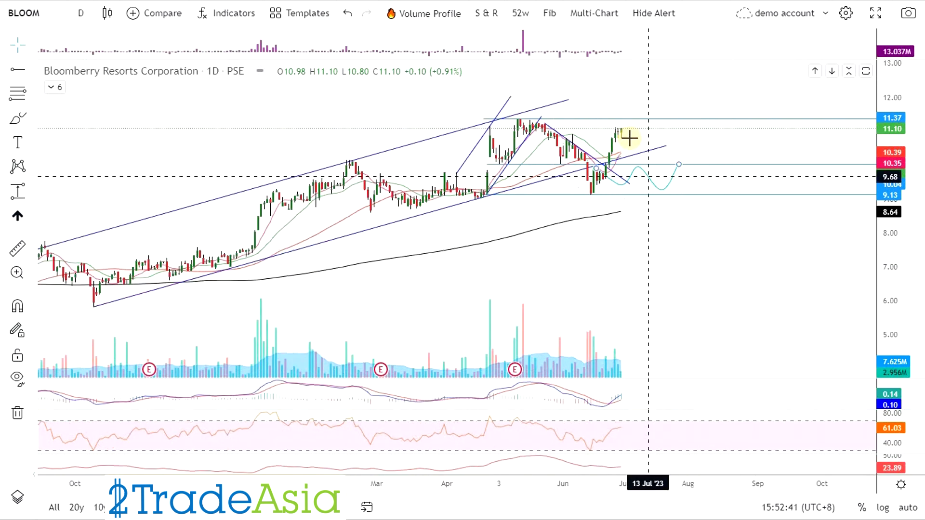
mouse_move(631, 309)
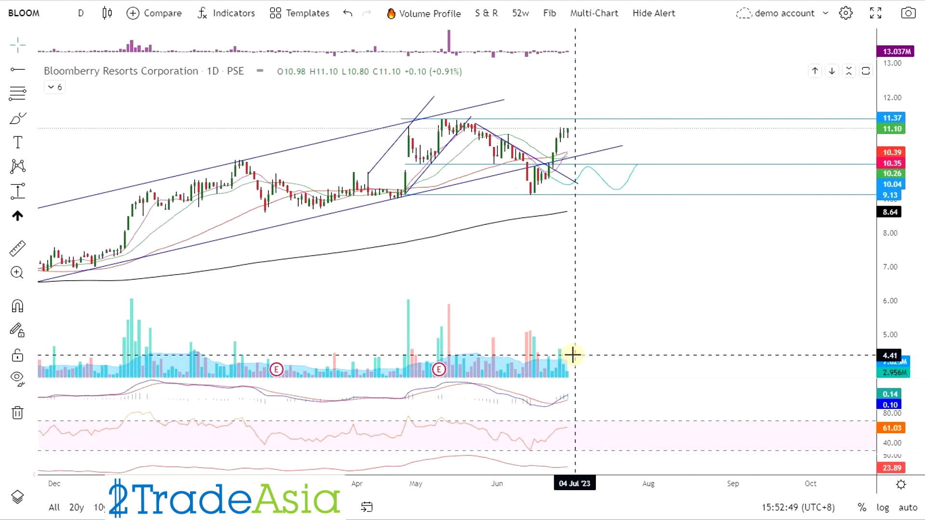
mouse_move(354, 121)
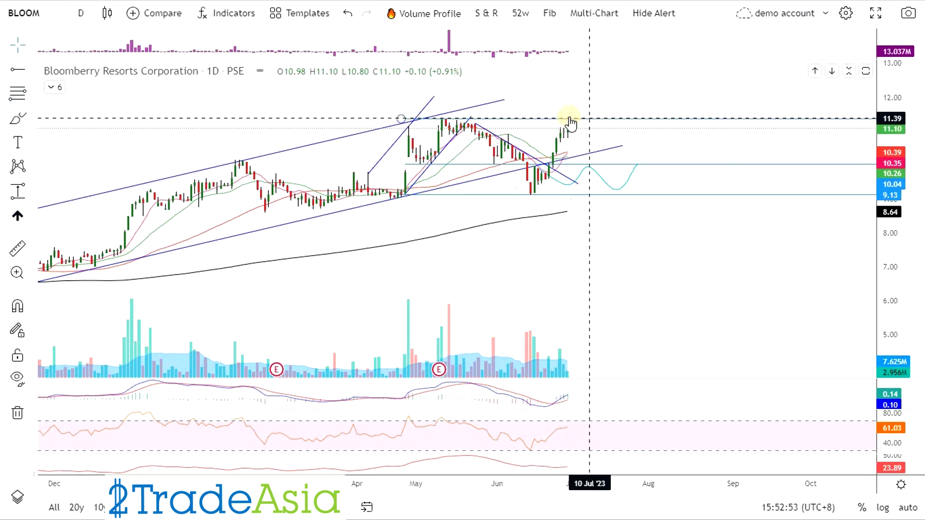
mouse_move(569, 171)
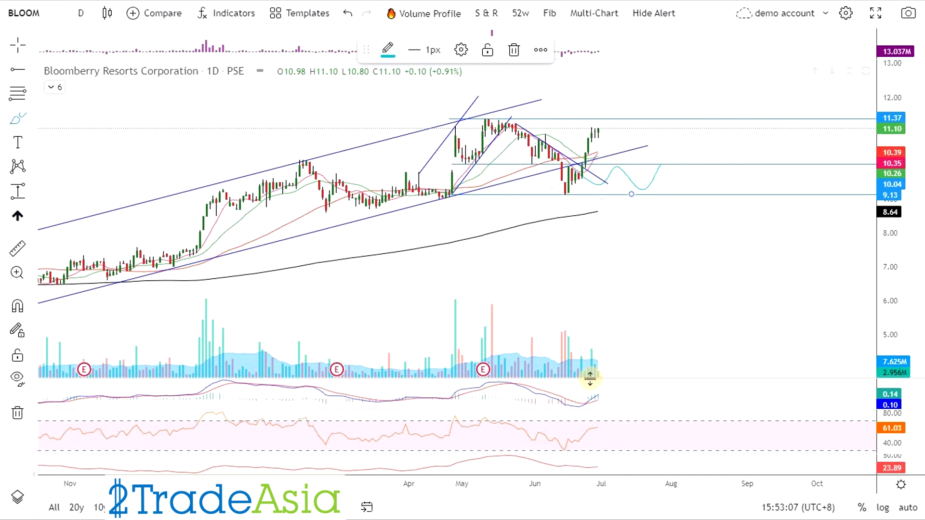
mouse_move(634, 202)
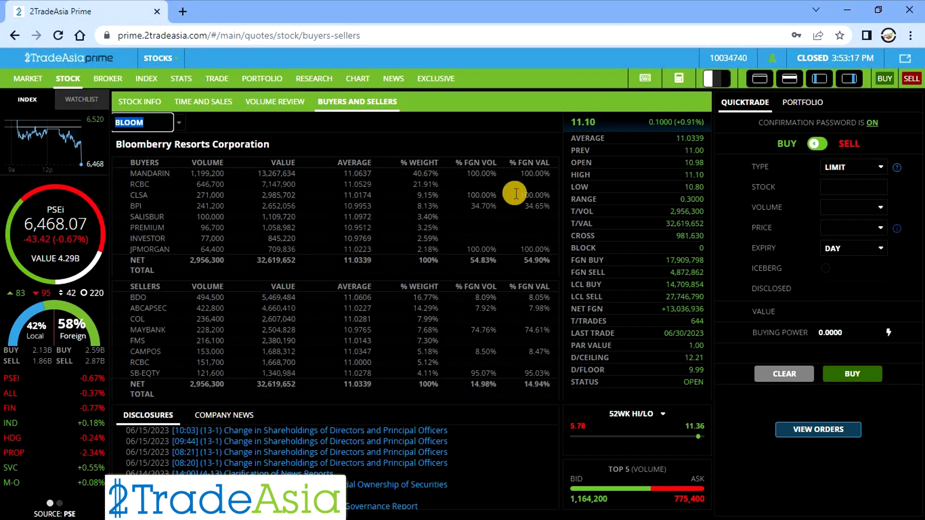
mouse_move(152, 182)
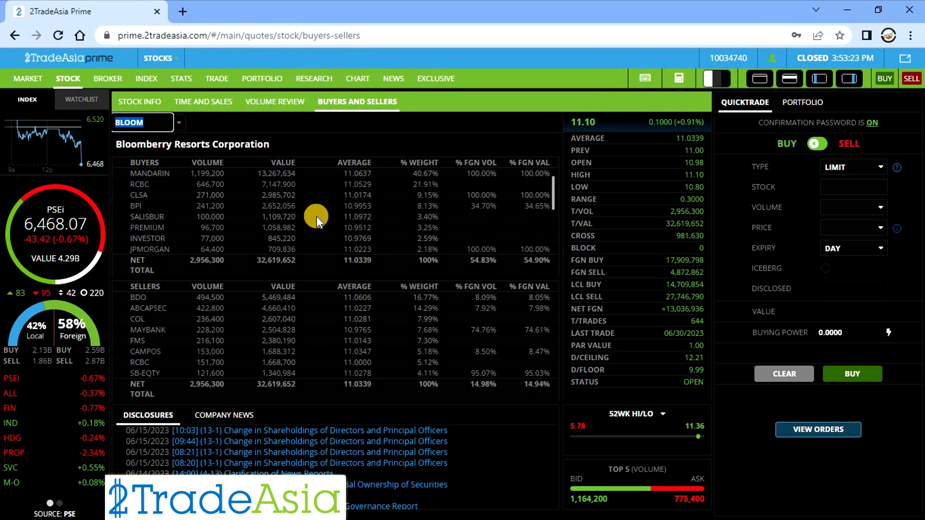
mouse_move(676, 223)
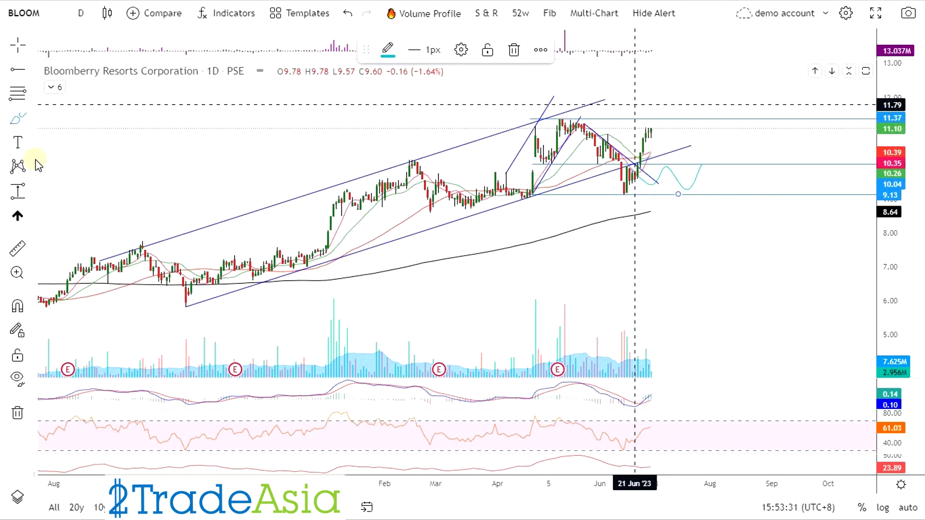
Step: Select the brush tool to draw a projected path toward about 12
click(18, 119)
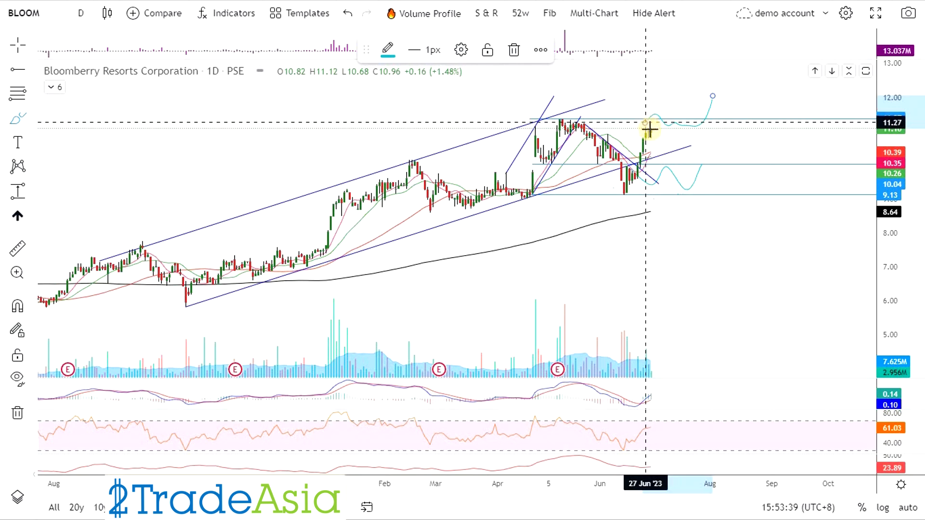
mouse_move(624, 199)
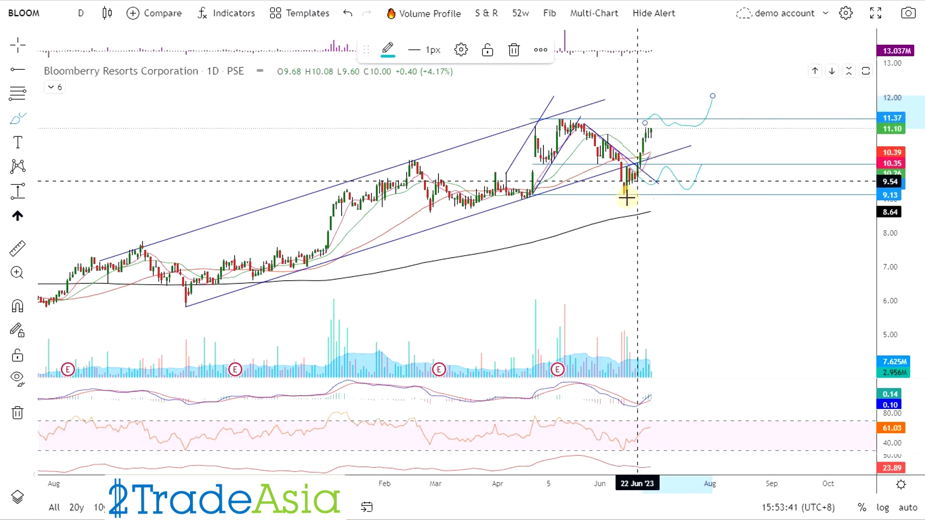
mouse_move(669, 191)
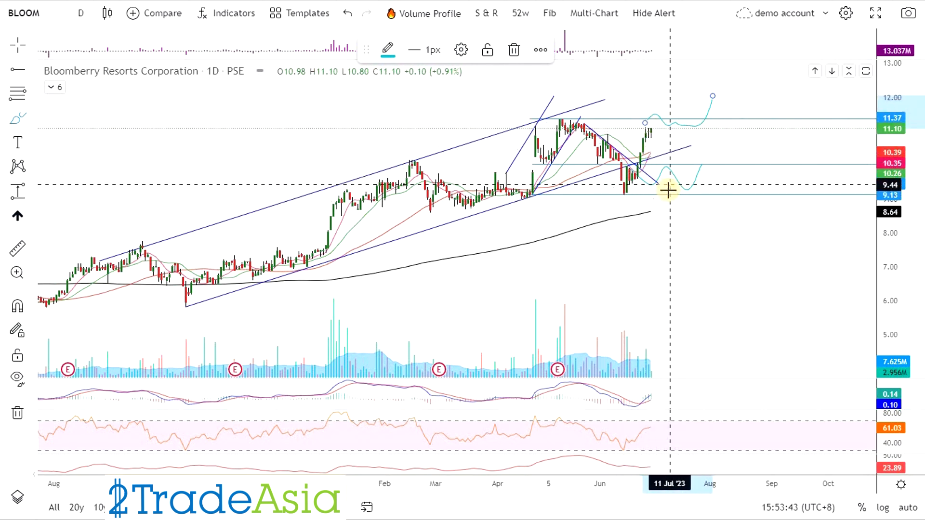
mouse_move(698, 290)
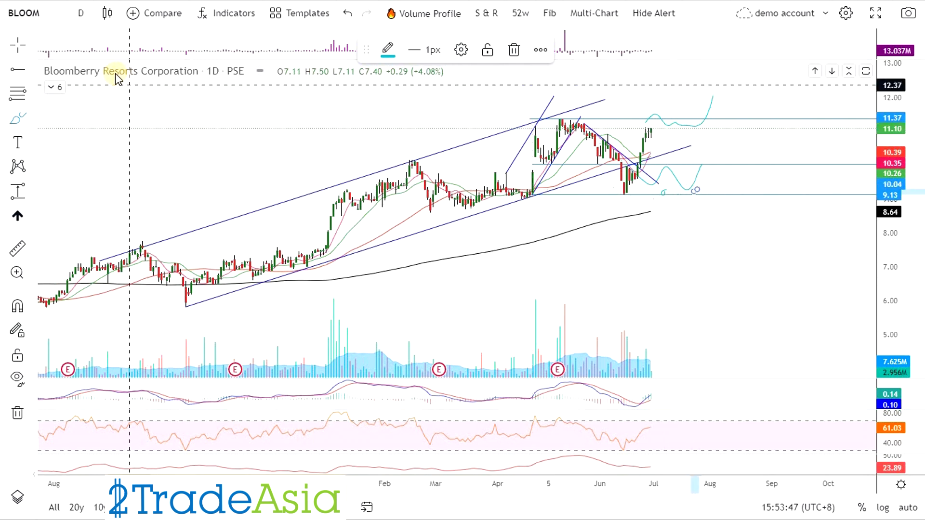
mouse_move(641, 121)
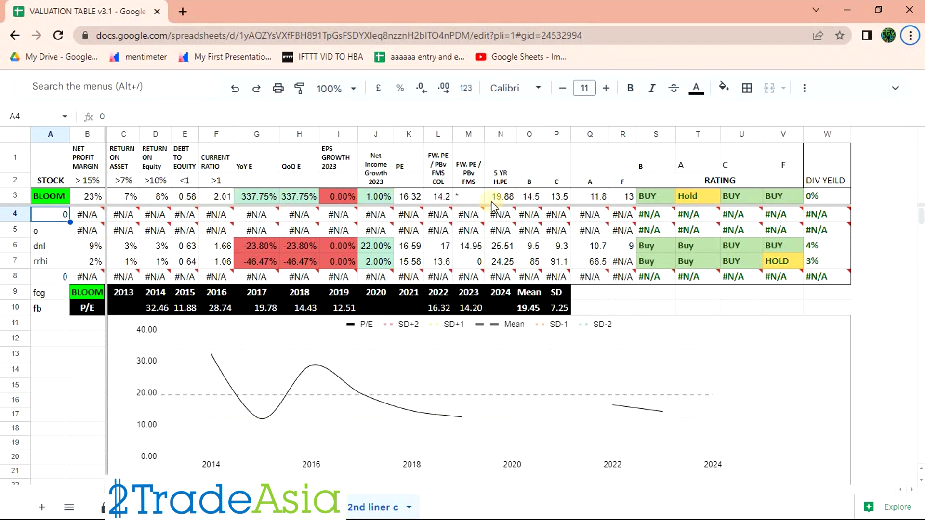
Step: Review Bloomberry's target value, 5-year P/E 19.88, dividend yield and ratings BUY, Hold, BUY, BUY
click(529, 196)
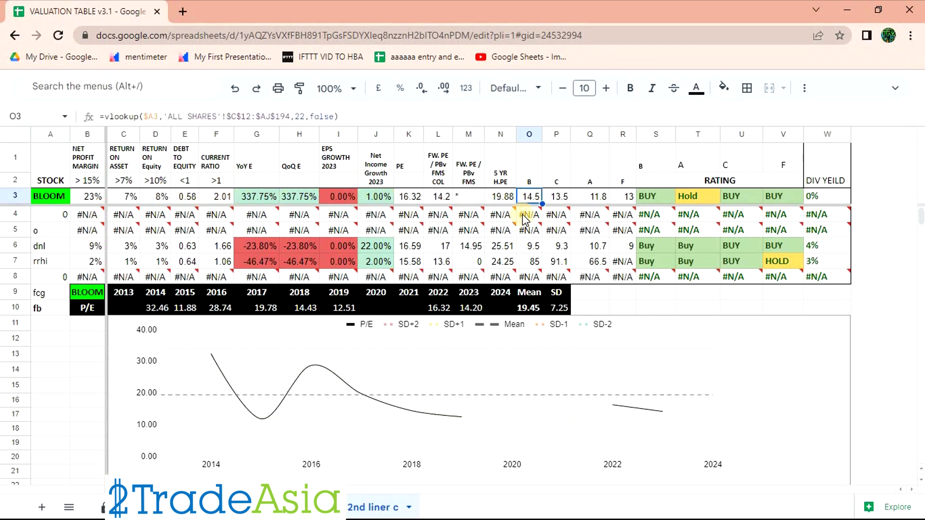
mouse_move(528, 215)
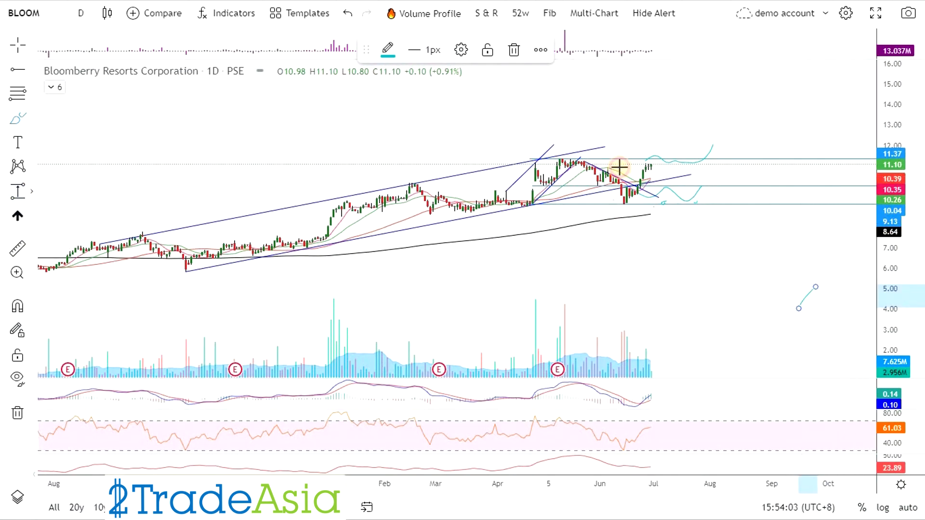
drag(620, 165, 734, 103)
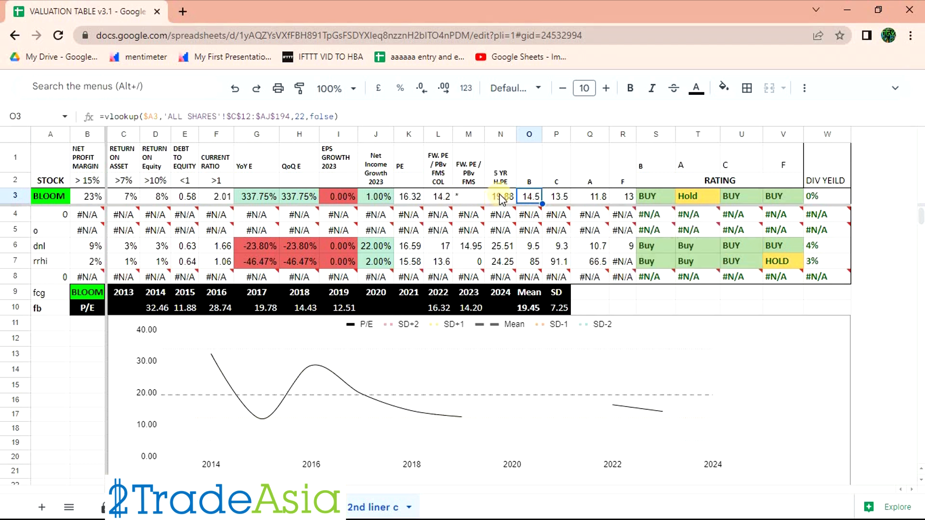
click(500, 196)
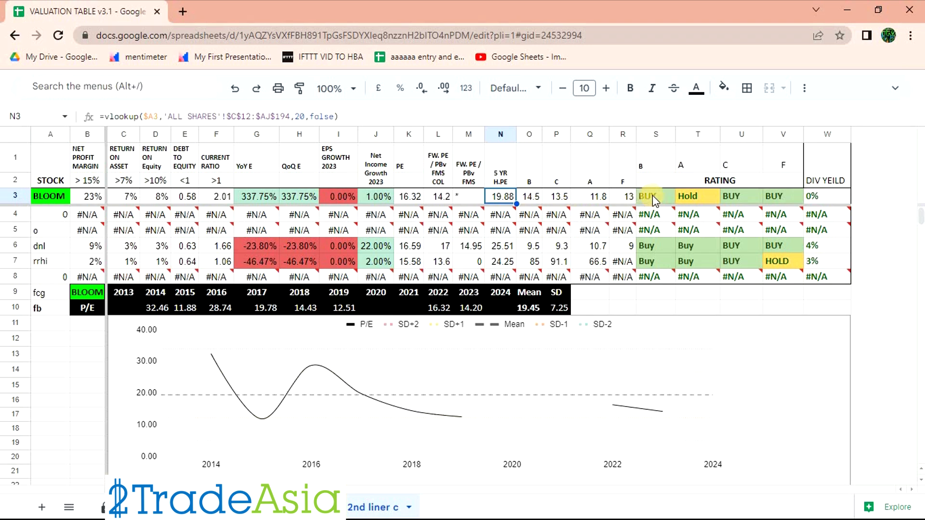
click(826, 196)
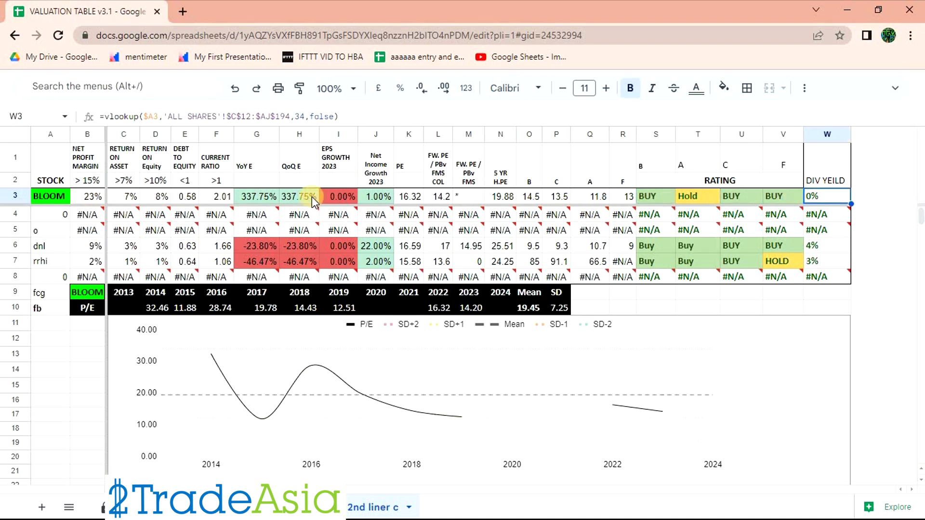
click(299, 197)
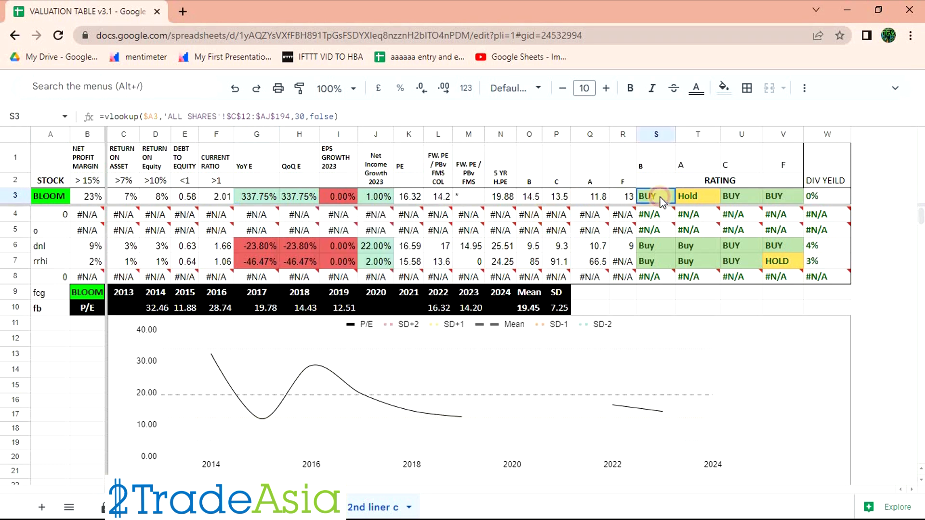
drag(646, 196, 783, 196)
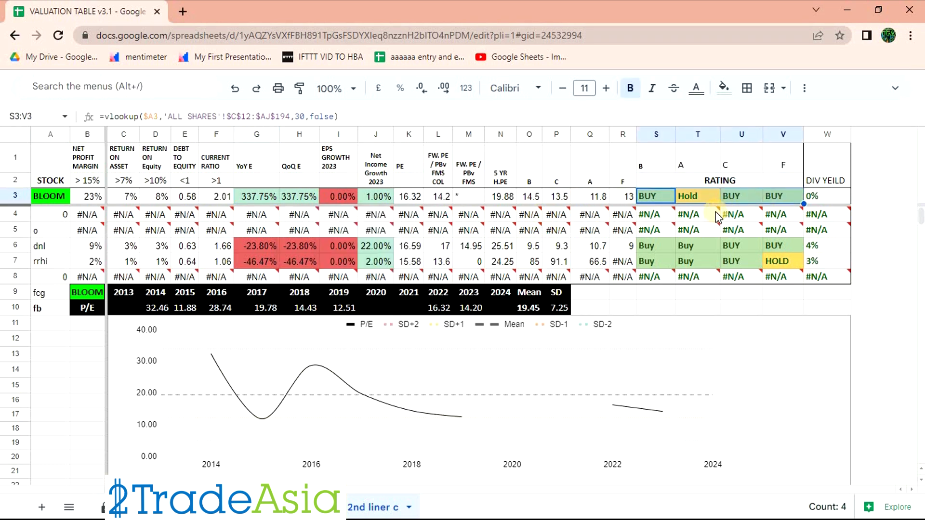
mouse_move(711, 269)
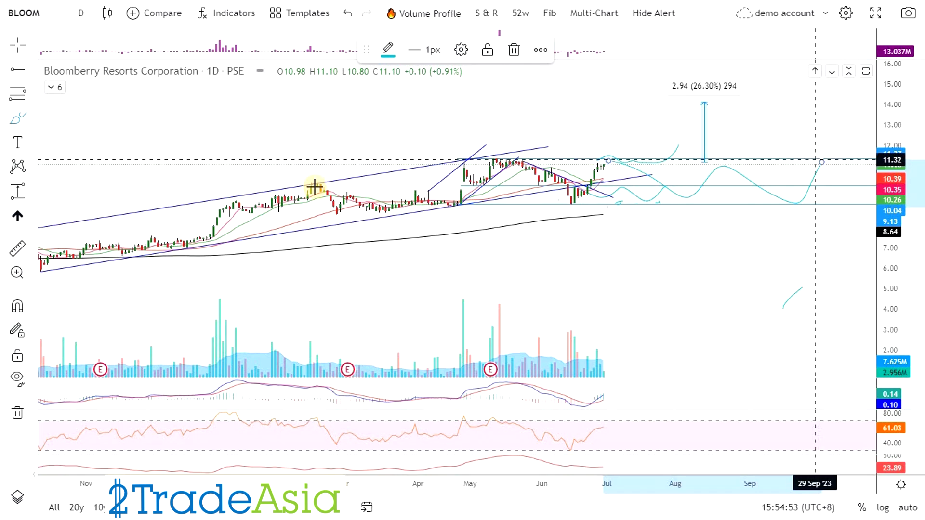
Step: Load the Metro Pacific Investments (MPI) chart, last at 4.77, and switch windows
text(MPI)
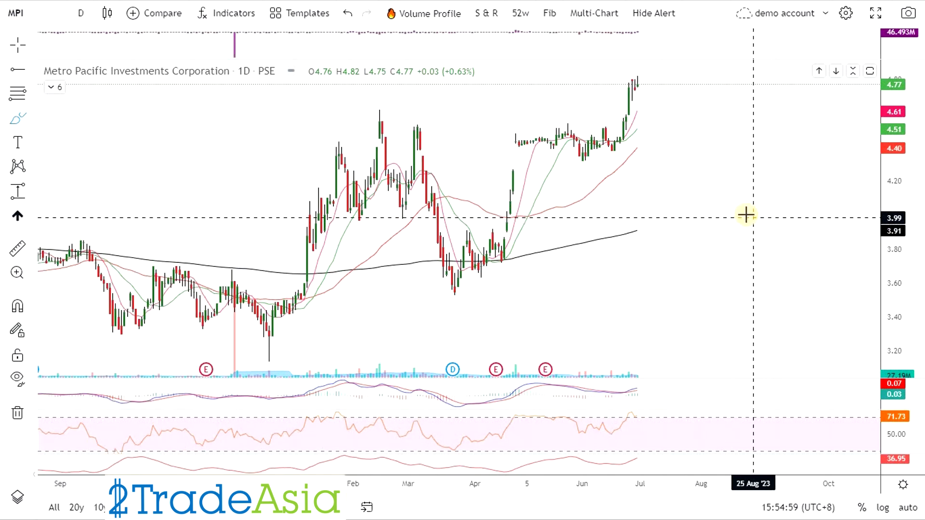
mouse_move(719, 142)
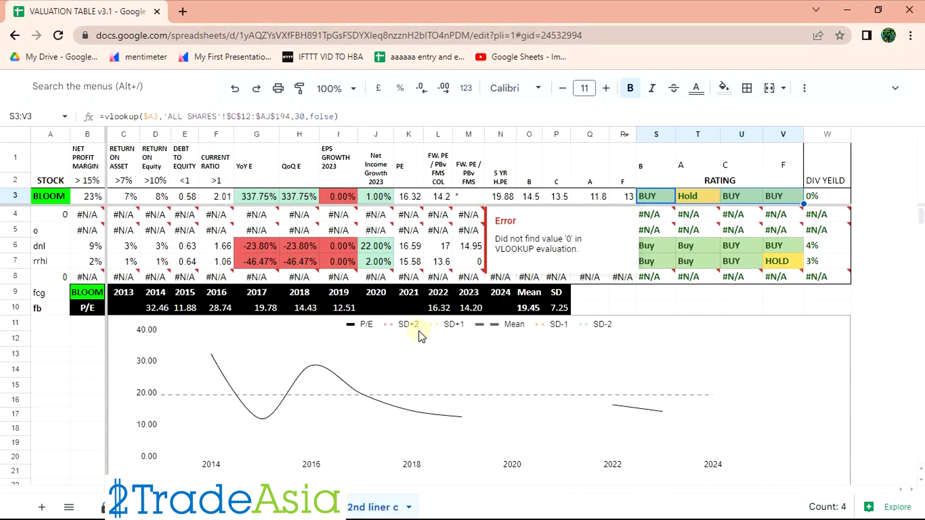
key(alt+tab)
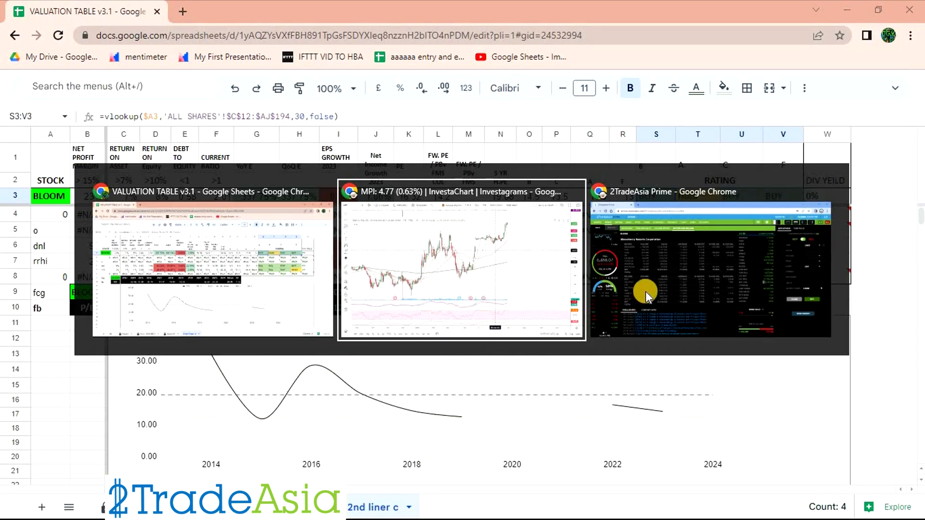
Step: Replace GLO with DMC as the stock code in the valuation spreadsheet
click(714, 266)
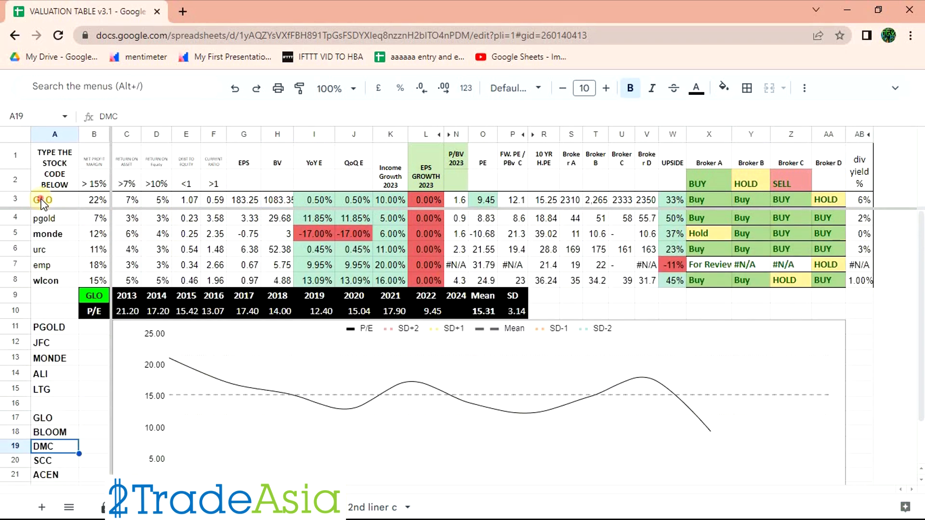
click(43, 200)
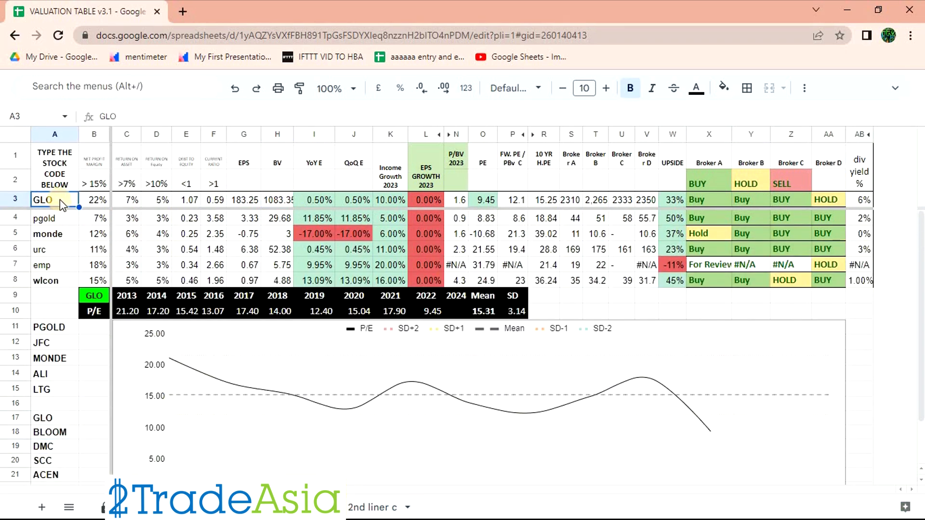
text(DMC)
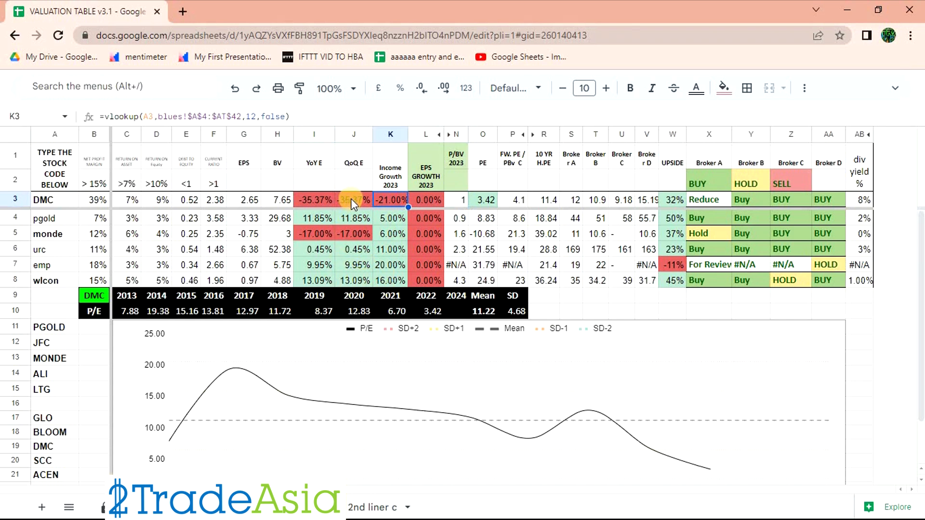
Step: Check DMC's income growth, 10-year P/E, Broker A target and projected 2023 growth
click(354, 200)
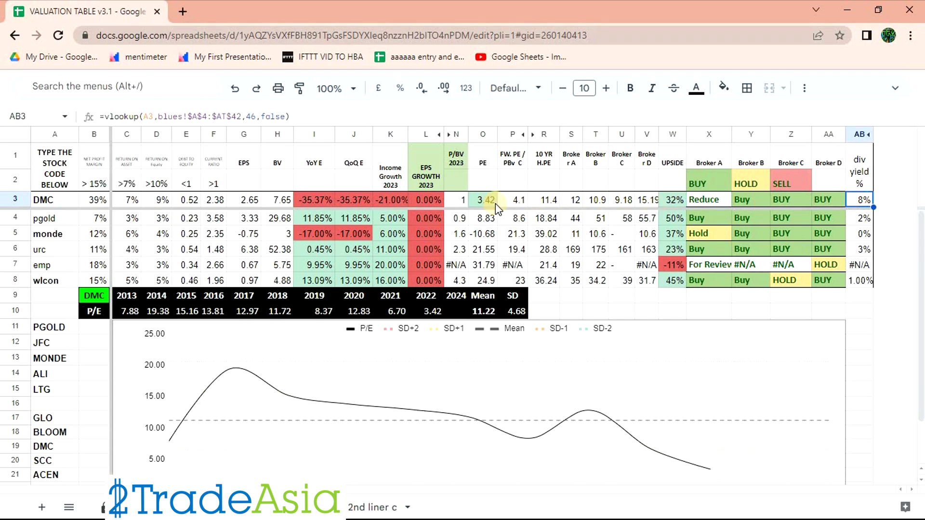
mouse_move(522, 207)
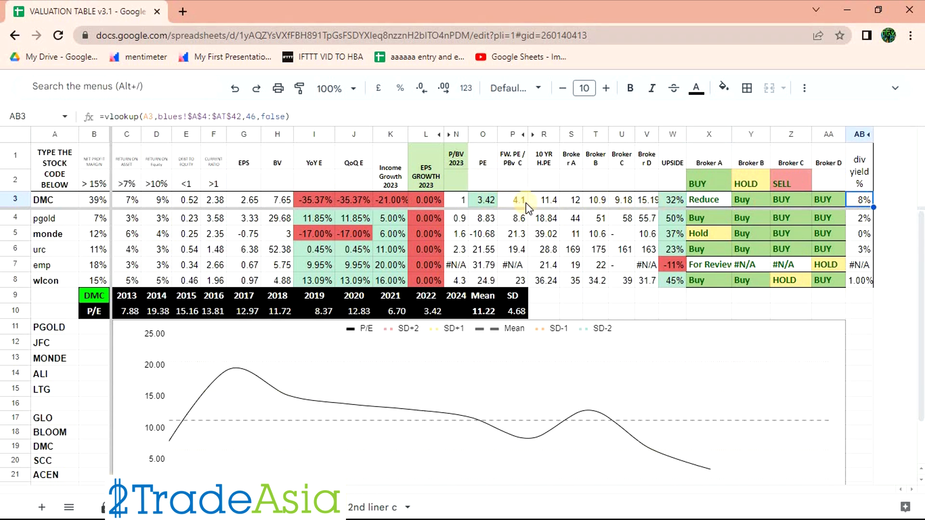
click(544, 200)
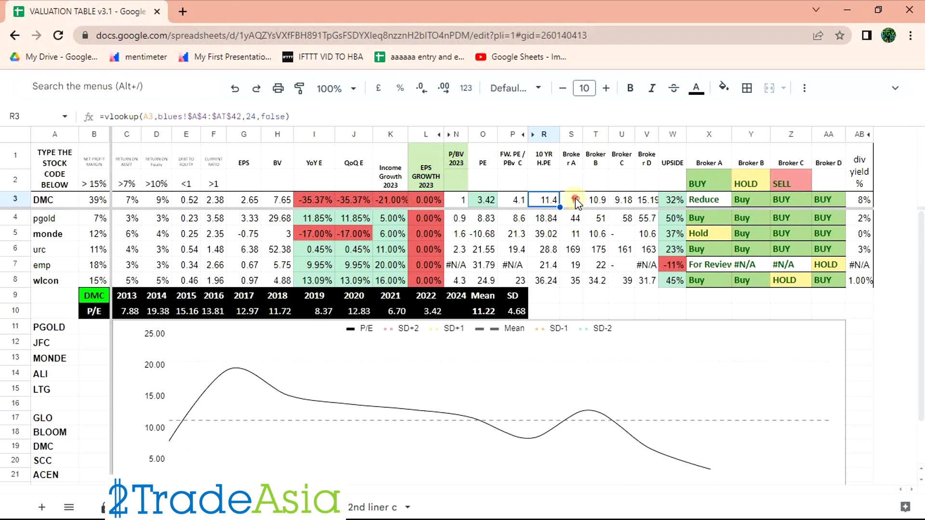
click(570, 200)
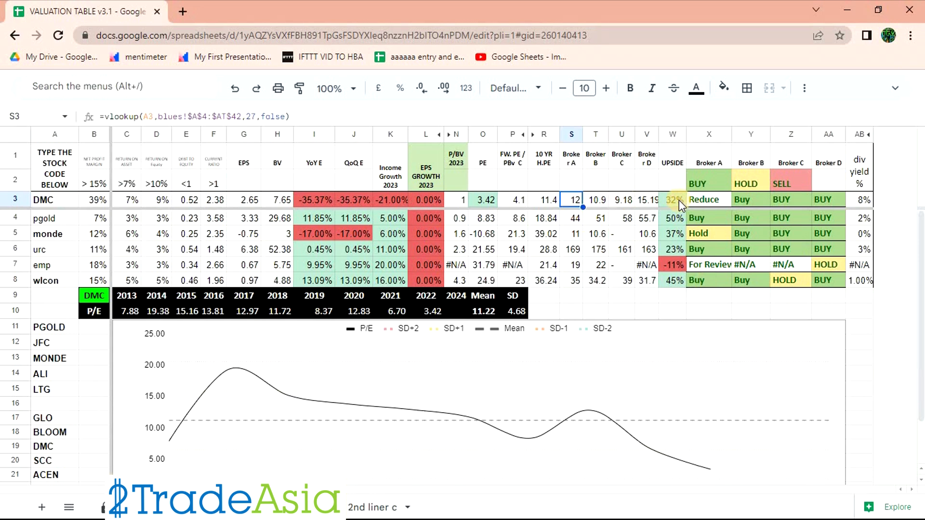
mouse_move(483, 199)
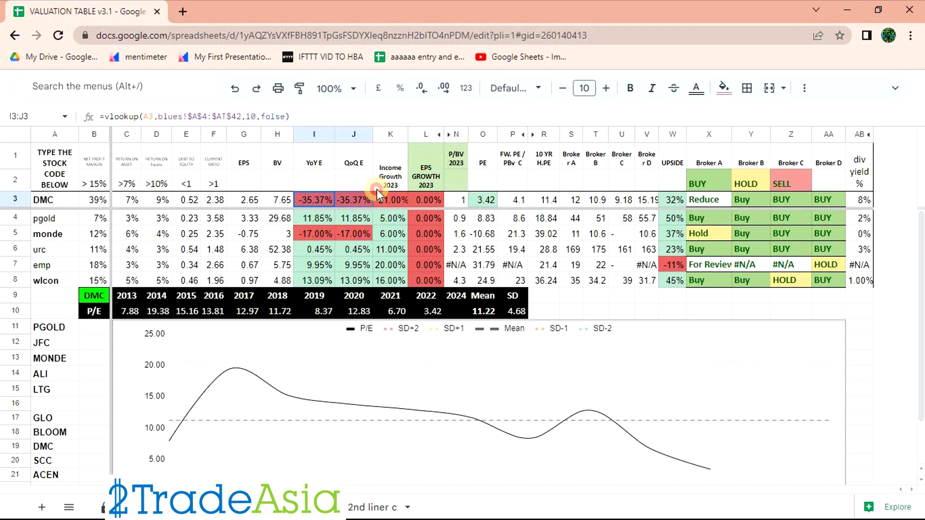
click(389, 200)
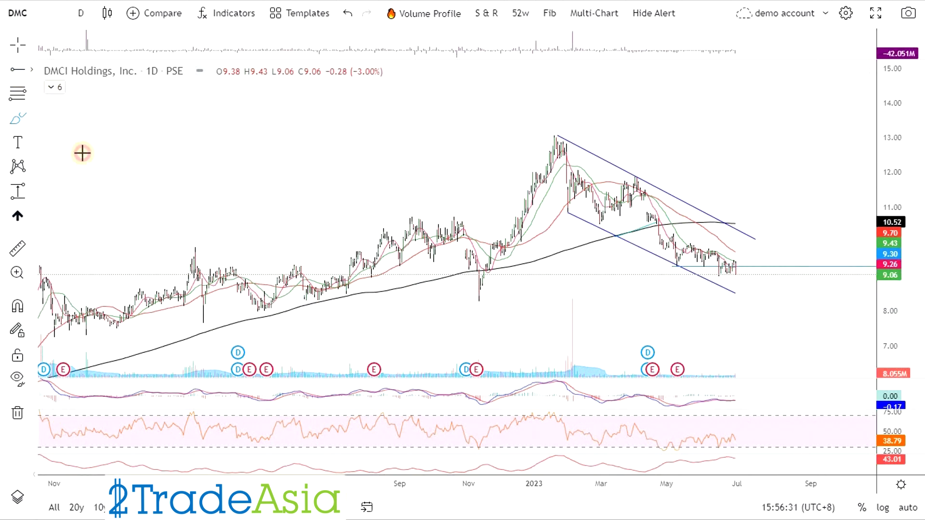
mouse_move(289, 303)
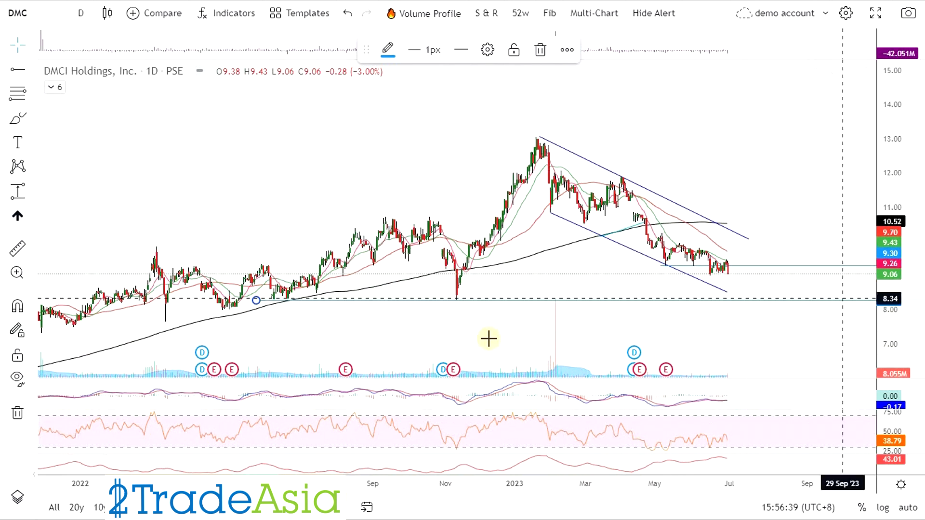
mouse_move(442, 370)
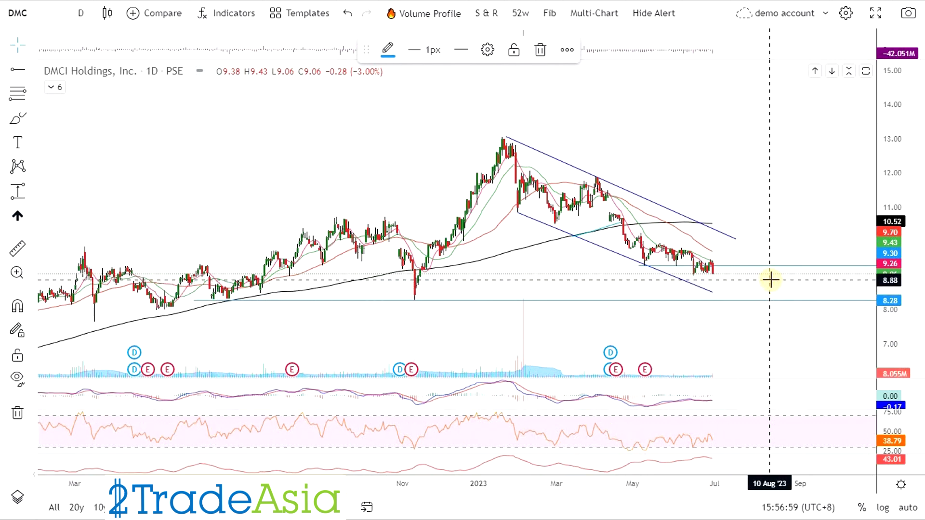
Step: Pan the DMC daily chart to focus on the 2023 decline
drag(771, 278, 778, 301)
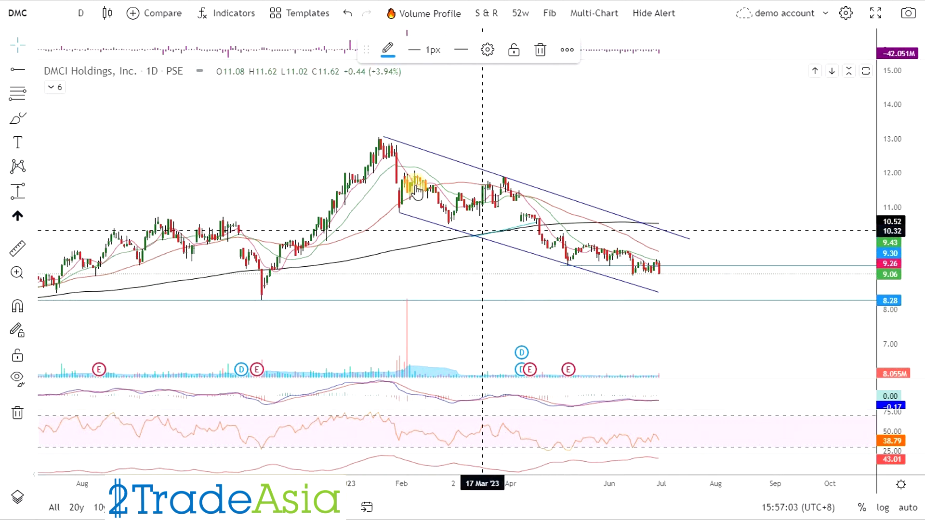
mouse_move(513, 194)
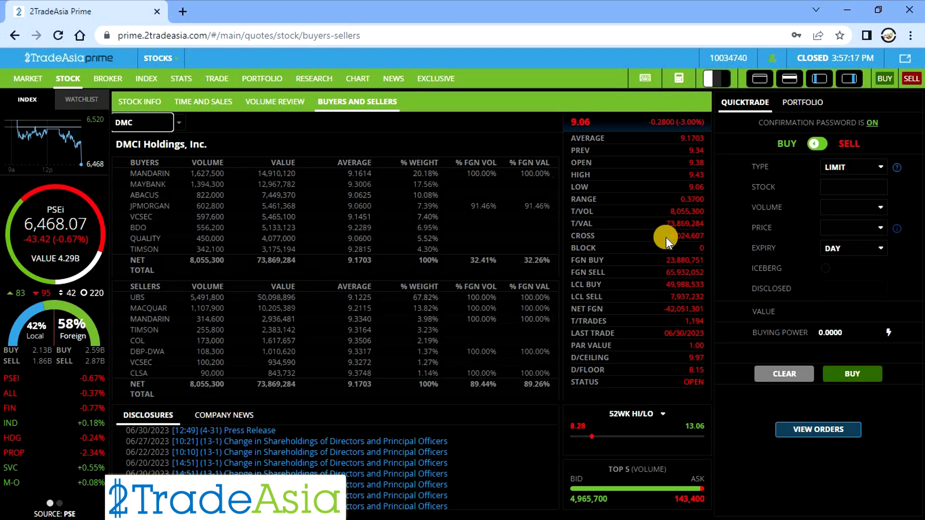
click(357, 79)
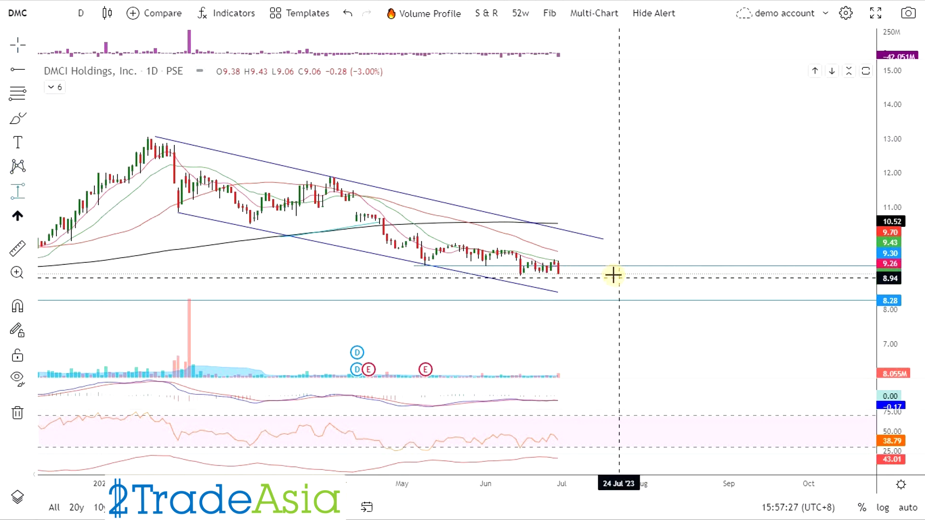
click(615, 274)
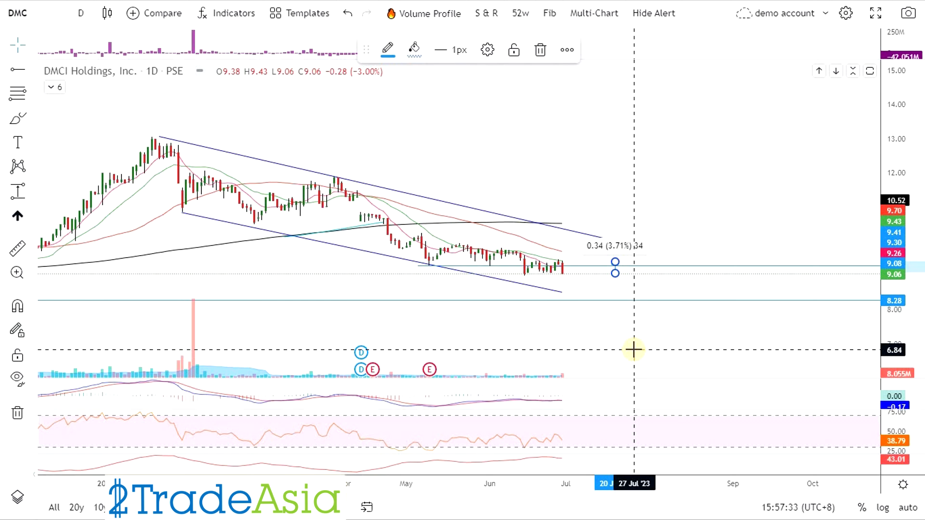
mouse_move(618, 293)
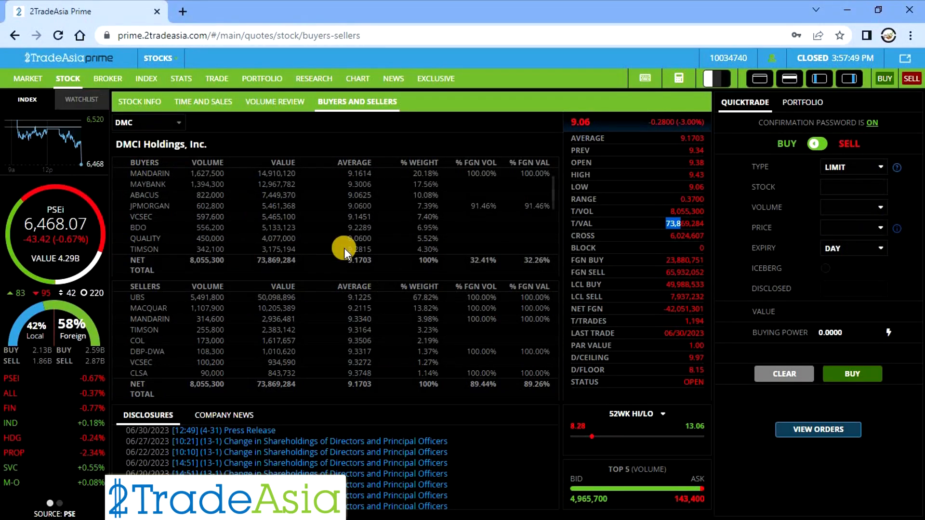
Step: Overwrite the DMC stock code cell in the valuation sheet with SCC
click(82, 11)
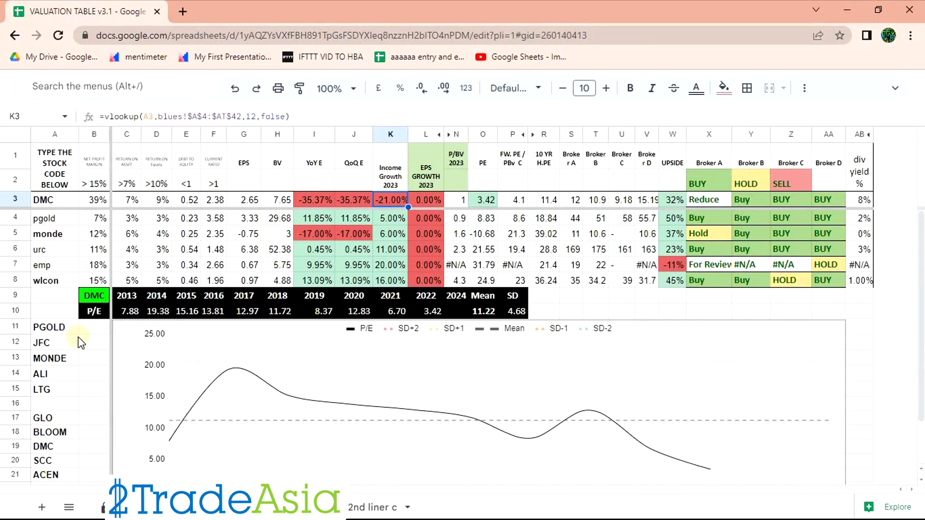
click(43, 460)
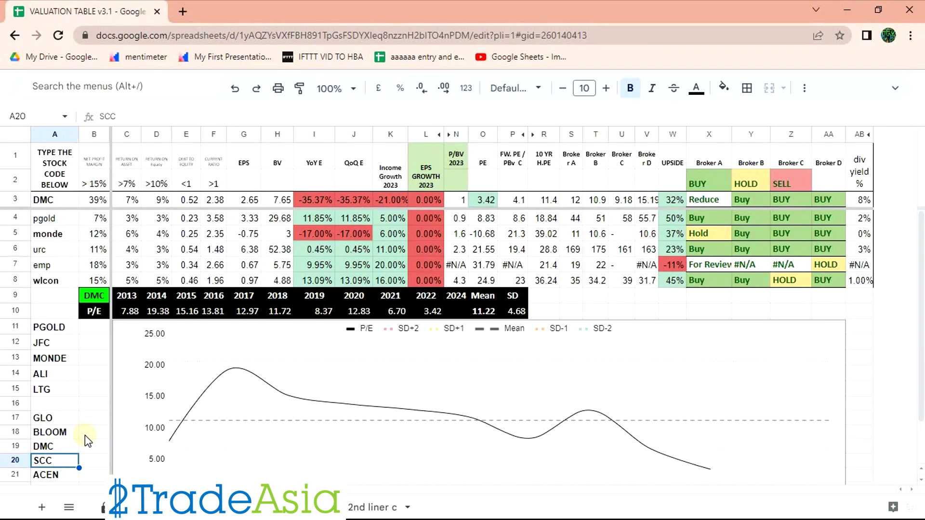
click(42, 199)
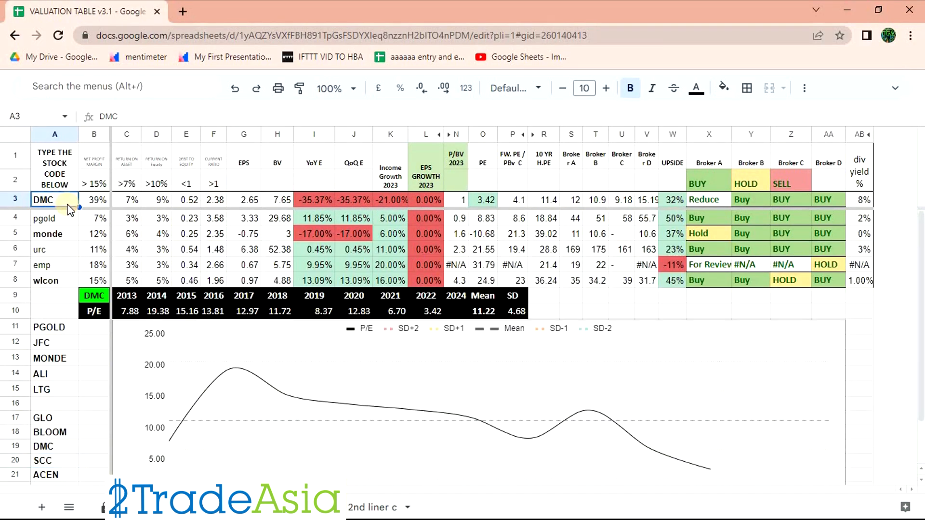
text(S)
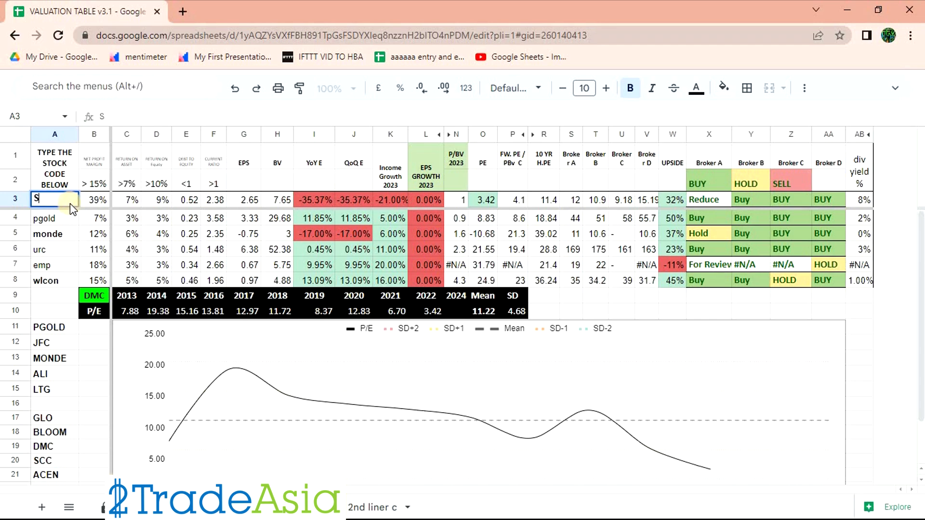
text(CC)
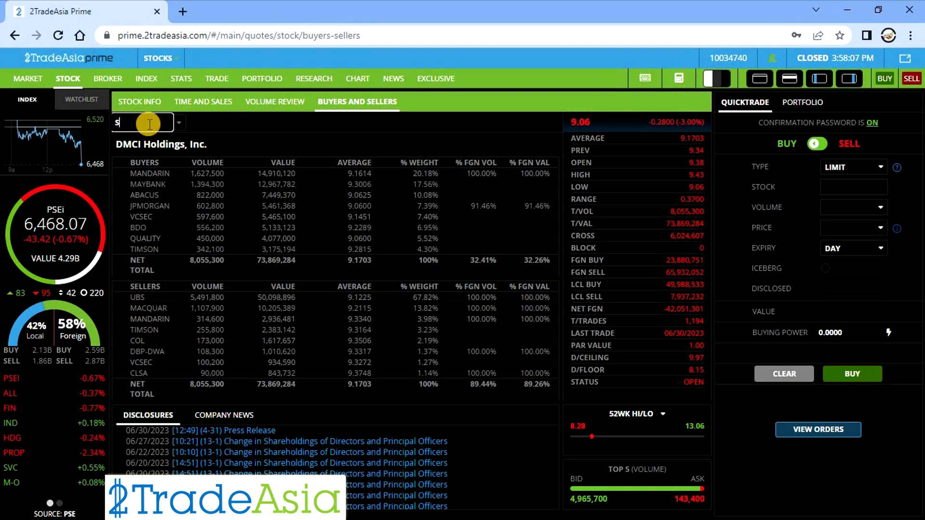
Step: Load the SCC buyers-and-sellers broker breakdown in 2TradeAsia Prime
text(cc)
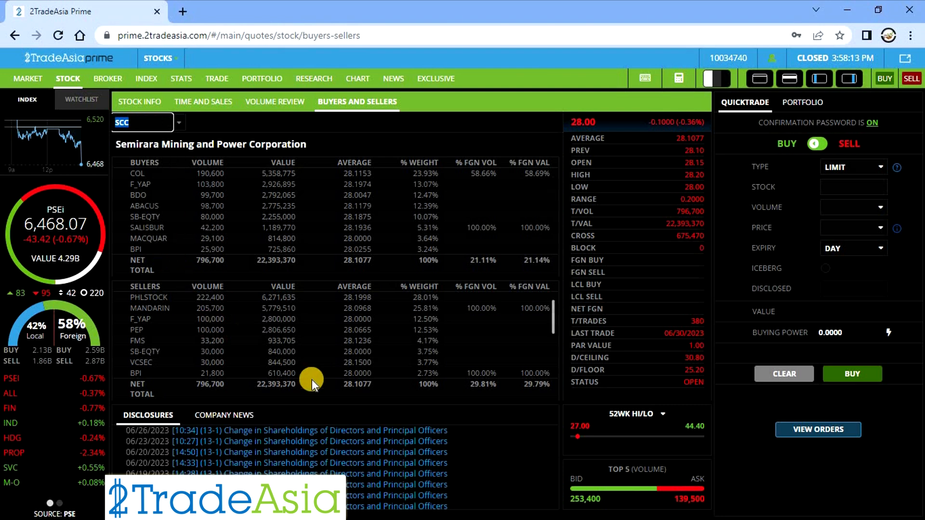
mouse_move(699, 195)
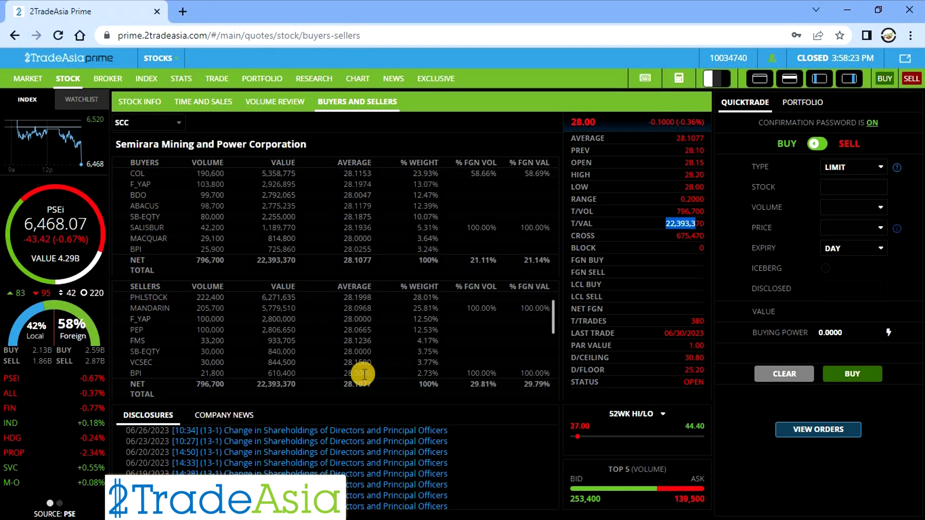
click(357, 78)
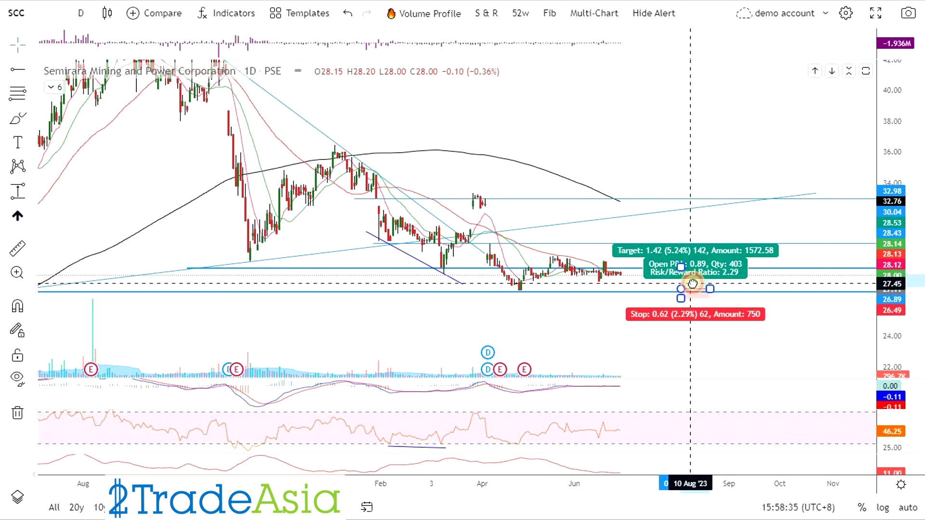
Step: Adjust the SCC long position's entry and stop levels on the daily chart
drag(693, 286, 620, 313)
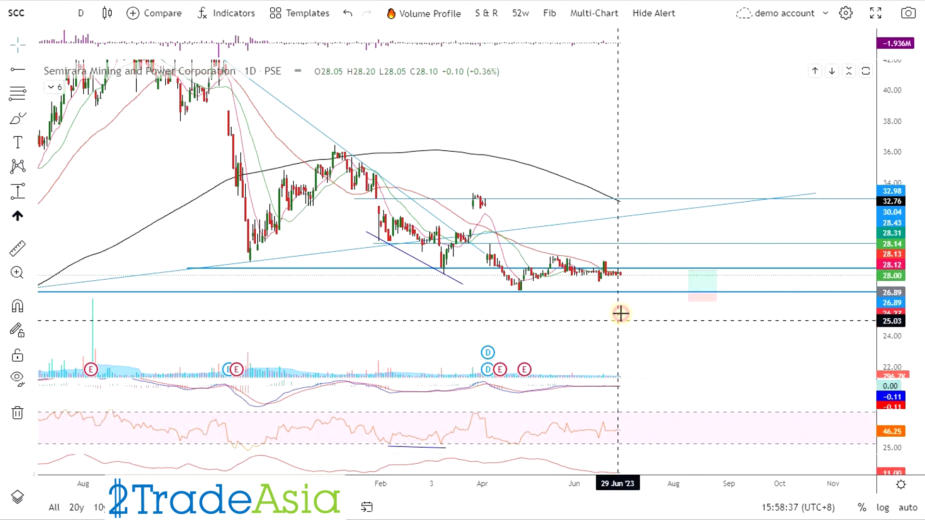
mouse_move(599, 326)
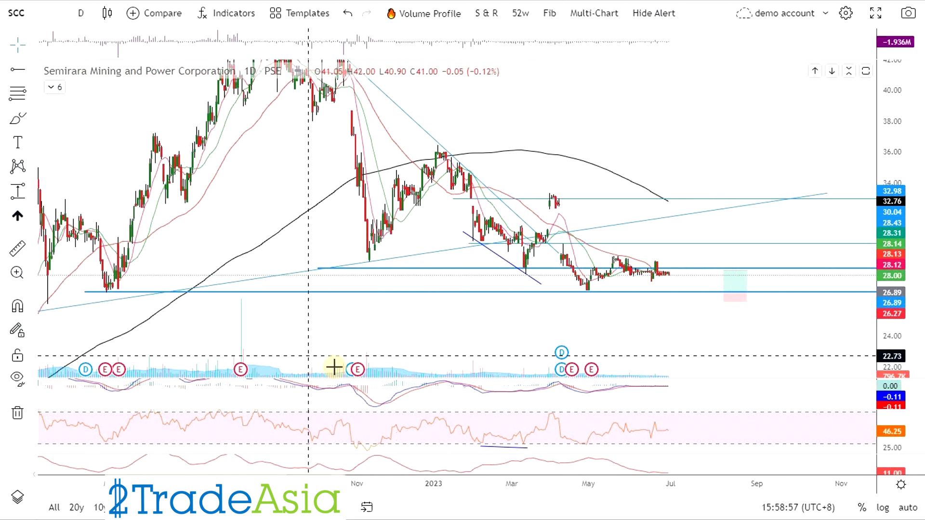
mouse_move(354, 370)
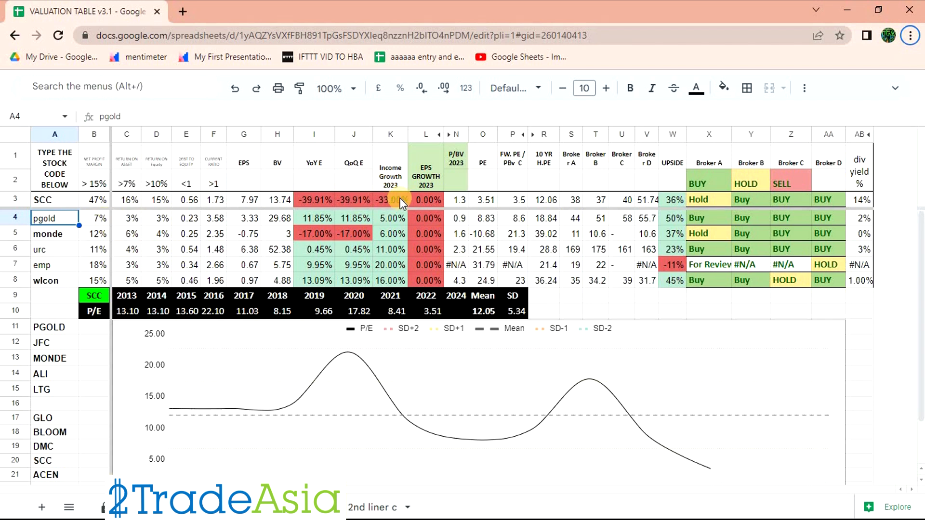
Step: Review SCC's 2023 and quarter-on-quarter growth figures and its 14% dividend yield
click(390, 199)
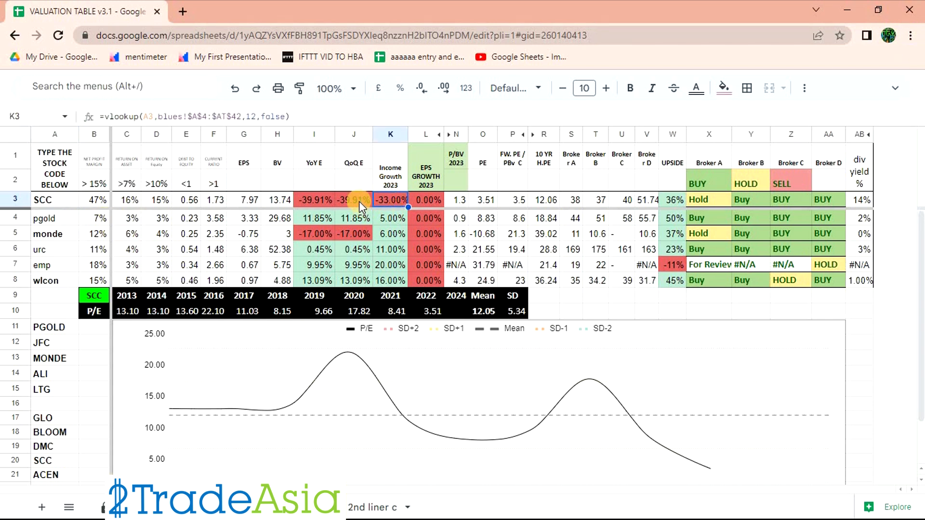
click(353, 200)
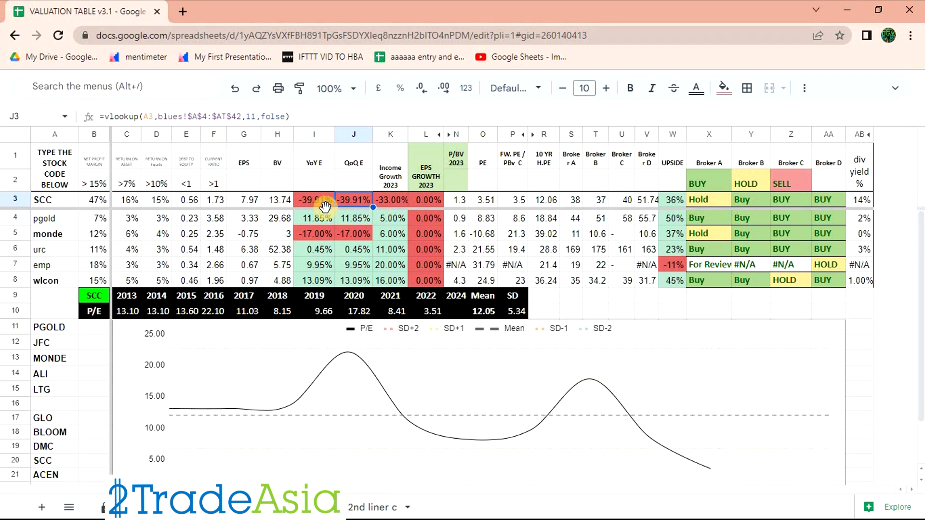
drag(313, 199, 390, 200)
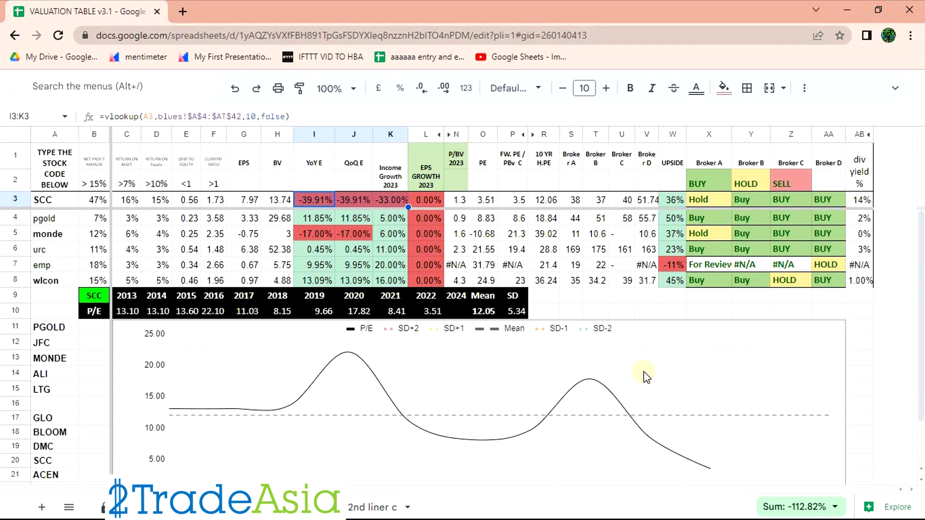
mouse_move(840, 381)
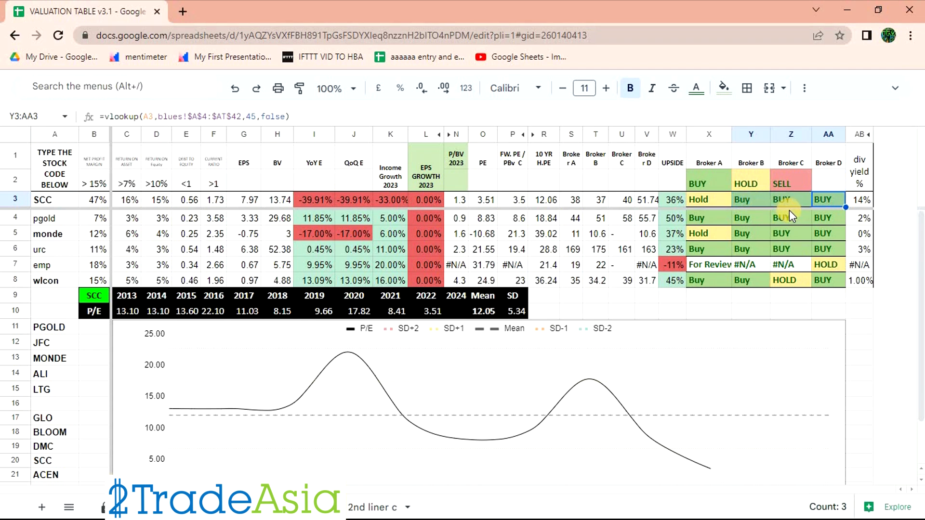
mouse_move(830, 252)
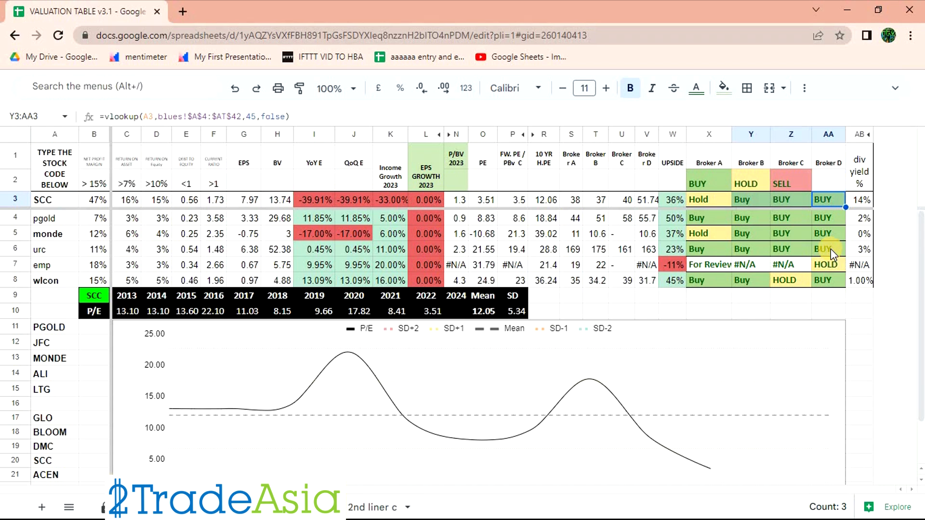
mouse_move(831, 253)
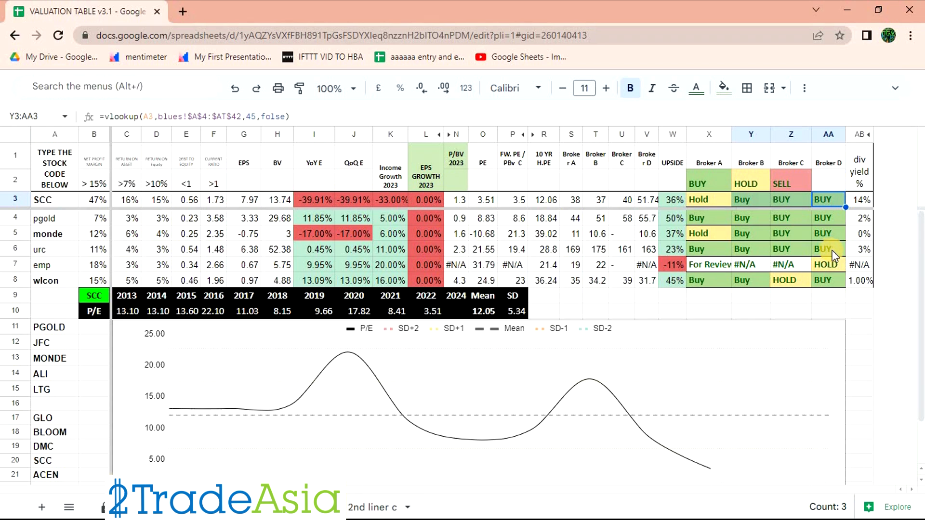
mouse_move(262, 260)
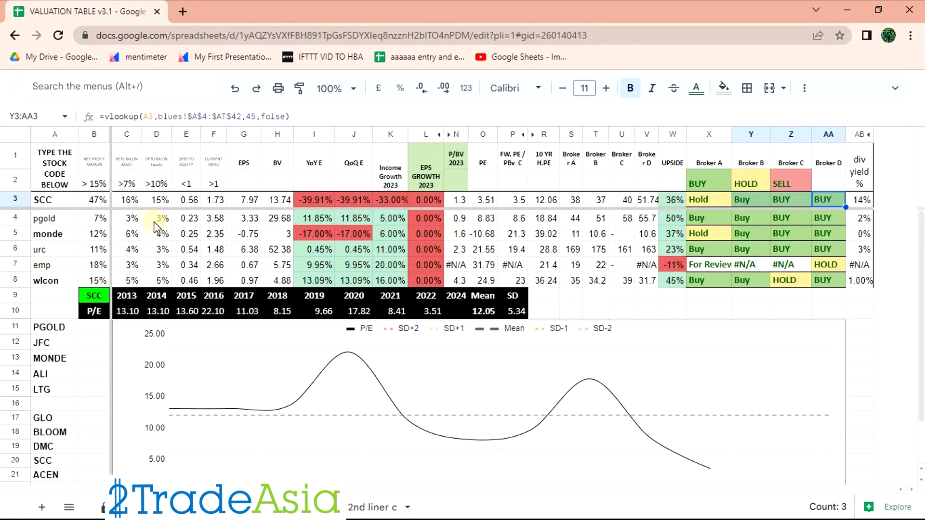
mouse_move(525, 227)
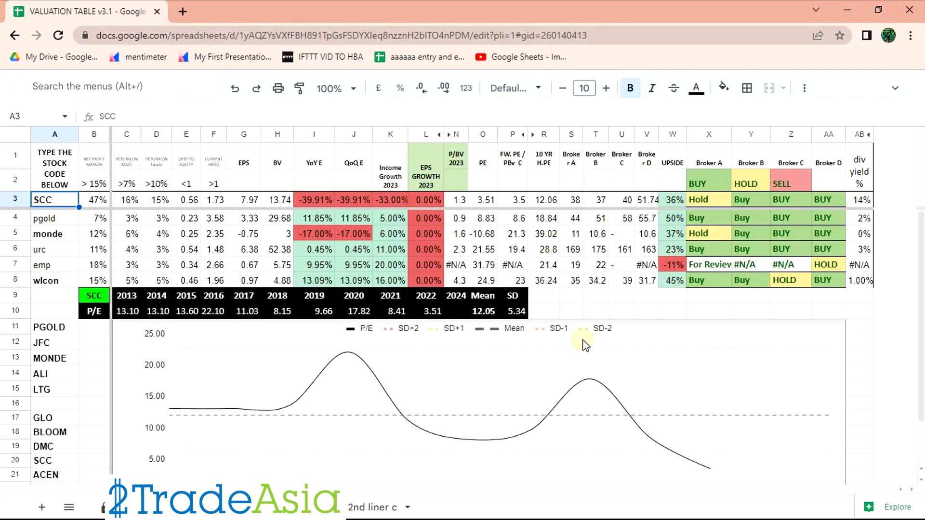
mouse_move(706, 339)
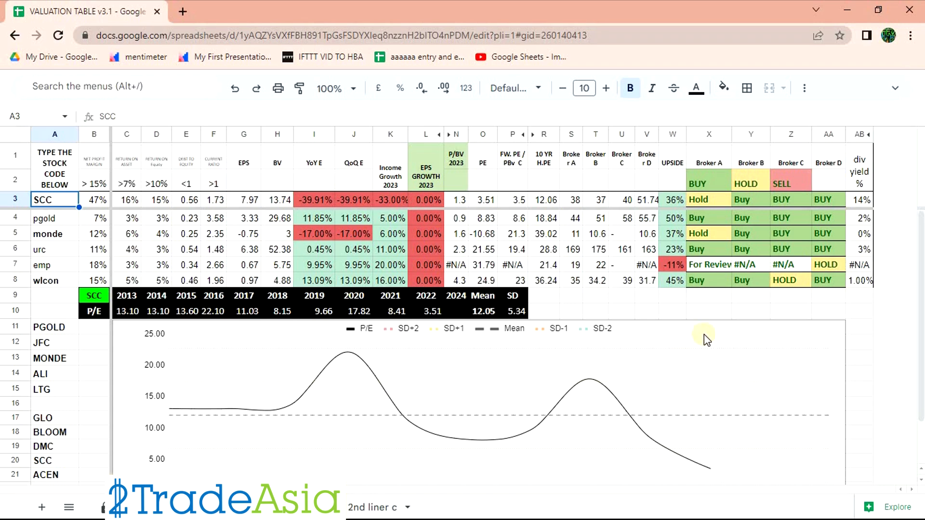
click(859, 199)
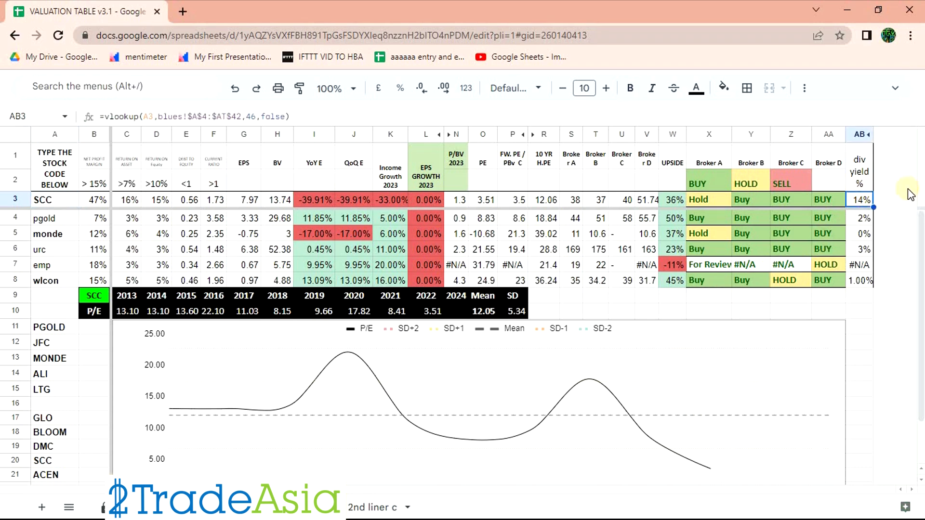
key(alt+tab)
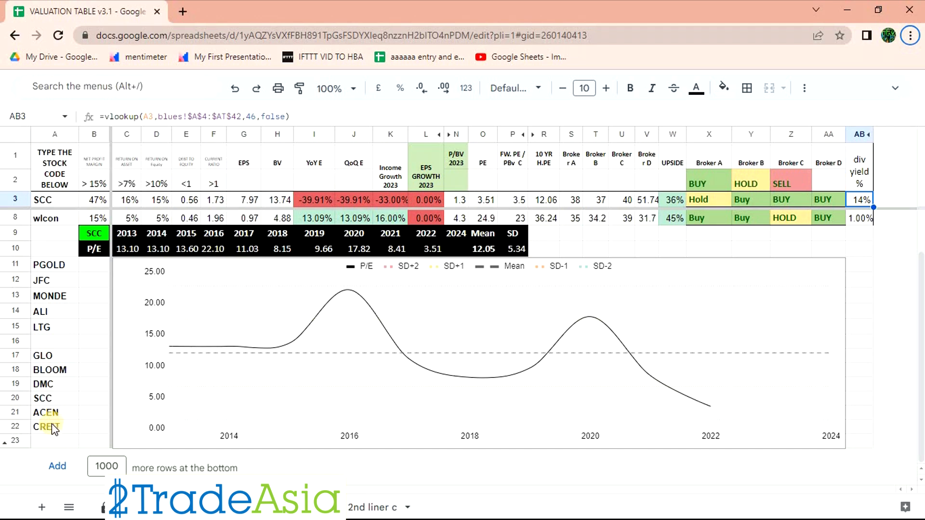
Step: Switch to 2TradeAsia Prime and enter ACEN as the next stock code
click(54, 426)
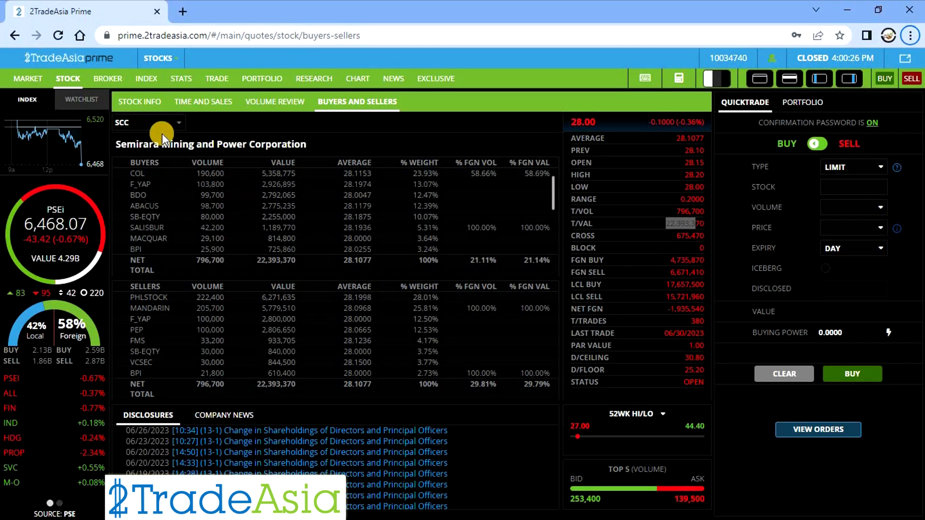
text(ACEN)
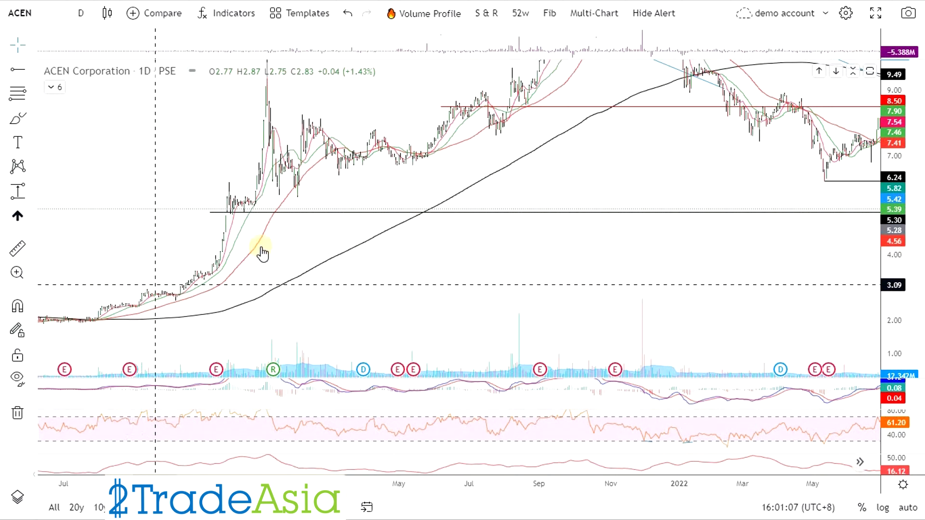
Step: Pan ACEN's daily chart back through its 2019–2021 price history
drag(262, 254, 493, 262)
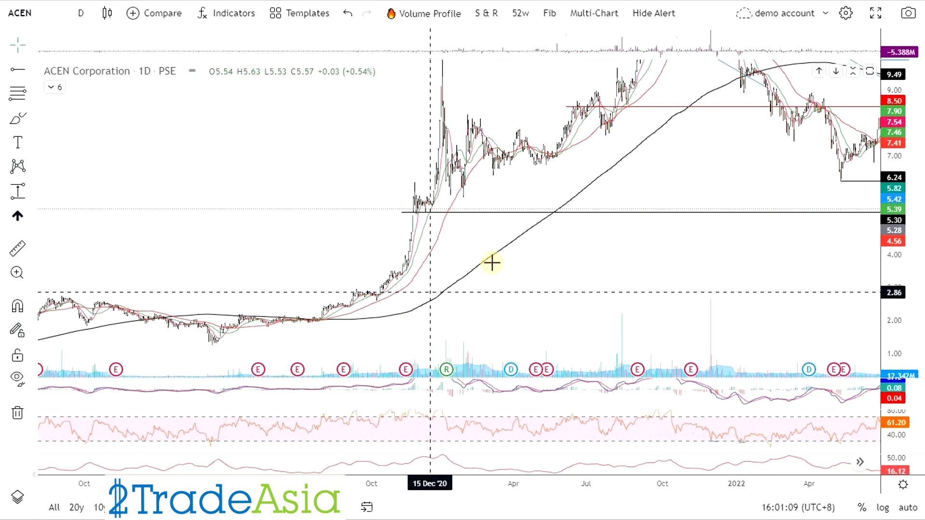
mouse_move(307, 315)
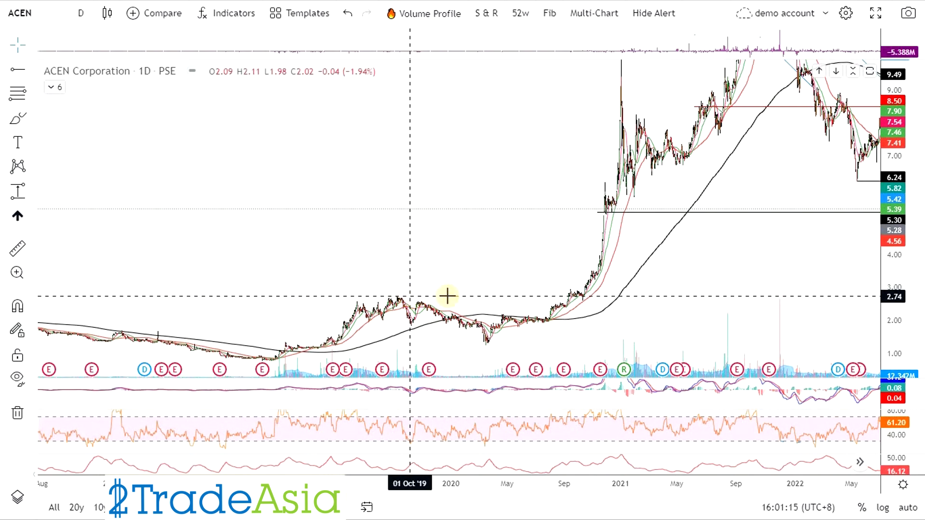
mouse_move(622, 207)
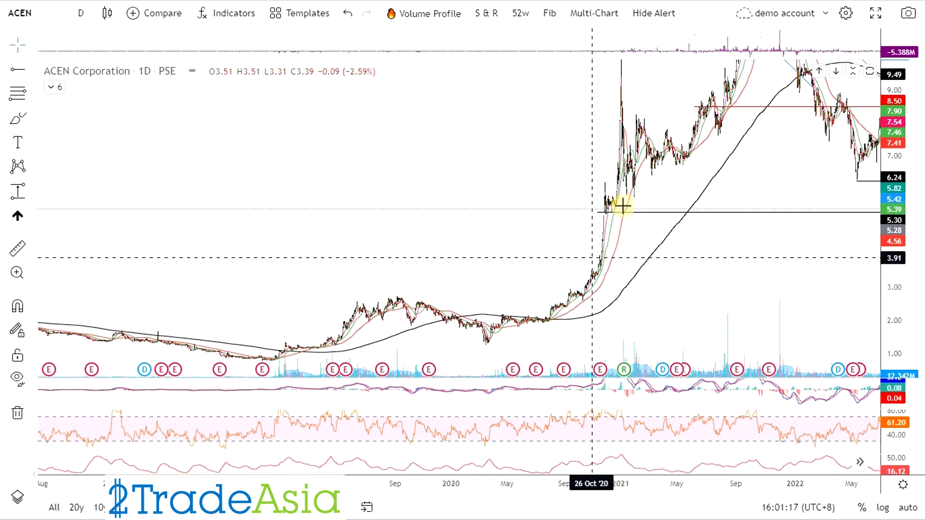
mouse_move(561, 259)
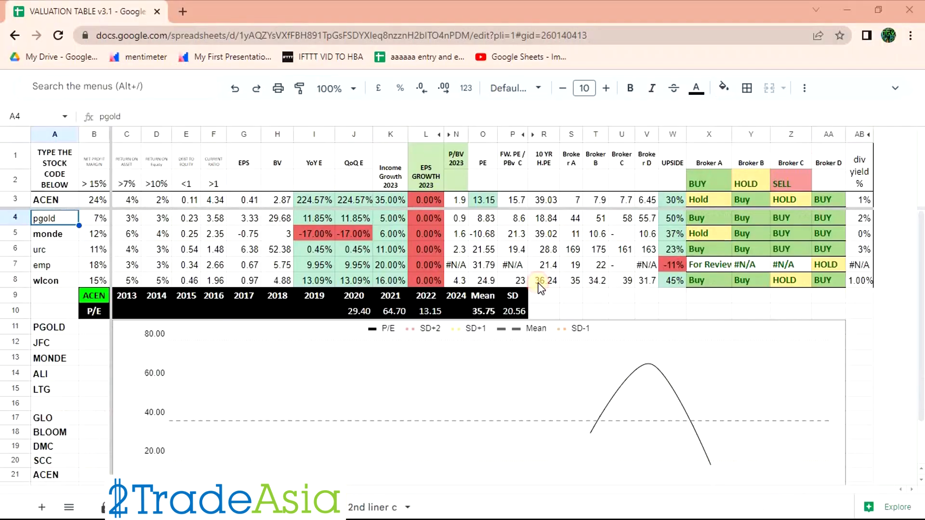
mouse_move(268, 218)
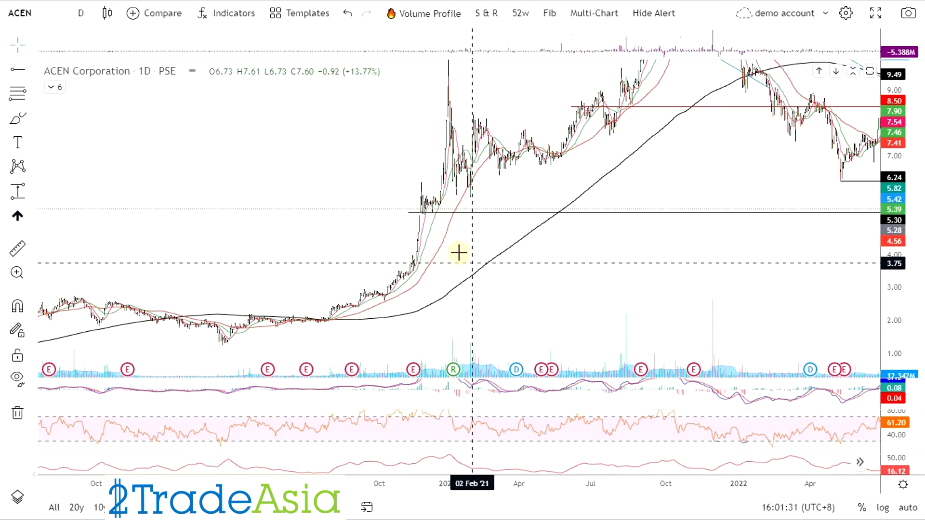
Step: Bring ACEN's 2022–2023 price action into view and draw a horizontal level near 2.78
drag(460, 252, 560, 271)
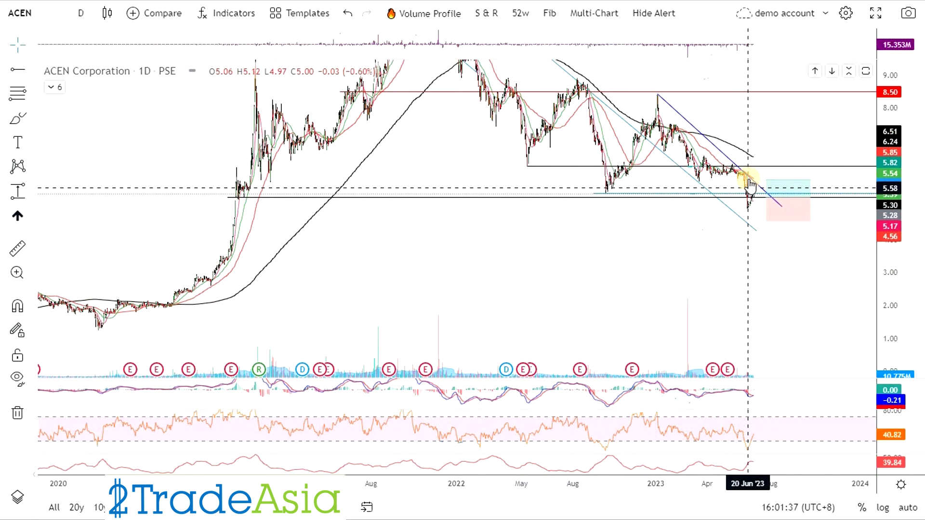
mouse_move(740, 216)
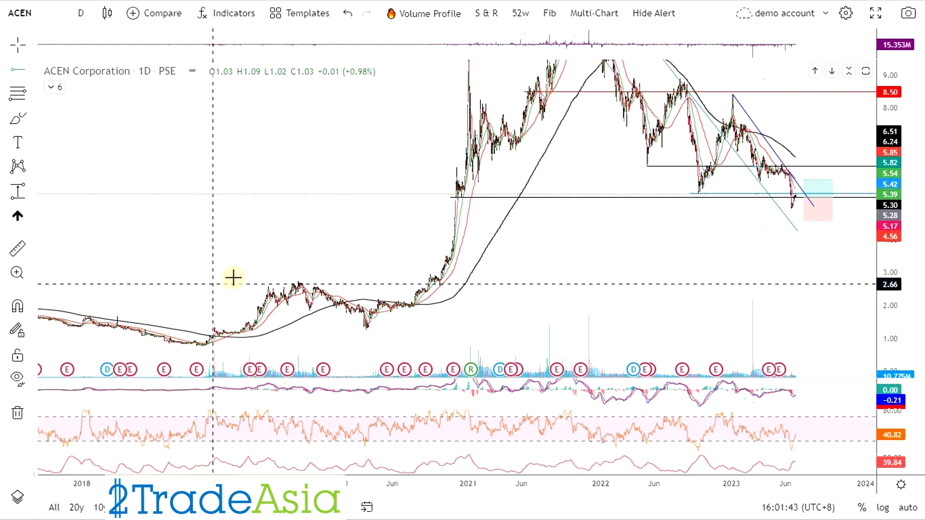
drag(239, 280, 597, 321)
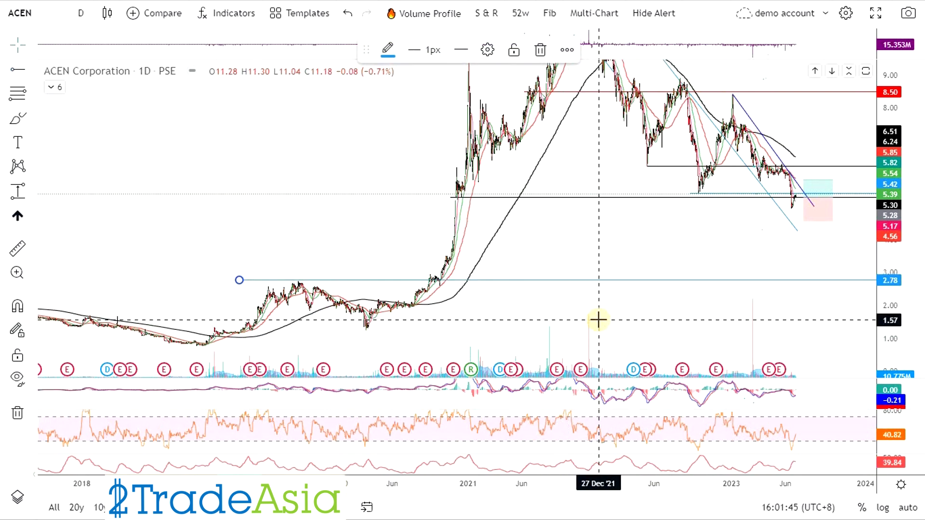
mouse_move(540, 333)
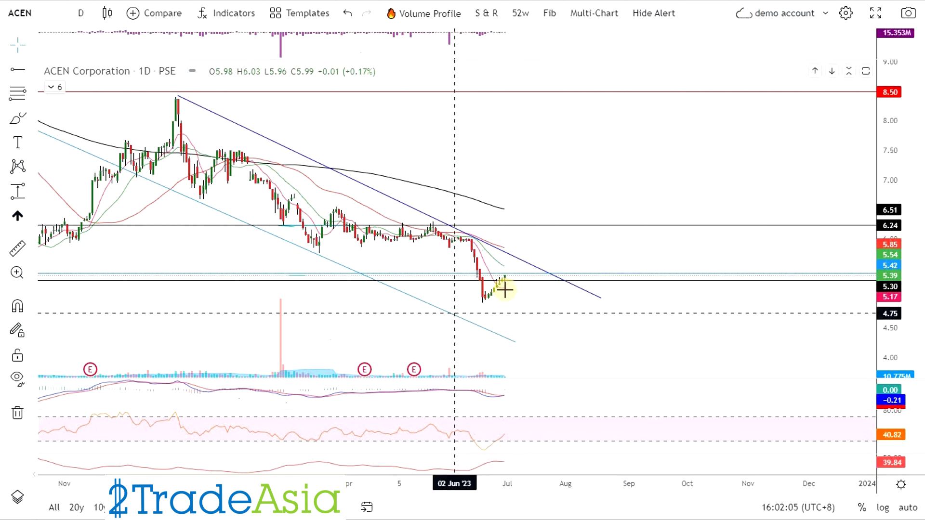
mouse_move(513, 280)
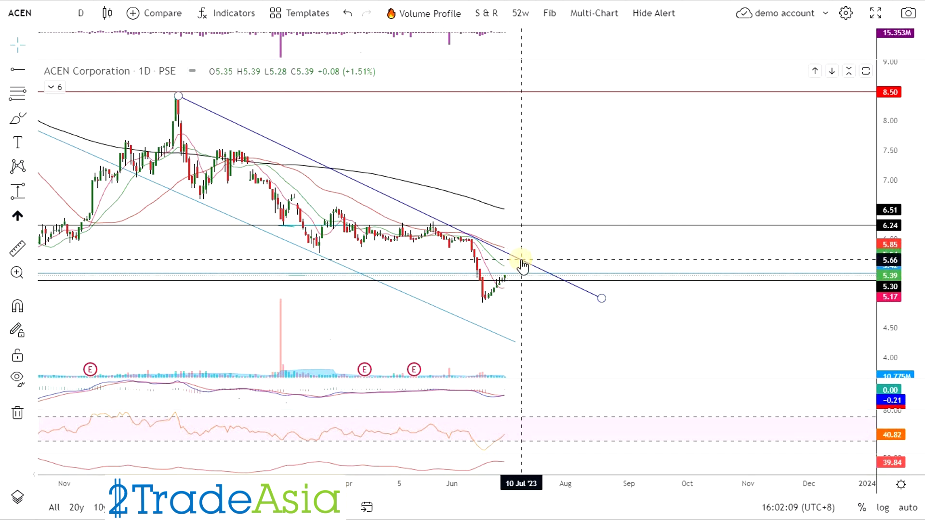
mouse_move(506, 260)
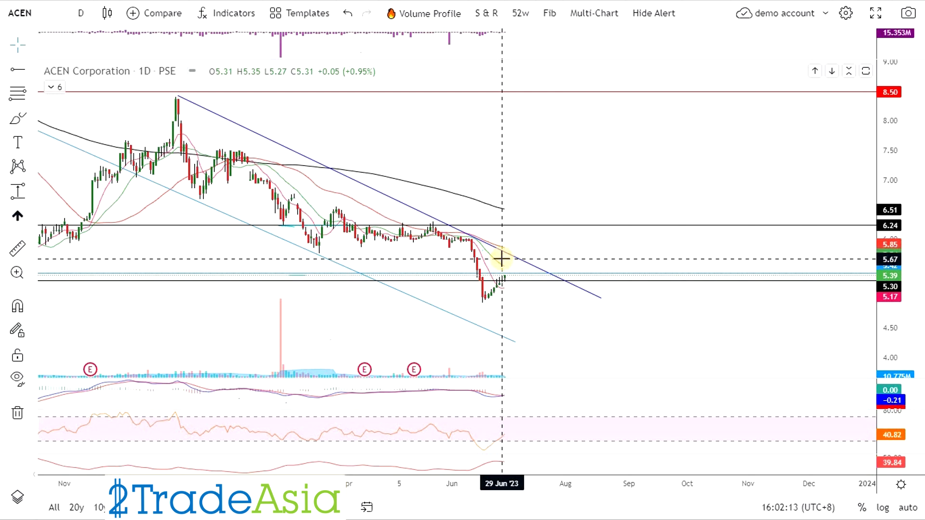
mouse_move(514, 302)
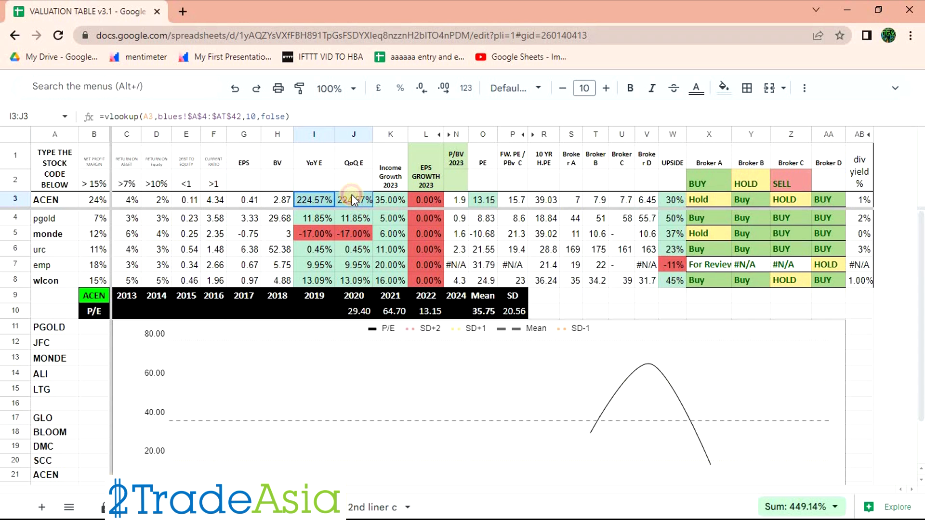
Step: Review ACEN's 224.57% earnings growth, then its margin and return ratios
click(709, 199)
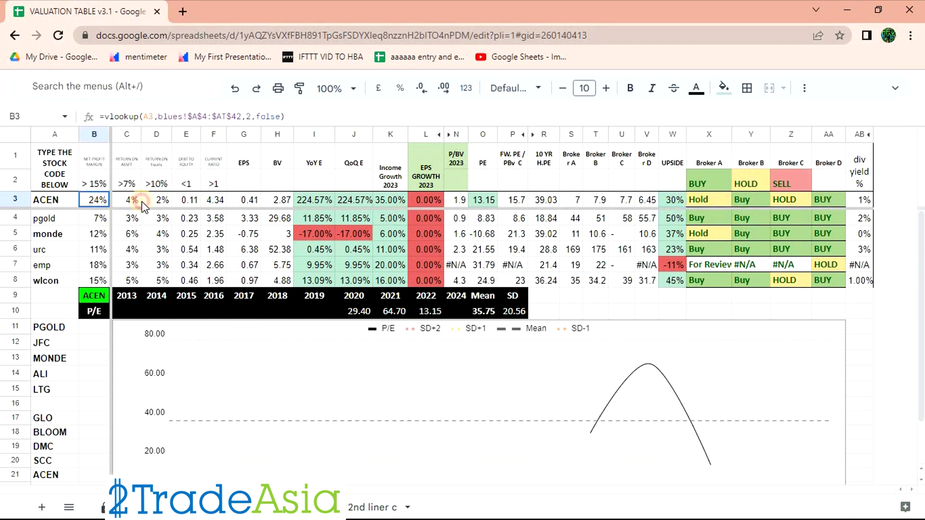
drag(94, 199, 278, 199)
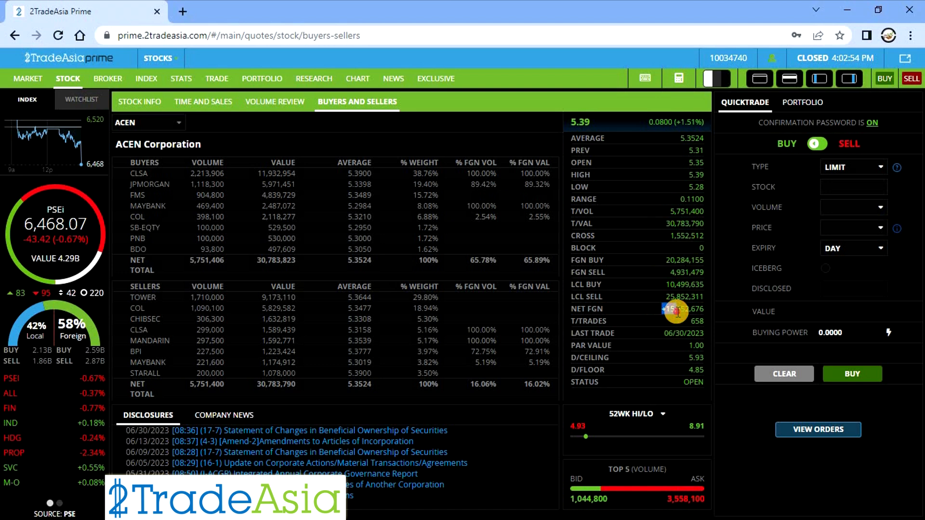
mouse_move(339, 262)
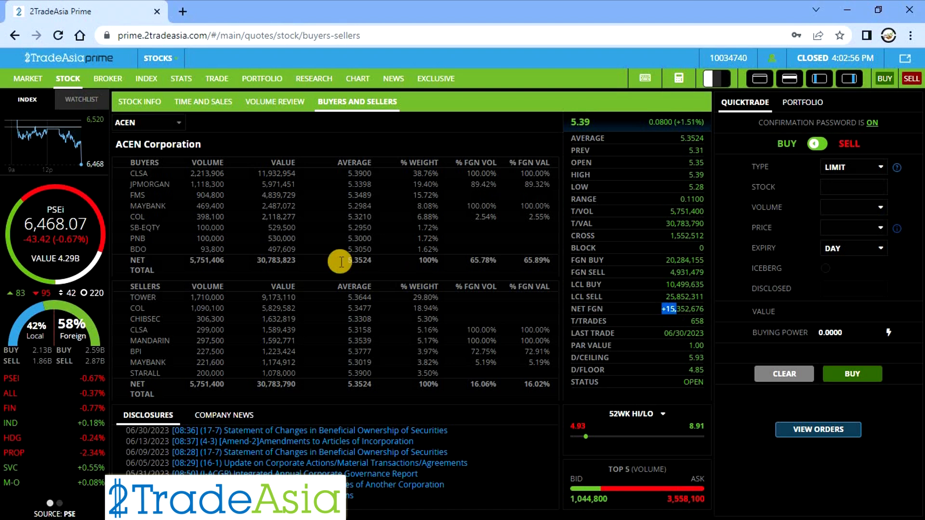
mouse_move(352, 311)
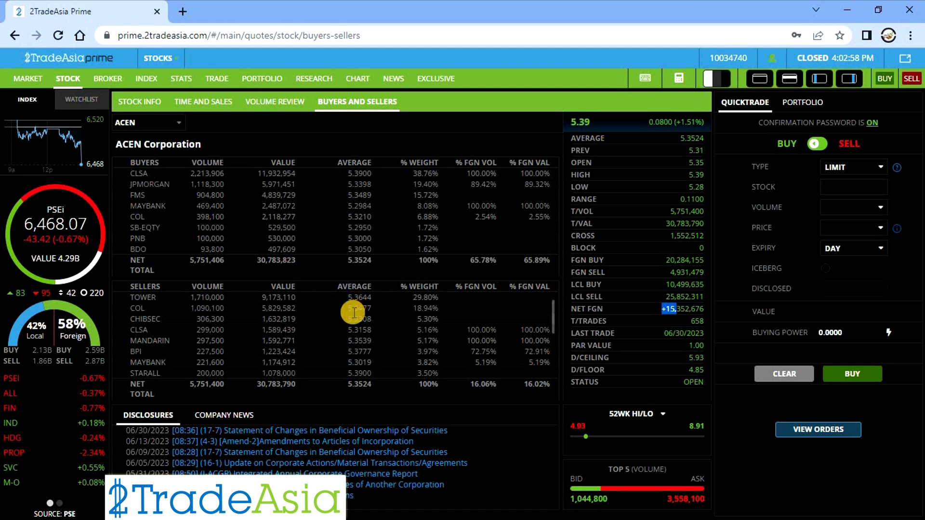
Step: Return to ACEN's daily price chart in InvestaChart
click(357, 79)
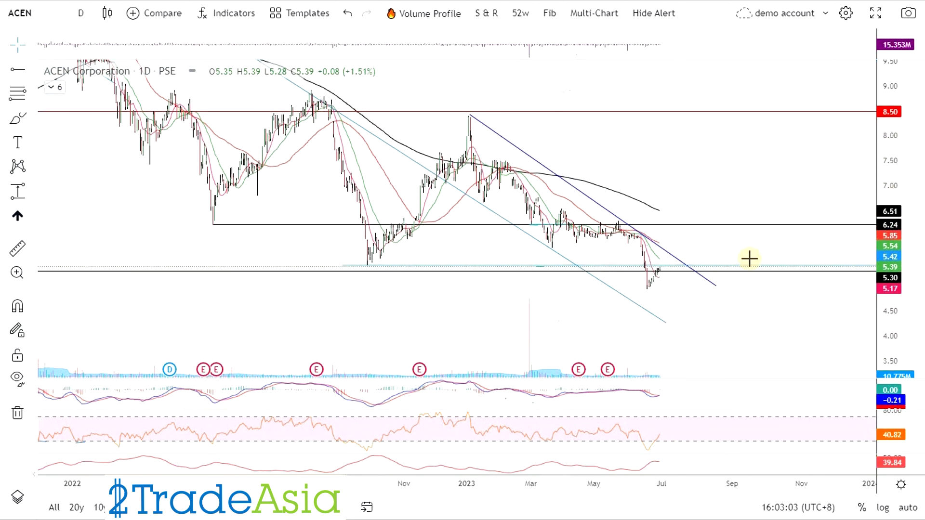
mouse_move(93, 253)
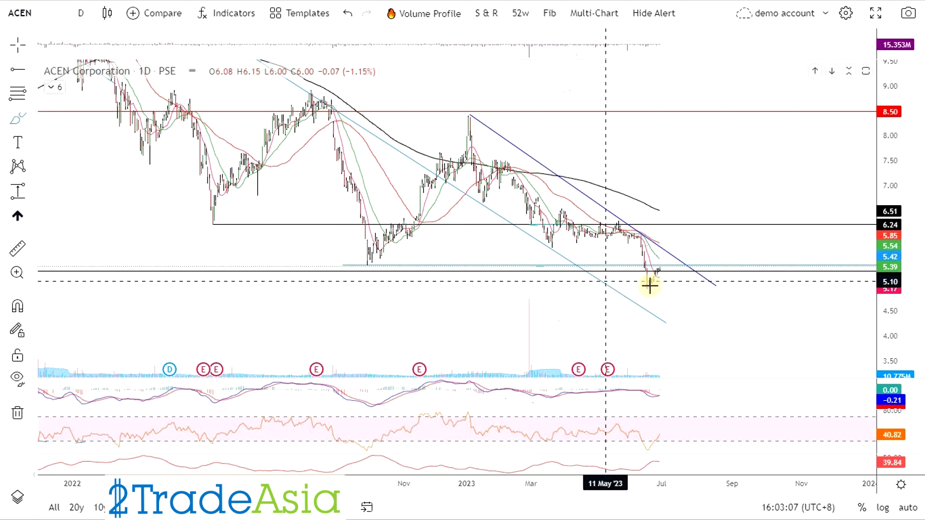
Step: Mark a 5.54 level where ACEN meets its downtrend line, then pan across its history
drag(649, 286, 669, 263)
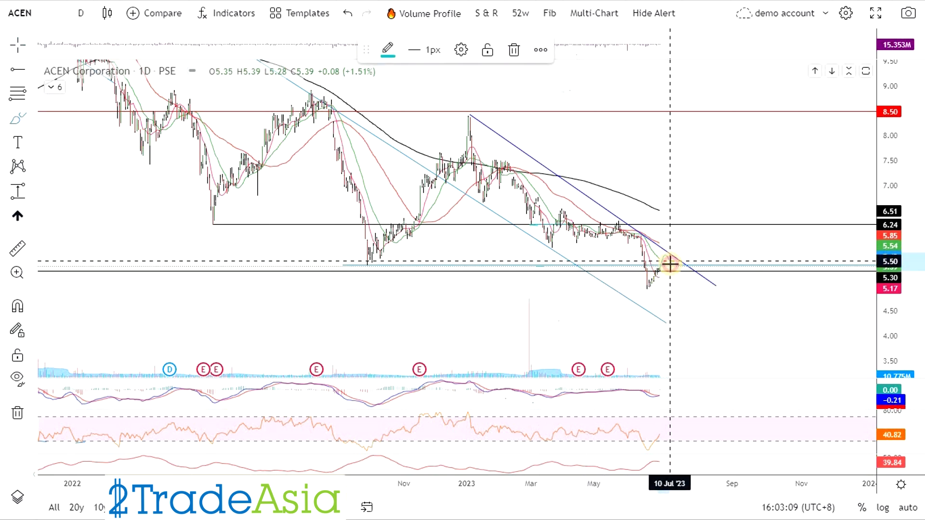
mouse_move(678, 260)
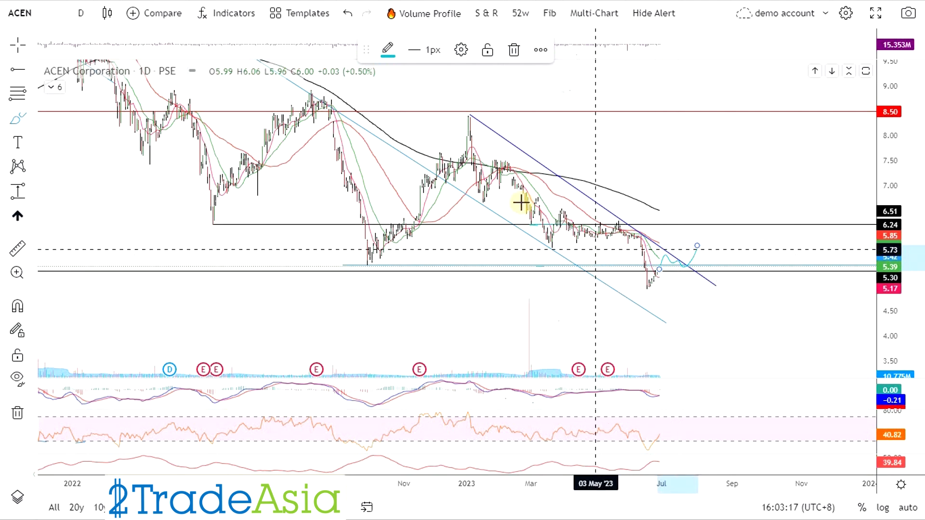
mouse_move(483, 126)
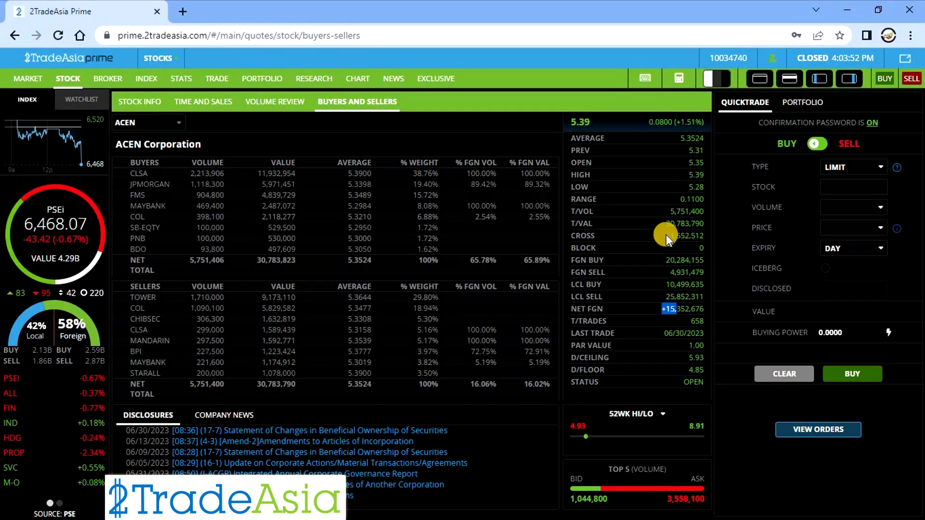
mouse_move(489, 214)
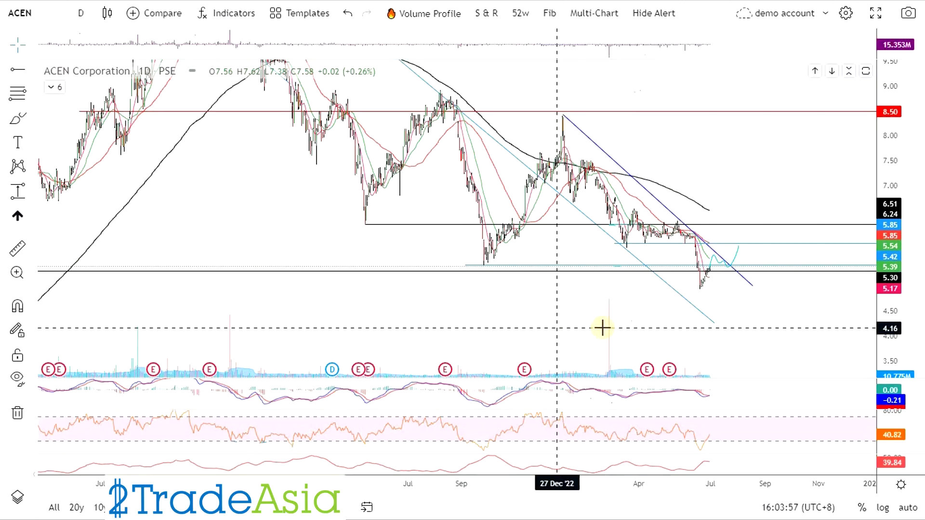
drag(603, 326, 712, 287)
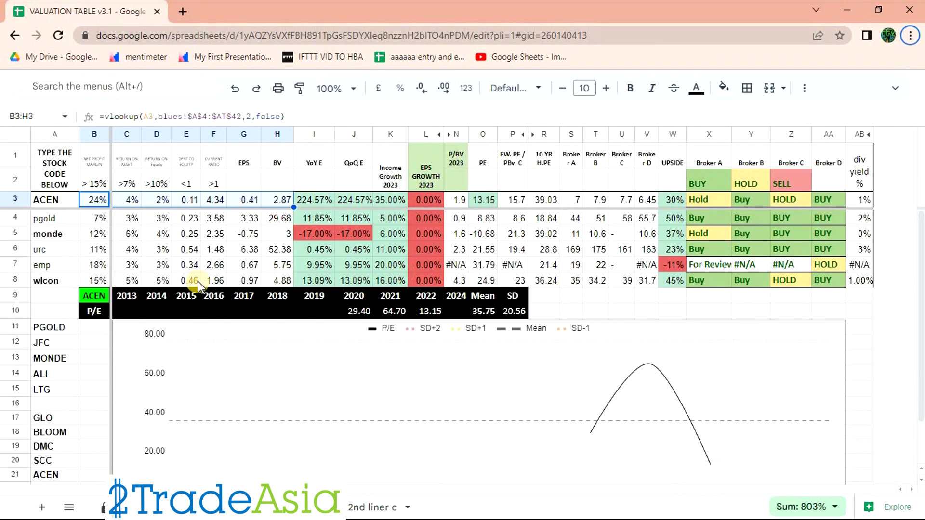
Step: Replace BLOOM with CREIT on the 2nd liner sheet and inspect its target price cells
click(54, 199)
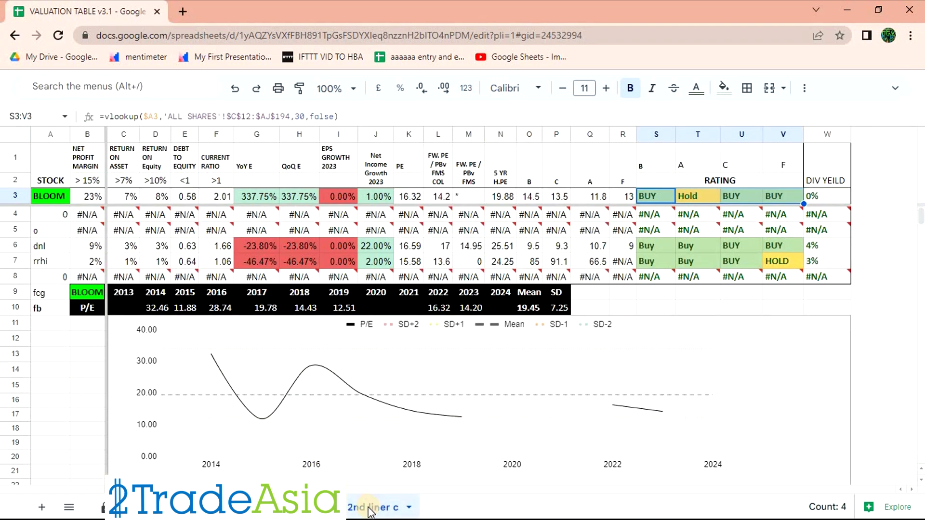
click(49, 196)
text(CREIT)
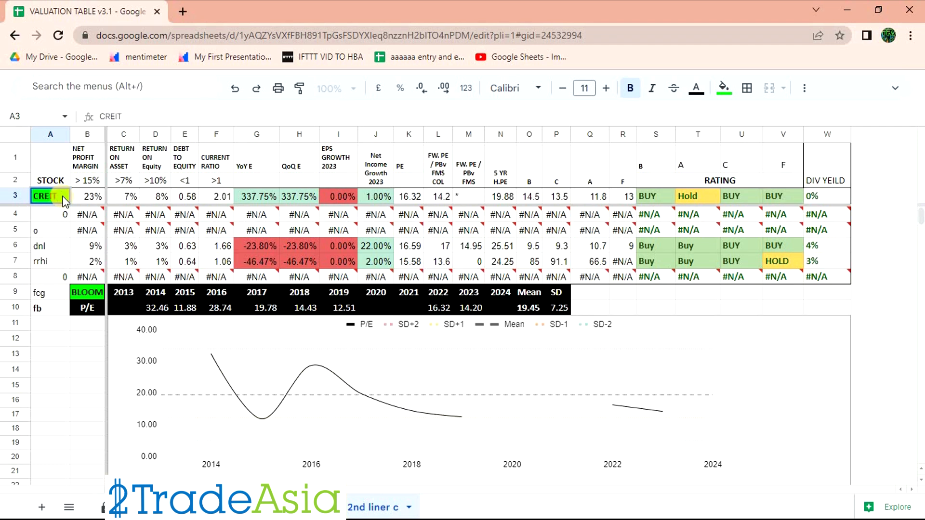
click(50, 214)
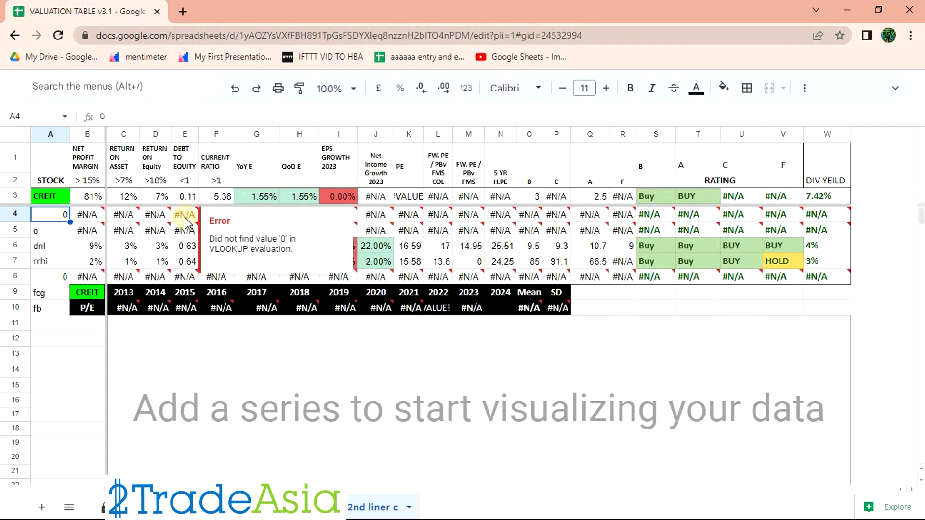
mouse_move(757, 226)
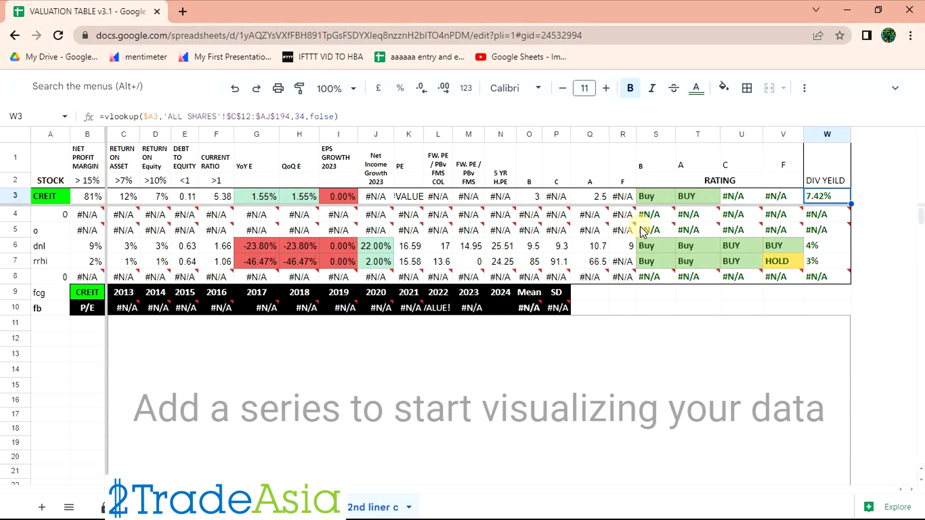
click(589, 197)
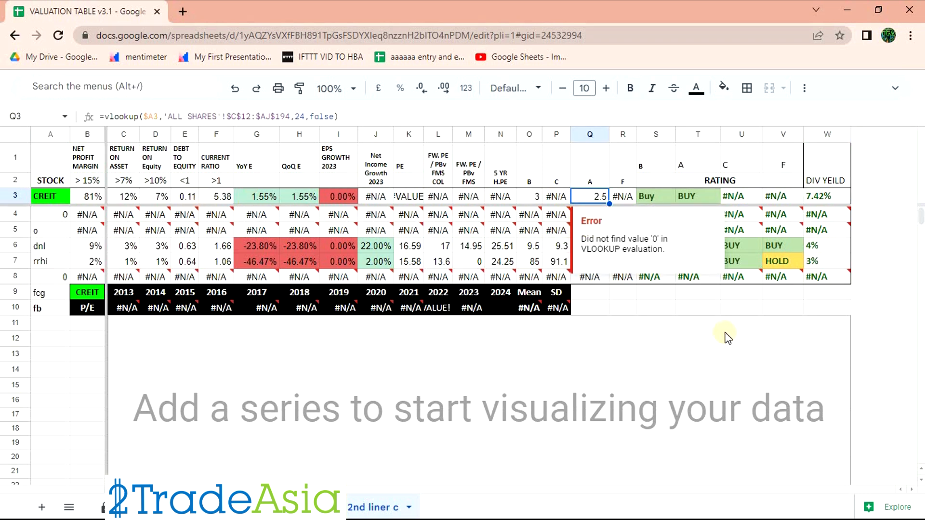
click(529, 196)
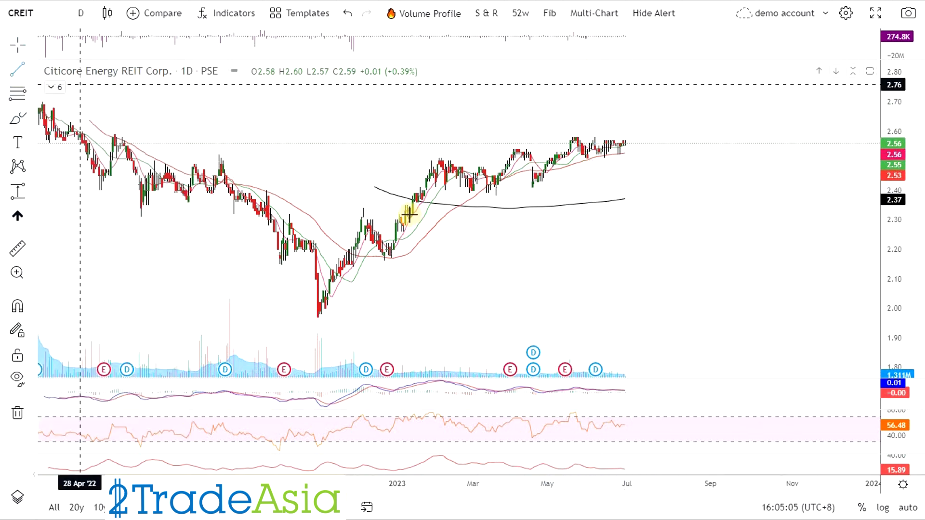
mouse_move(384, 257)
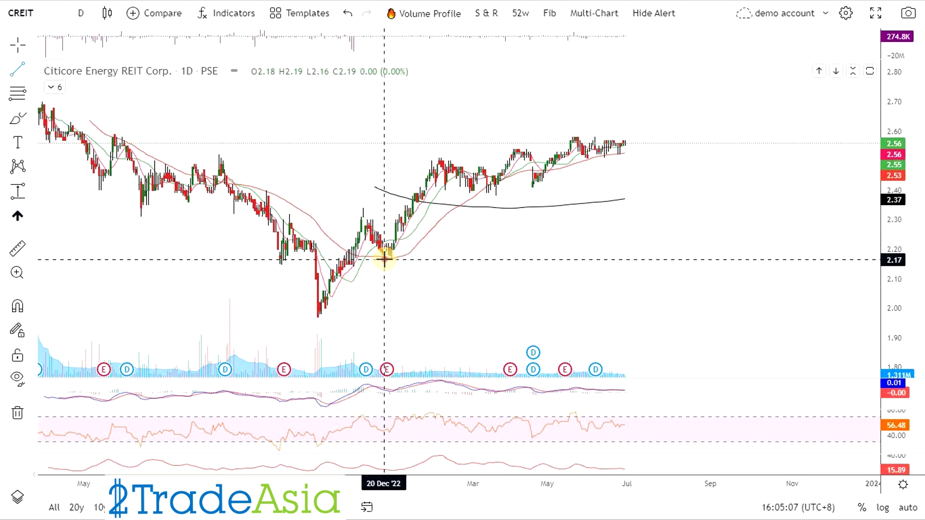
Step: Draw CREIT's lower and upper wedge lines and measure the 0.38 (17.29%) wedge height
drag(384, 259, 664, 133)
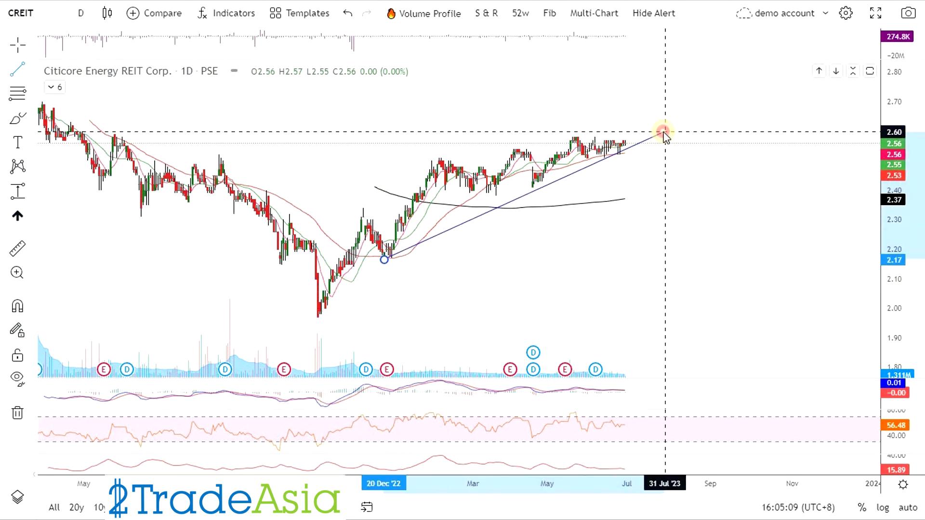
mouse_move(429, 156)
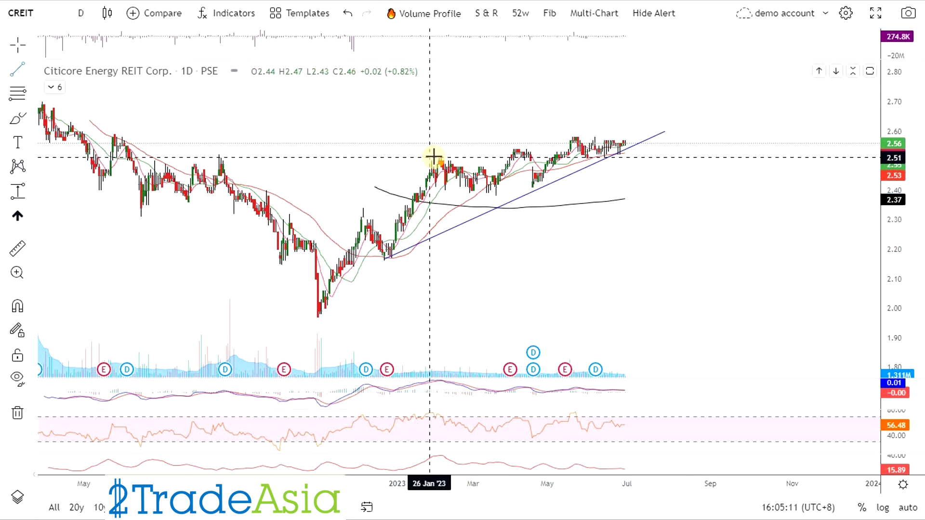
drag(438, 158, 655, 124)
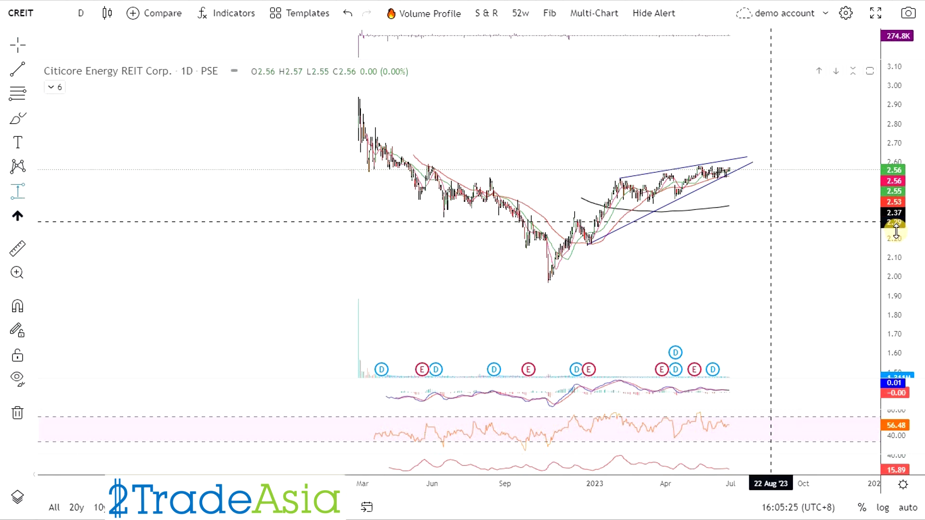
mouse_move(814, 243)
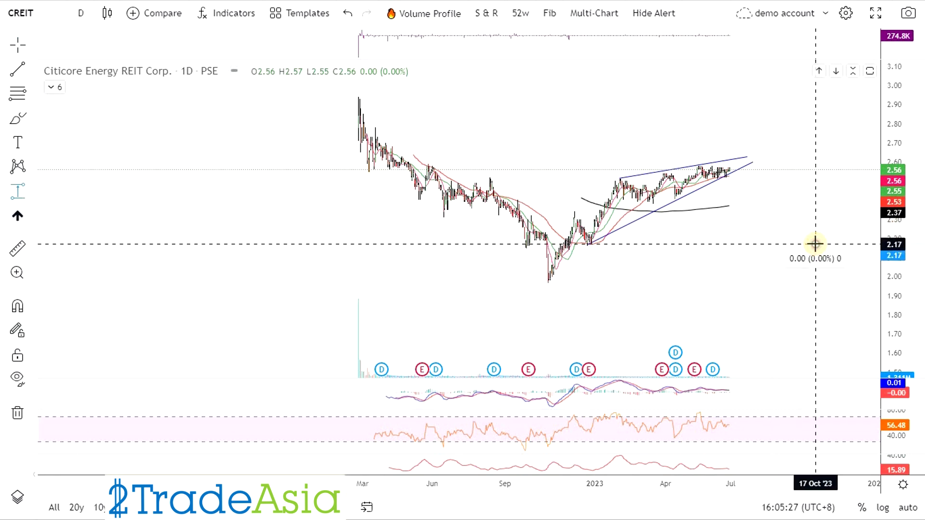
drag(815, 244, 815, 170)
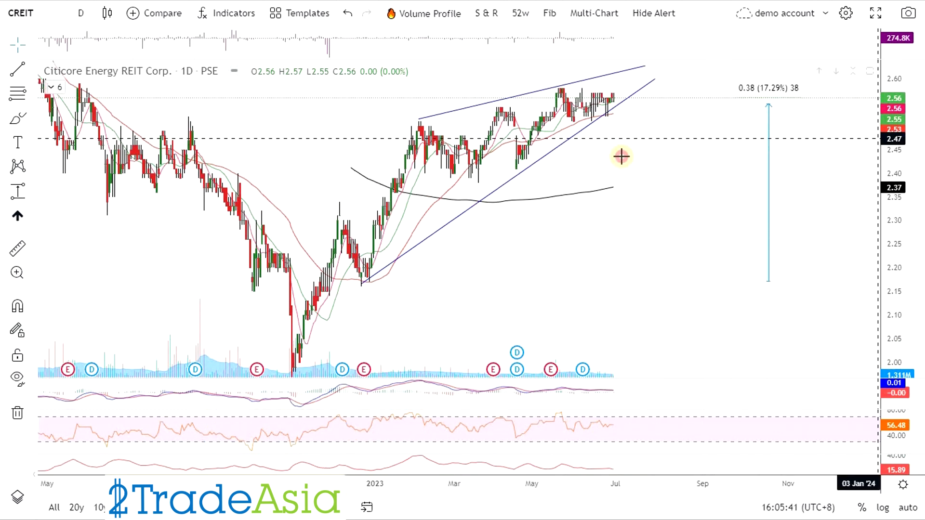
mouse_move(627, 121)
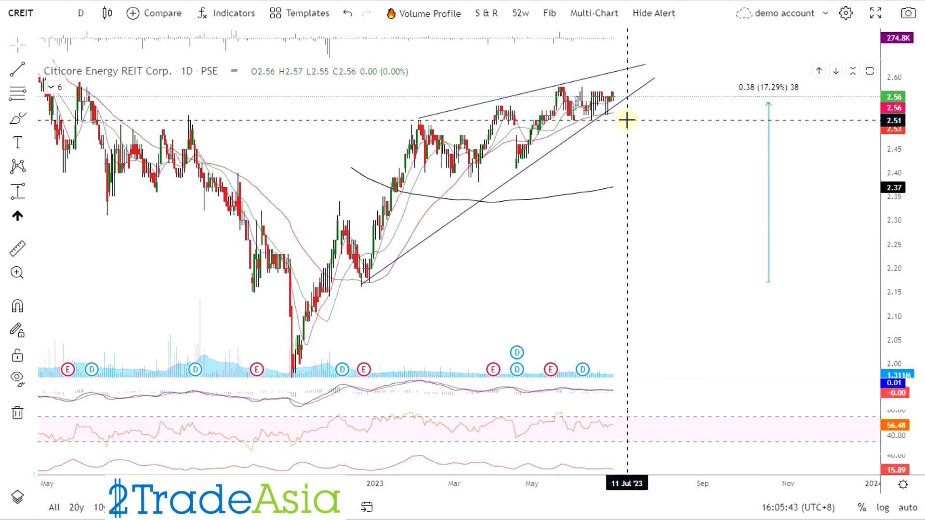
mouse_move(613, 121)
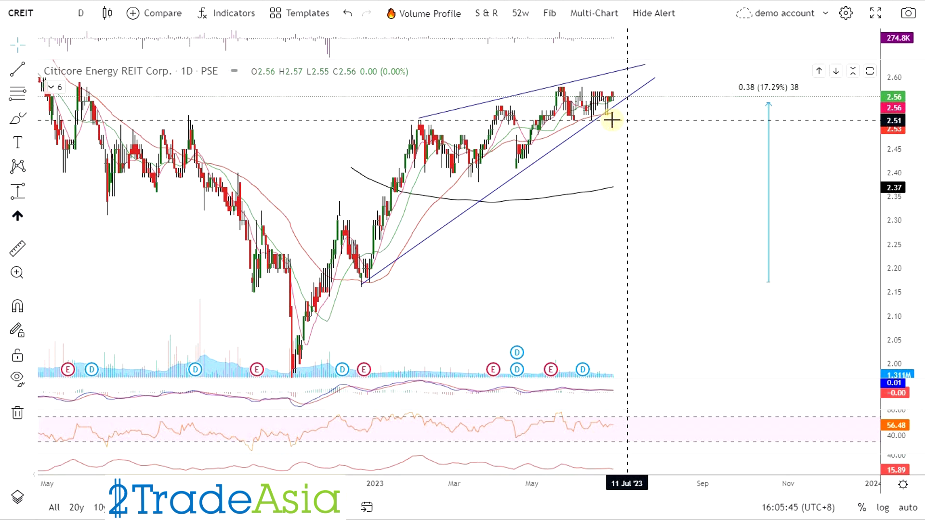
click(18, 68)
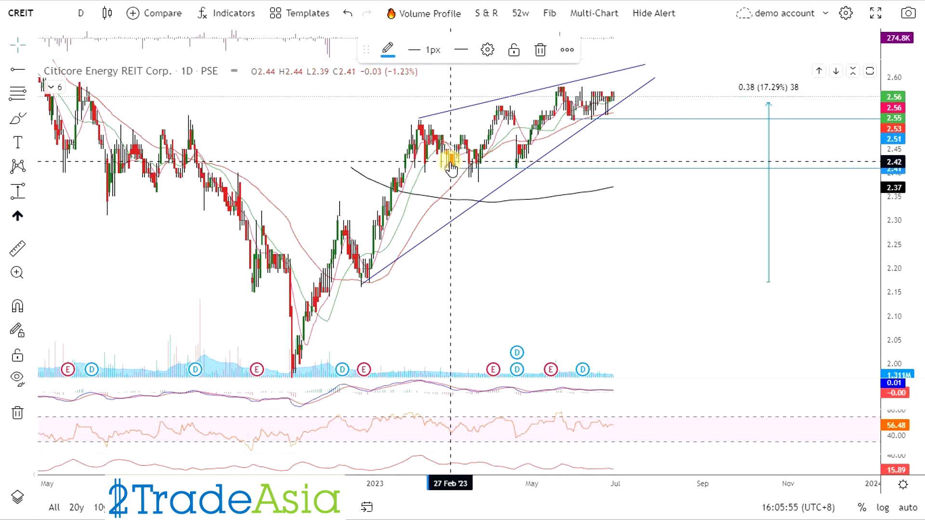
mouse_move(424, 185)
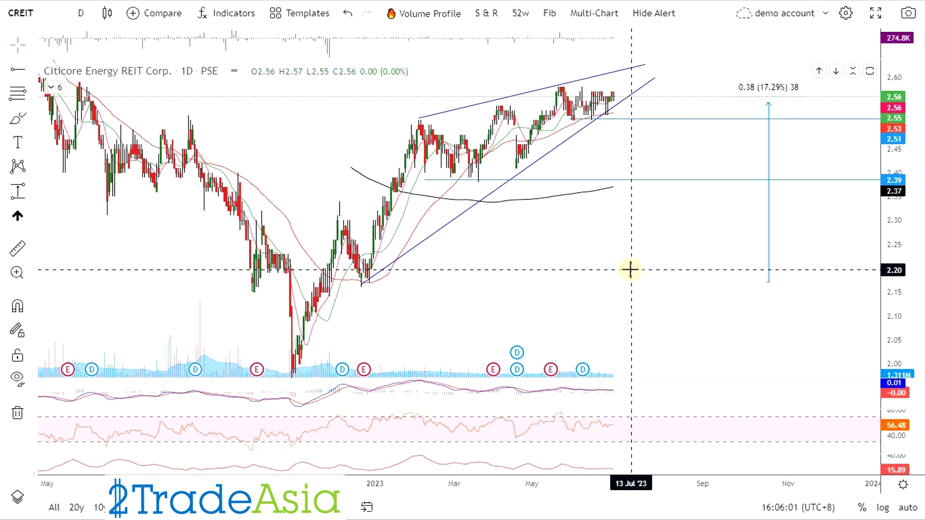
mouse_move(587, 291)
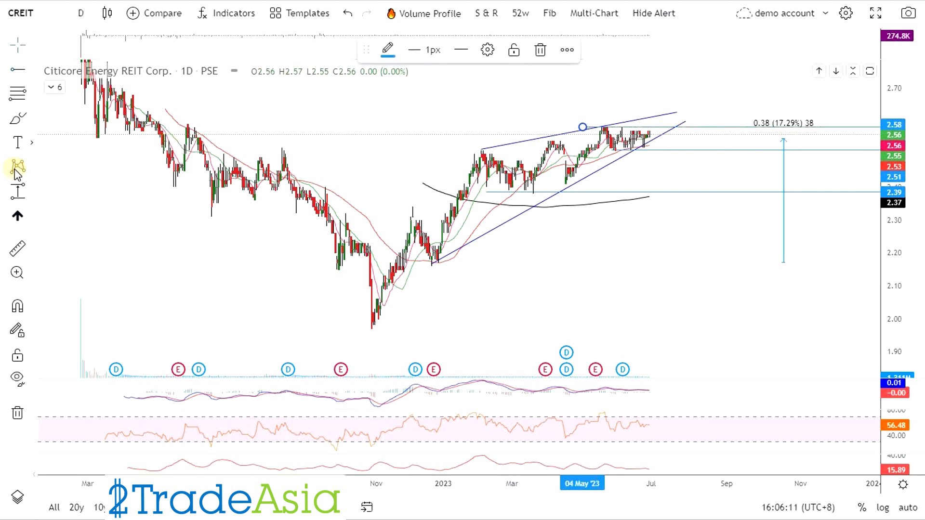
mouse_move(703, 144)
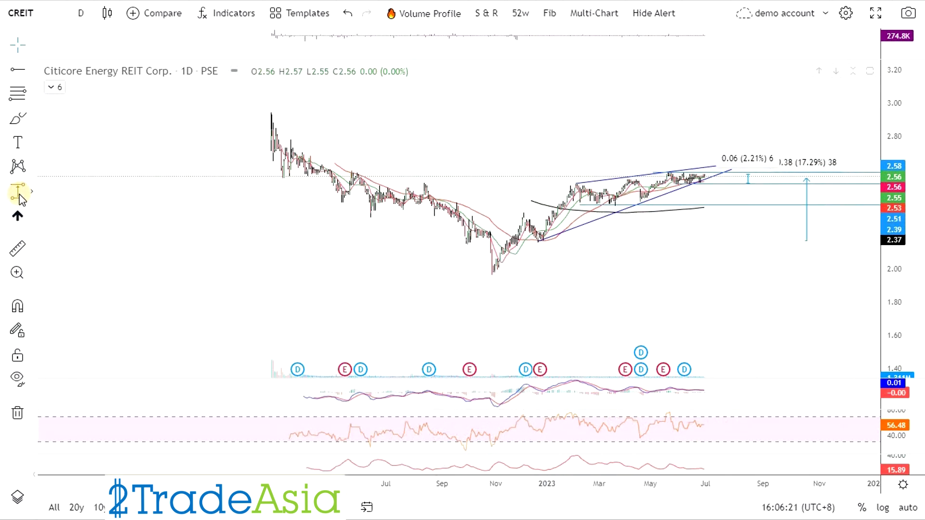
mouse_move(775, 221)
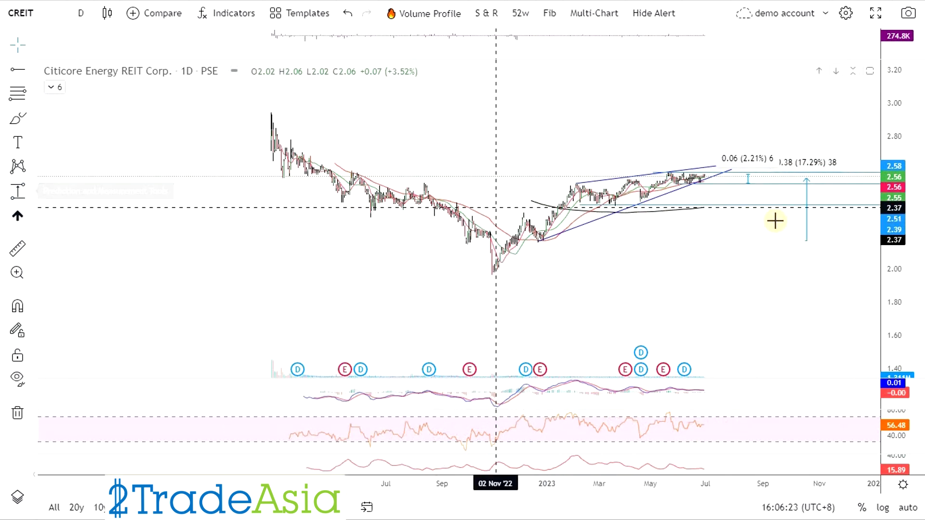
mouse_move(715, 189)
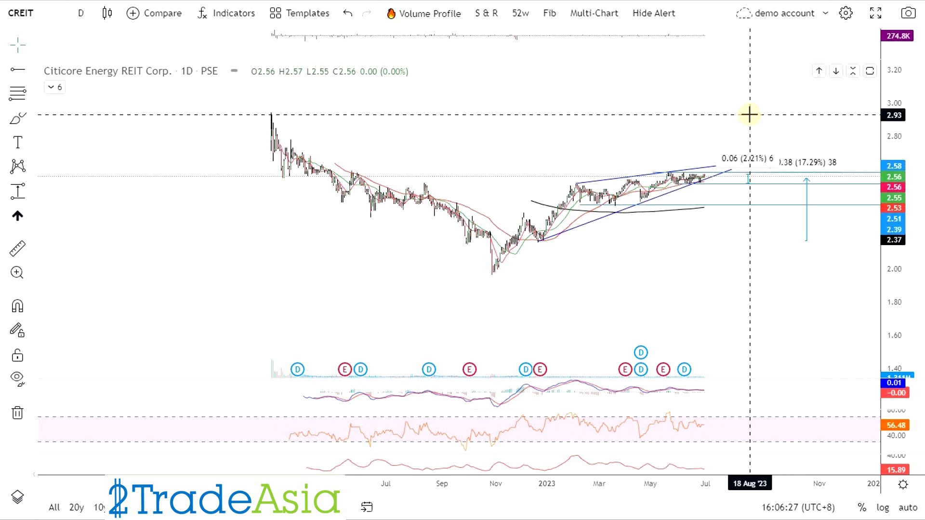
mouse_move(659, 110)
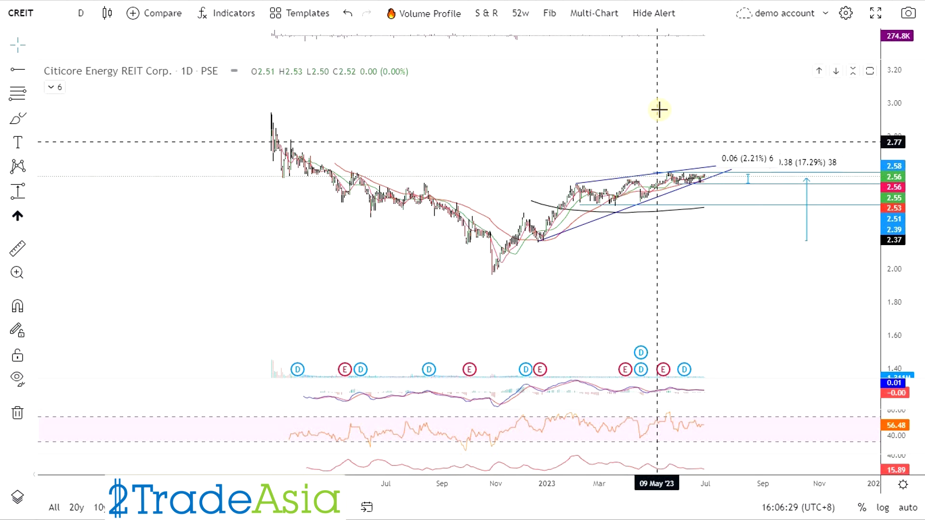
mouse_move(661, 103)
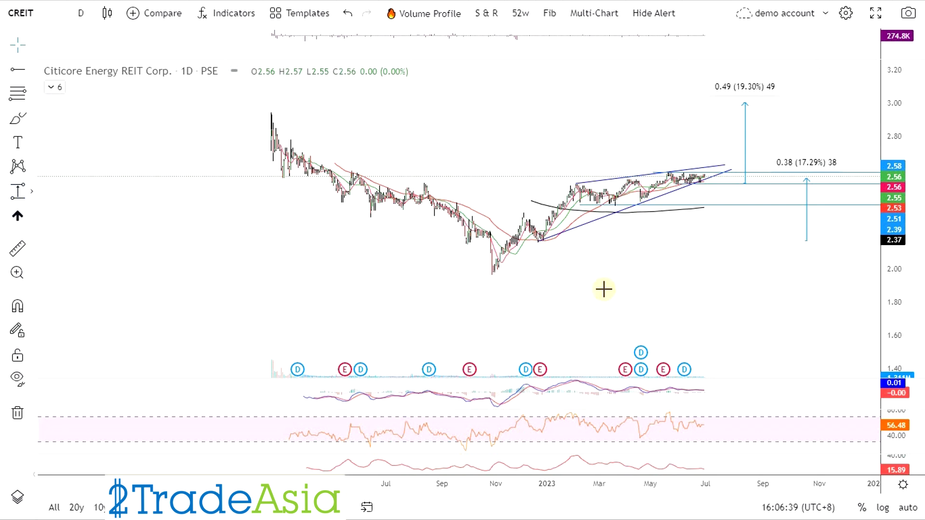
Step: Measure a small 0.04 (2.05%) range near CREIT's November low
drag(543, 272, 702, 267)
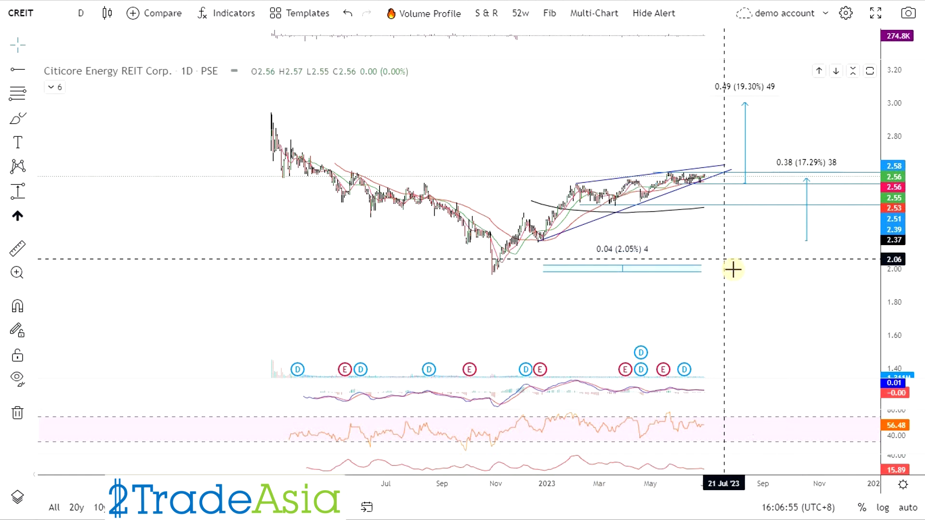
mouse_move(620, 223)
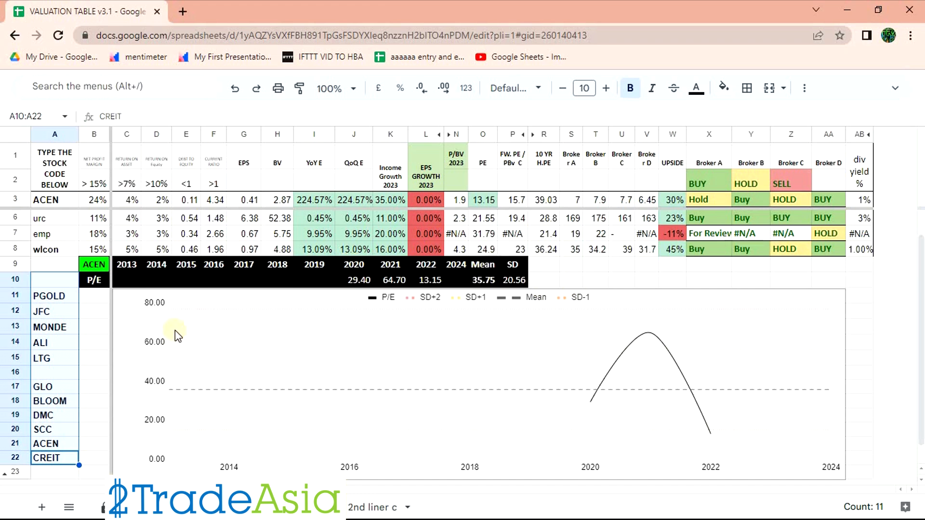
Step: Switch from 2TradeAsia Prime back to the CREIT chart with Alt+Tab
key(Alt+Tab)
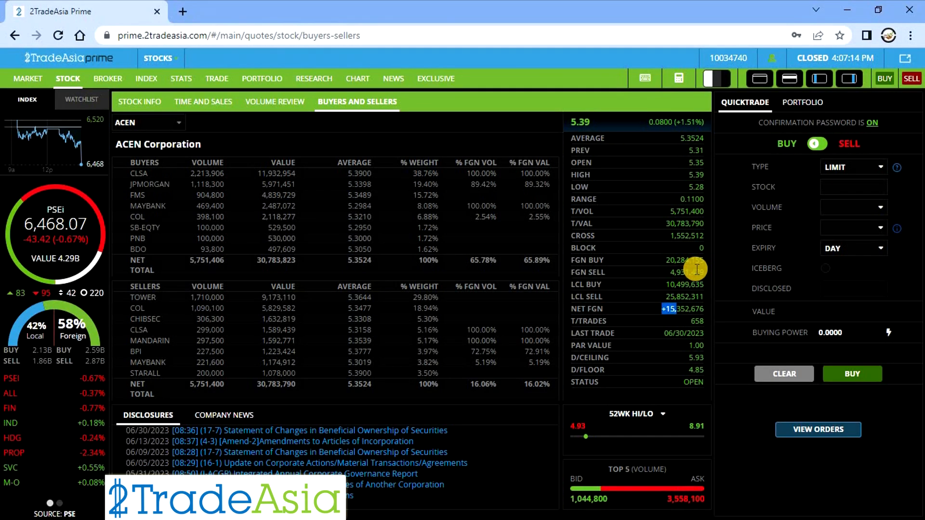
key(alt+tab)
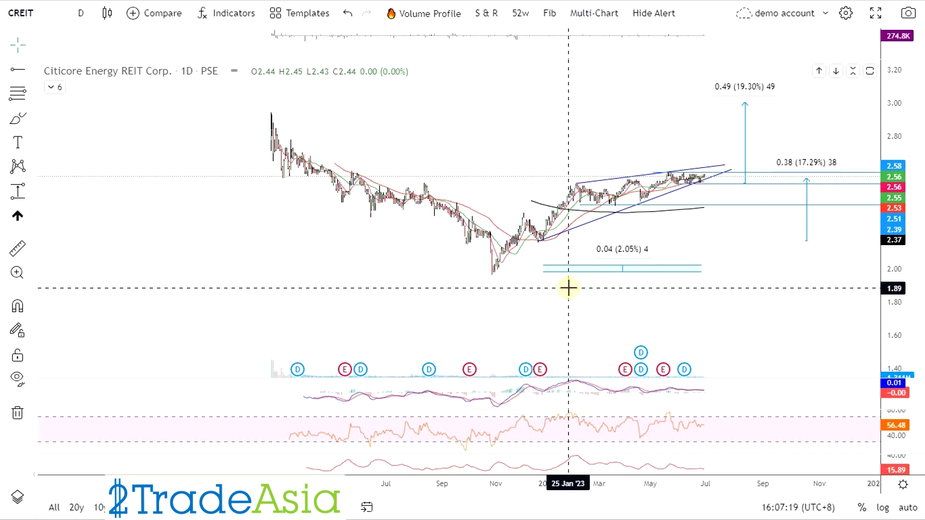
mouse_move(571, 288)
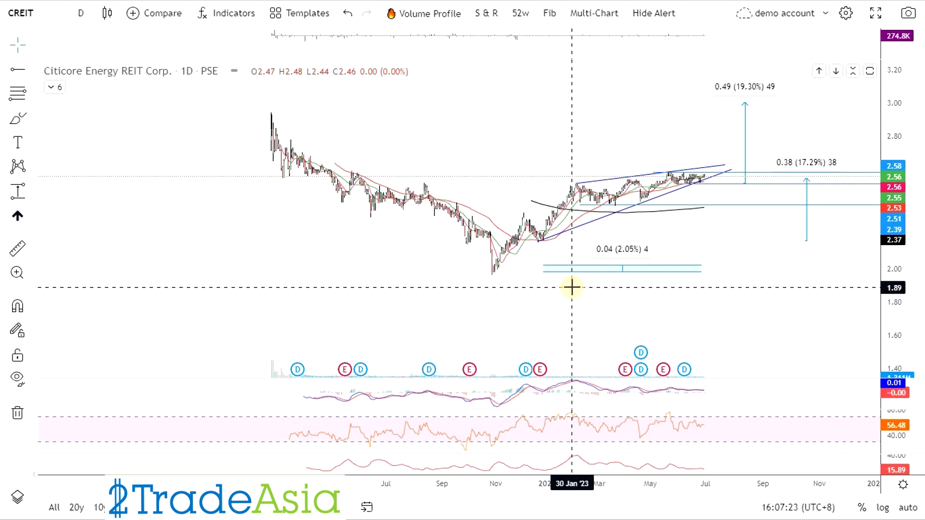
mouse_move(571, 287)
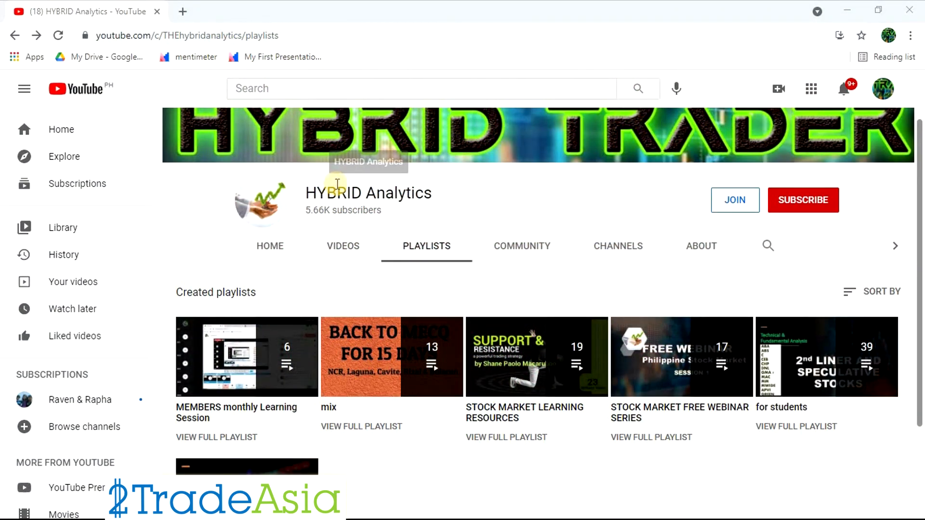
Step: Subscribe to HYBRID Analytics from its Videos tab with notifications set to All
click(342, 245)
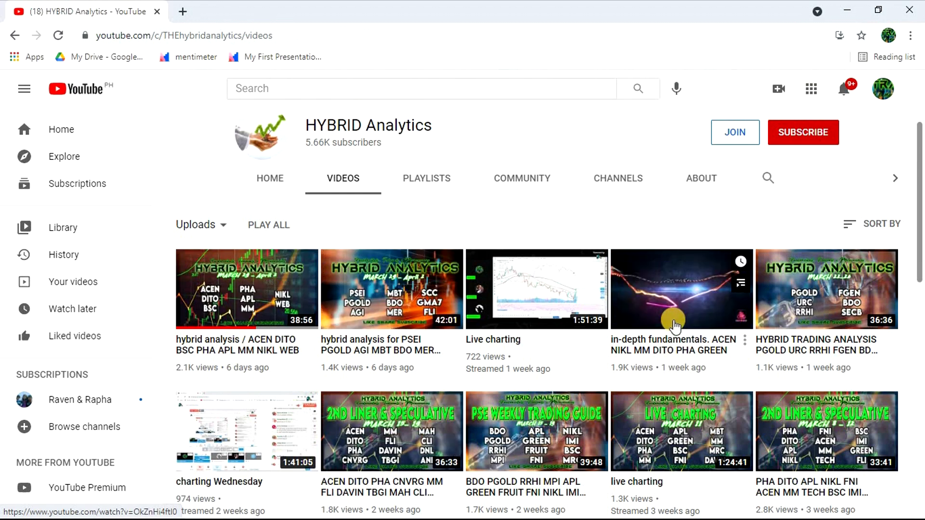
click(803, 132)
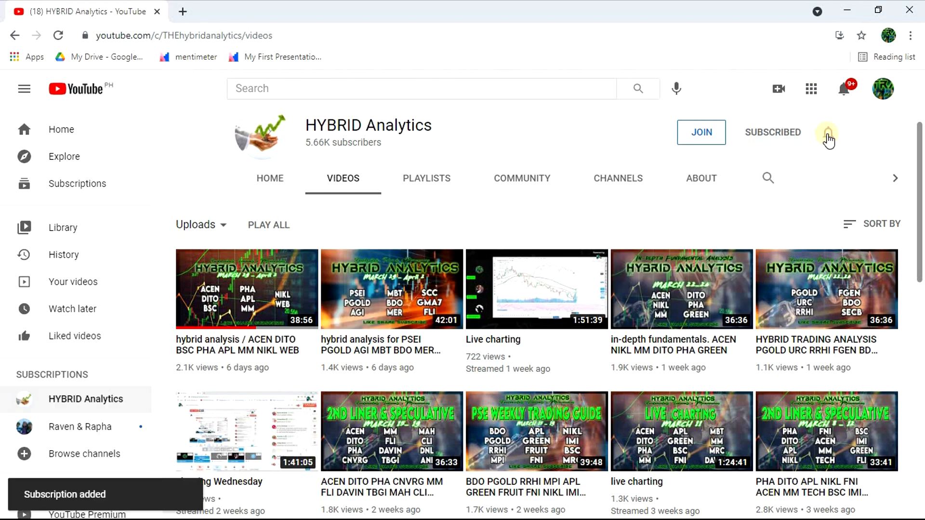
click(828, 132)
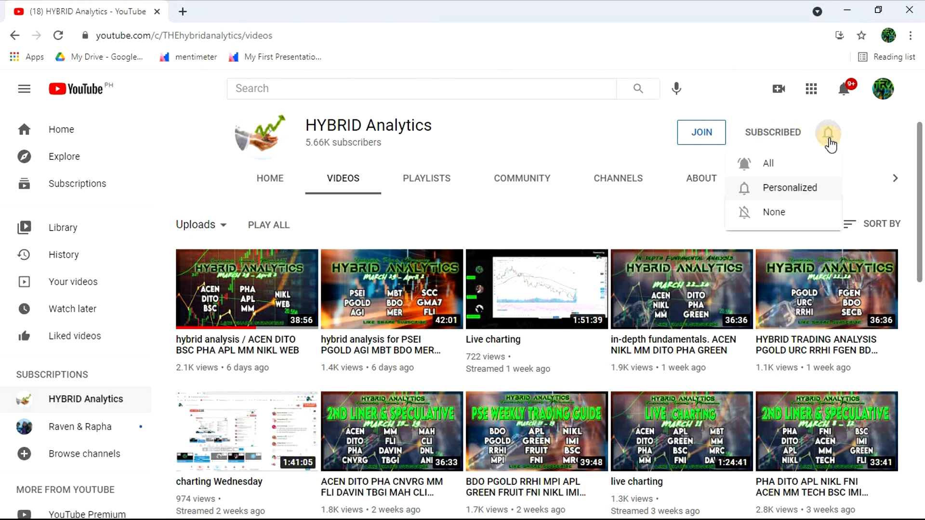
click(768, 164)
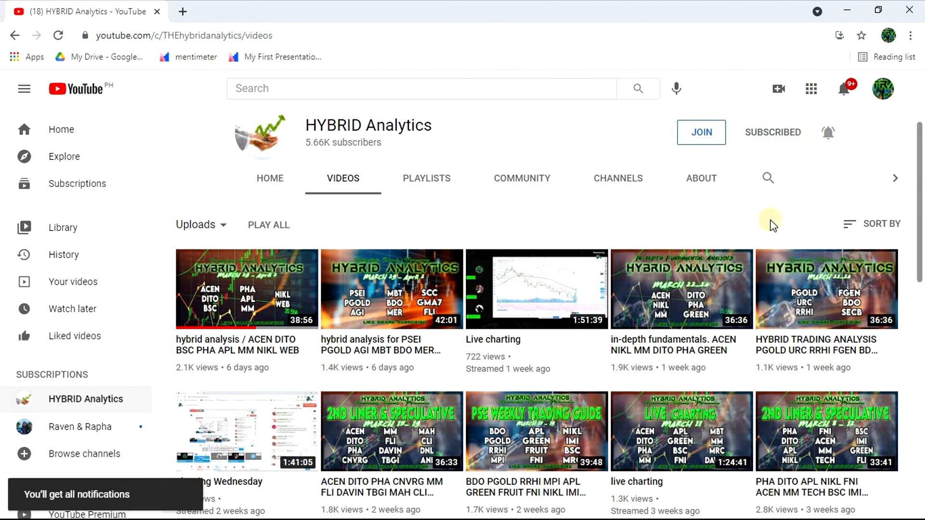
Step: Browse the channel's Community posts, then go to its Playlists
click(521, 178)
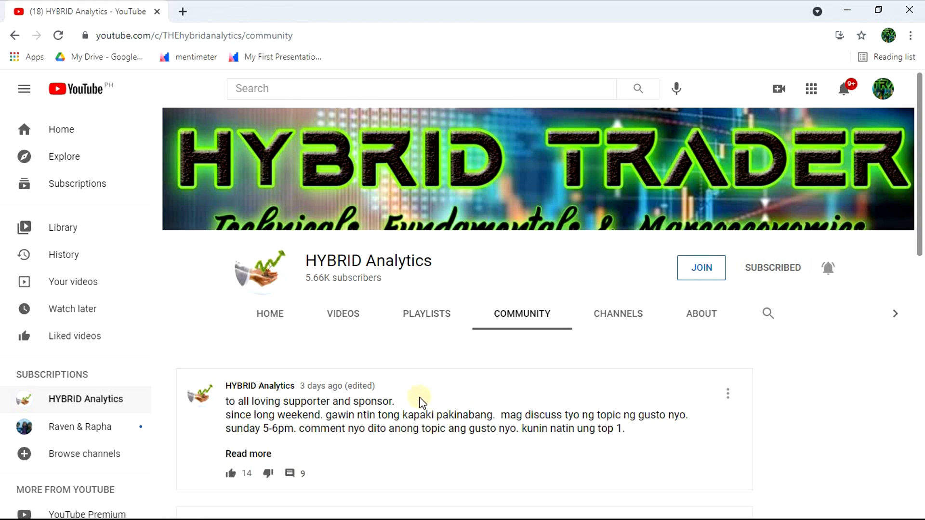
scroll(down, 3)
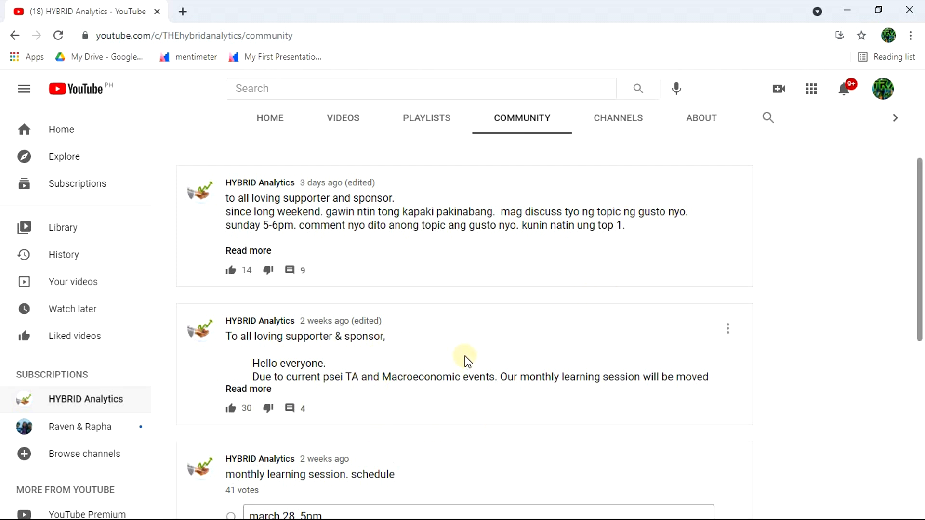
scroll(up, 3)
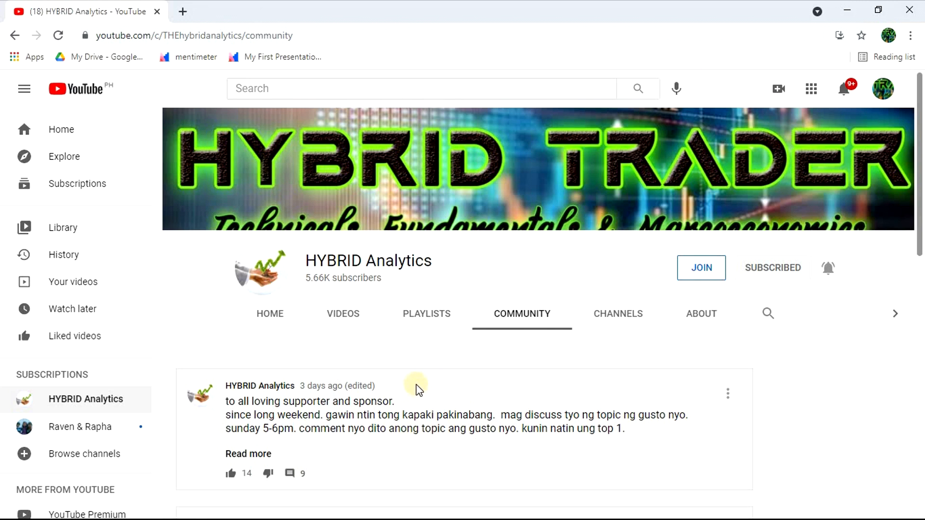
click(426, 313)
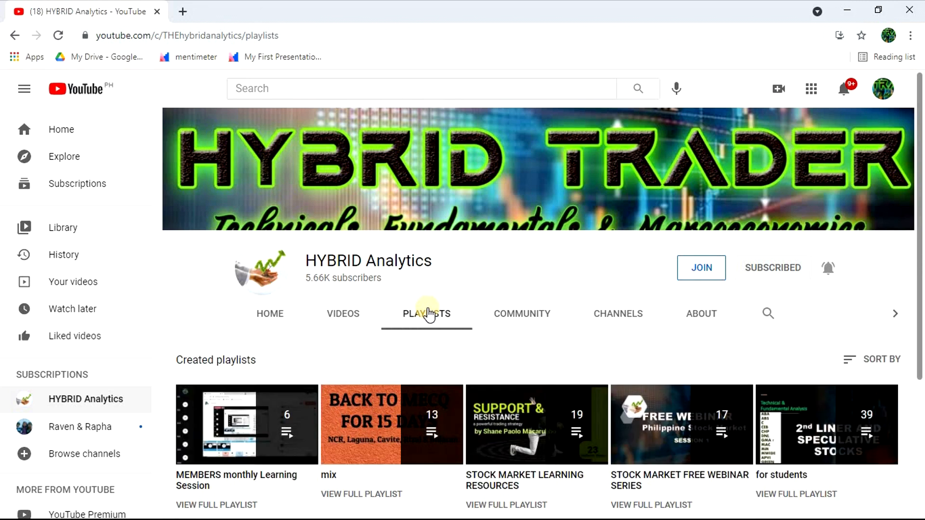
scroll(down, 3)
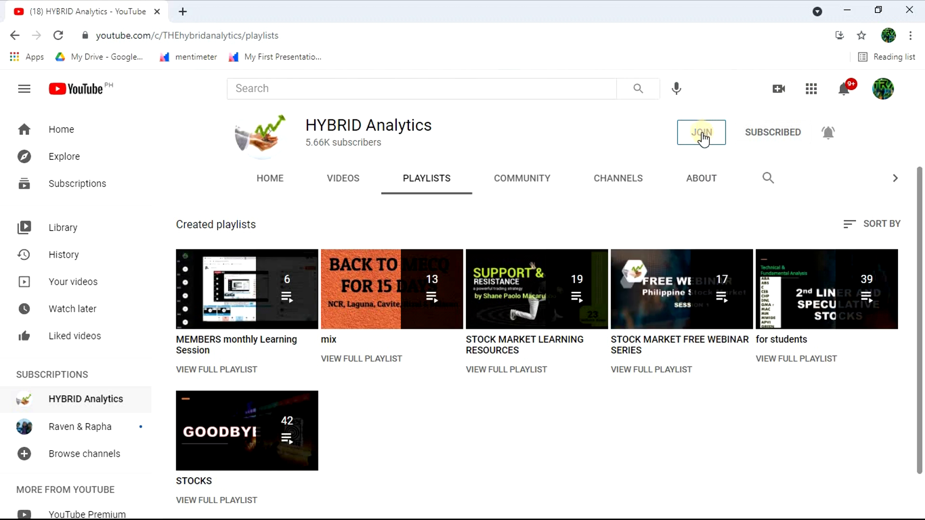
mouse_move(271, 307)
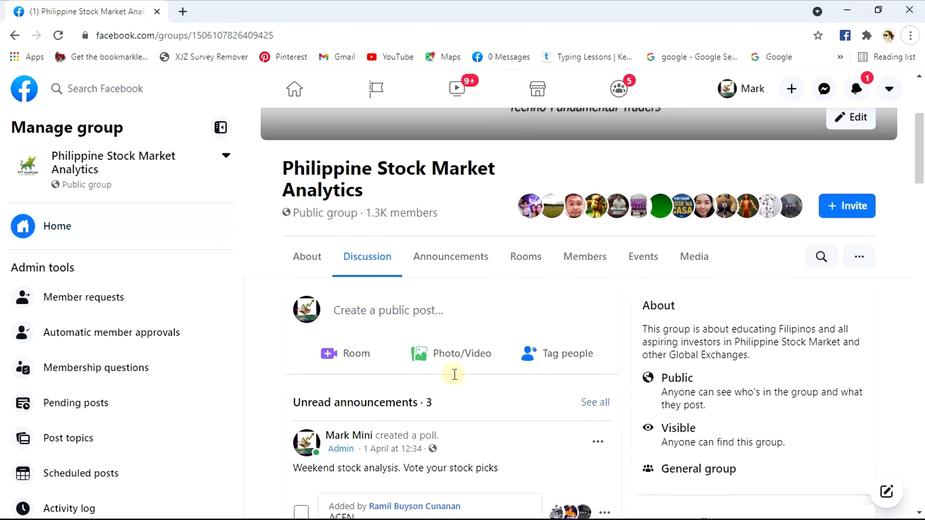
scroll(down, 3)
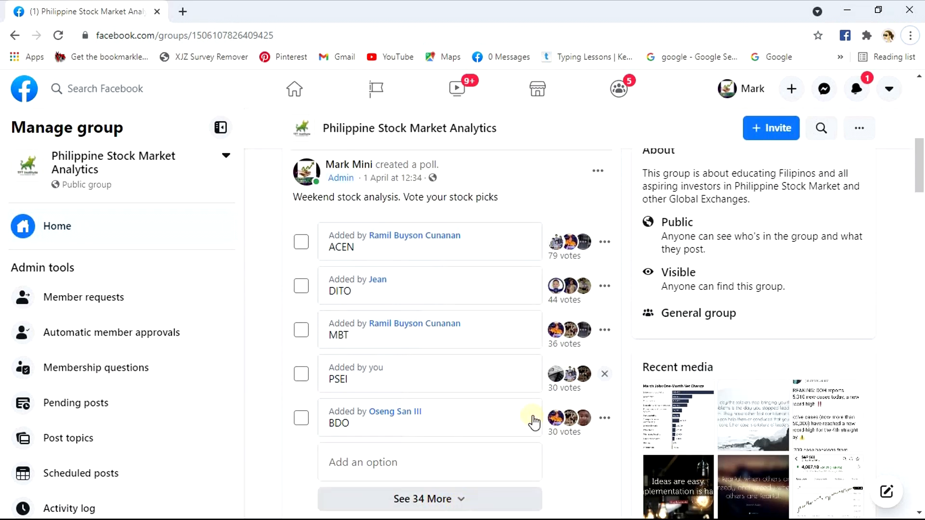
mouse_move(502, 453)
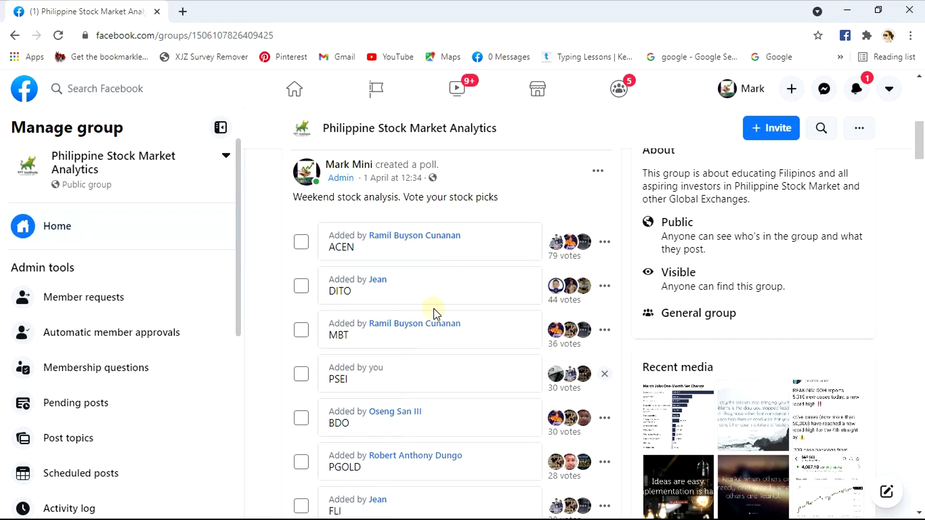
mouse_move(86, 176)
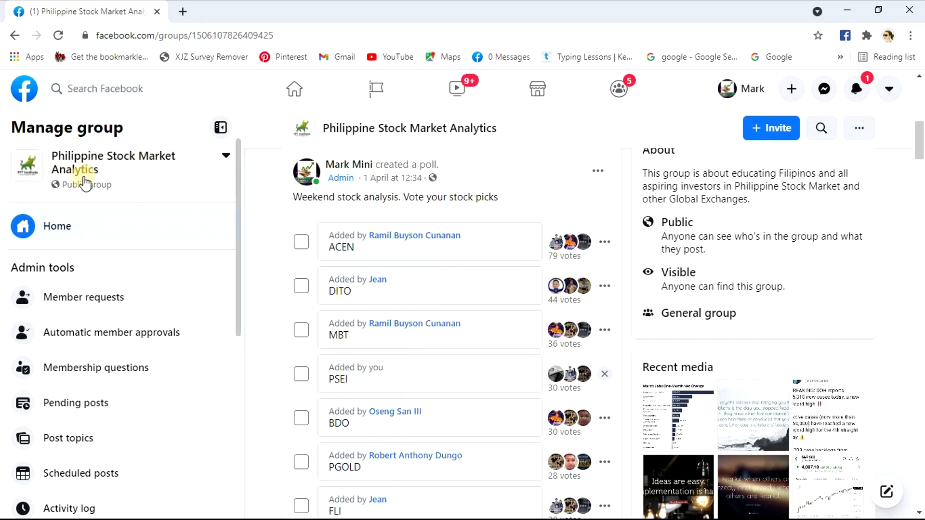
mouse_move(252, 351)
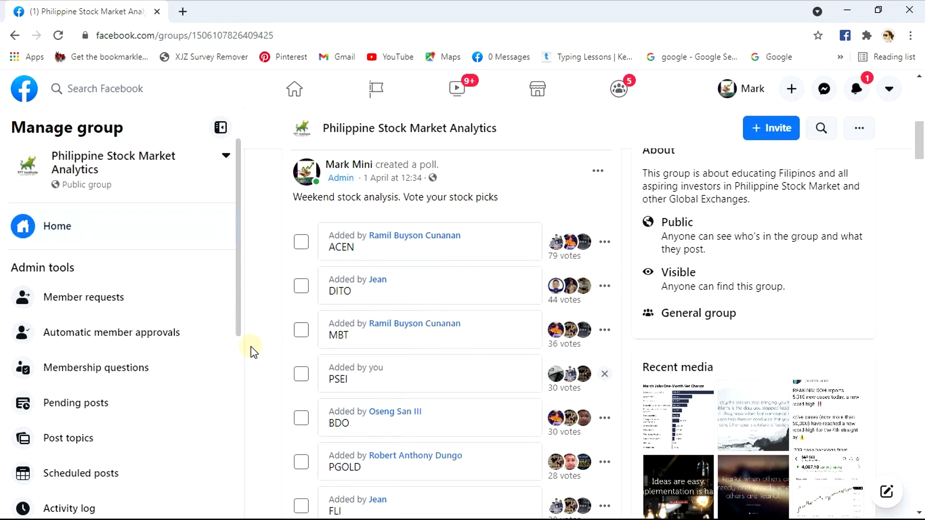
scroll(down, 3)
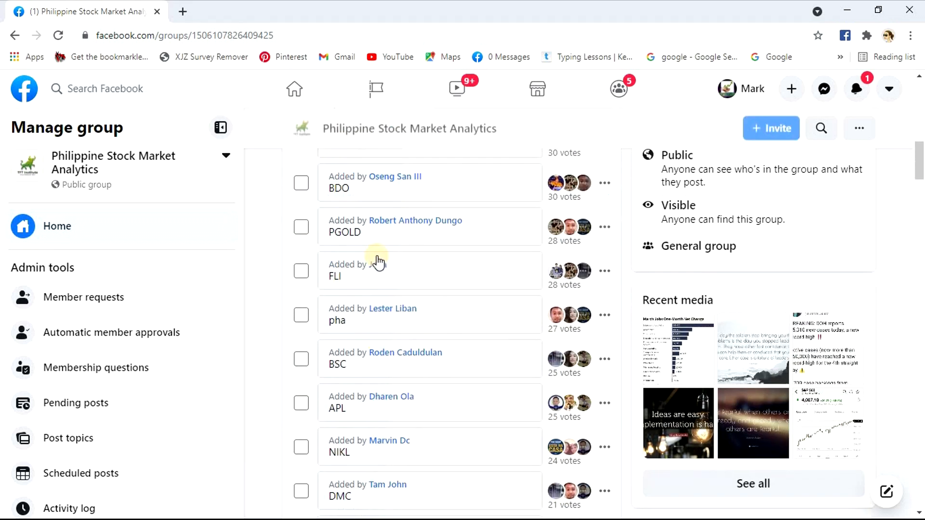
scroll(down, 3)
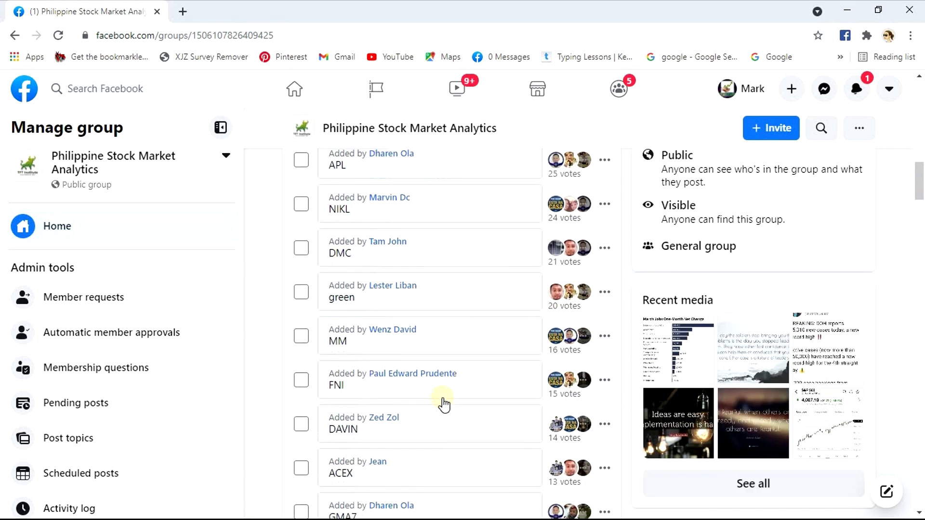
scroll(down, 3)
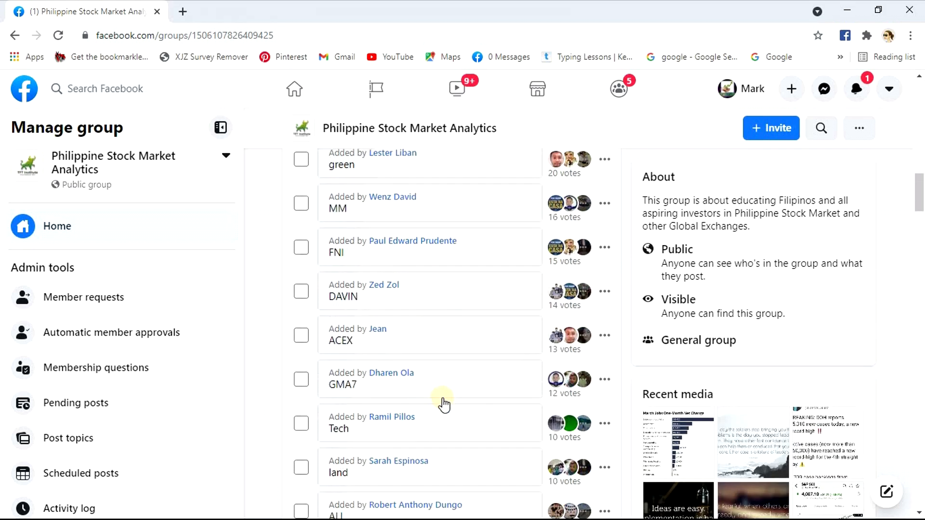
scroll(down, 3)
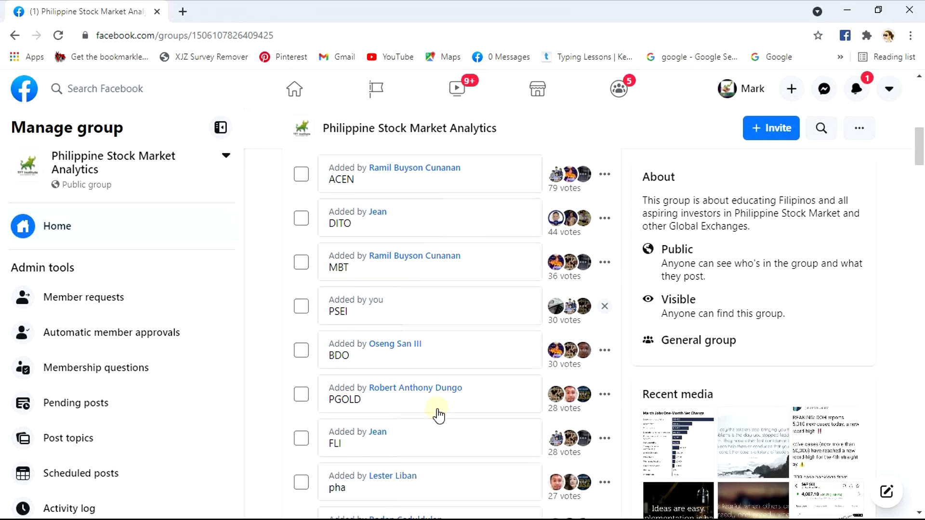
click(94, 169)
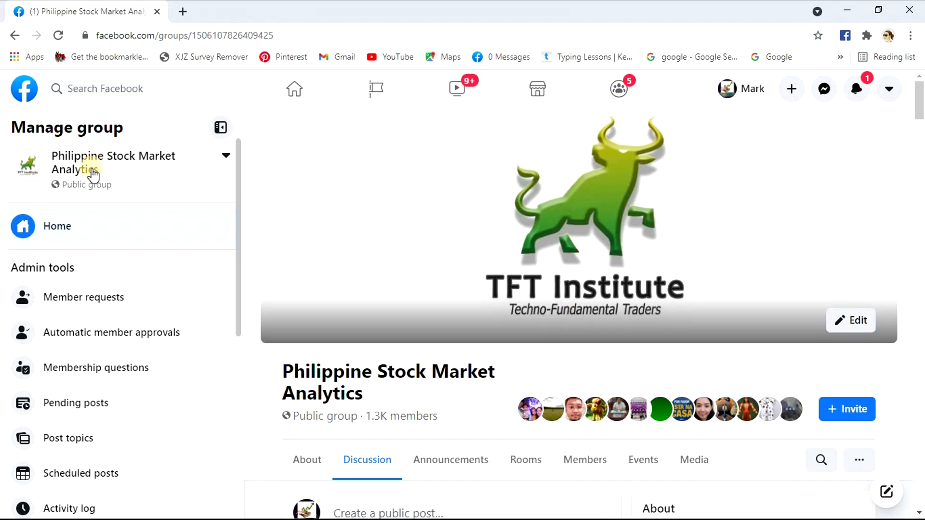
mouse_move(578, 298)
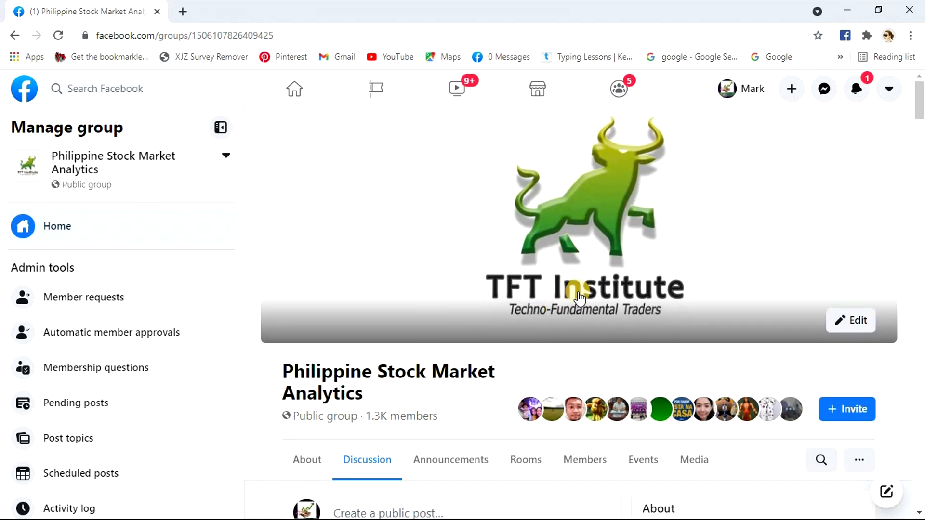